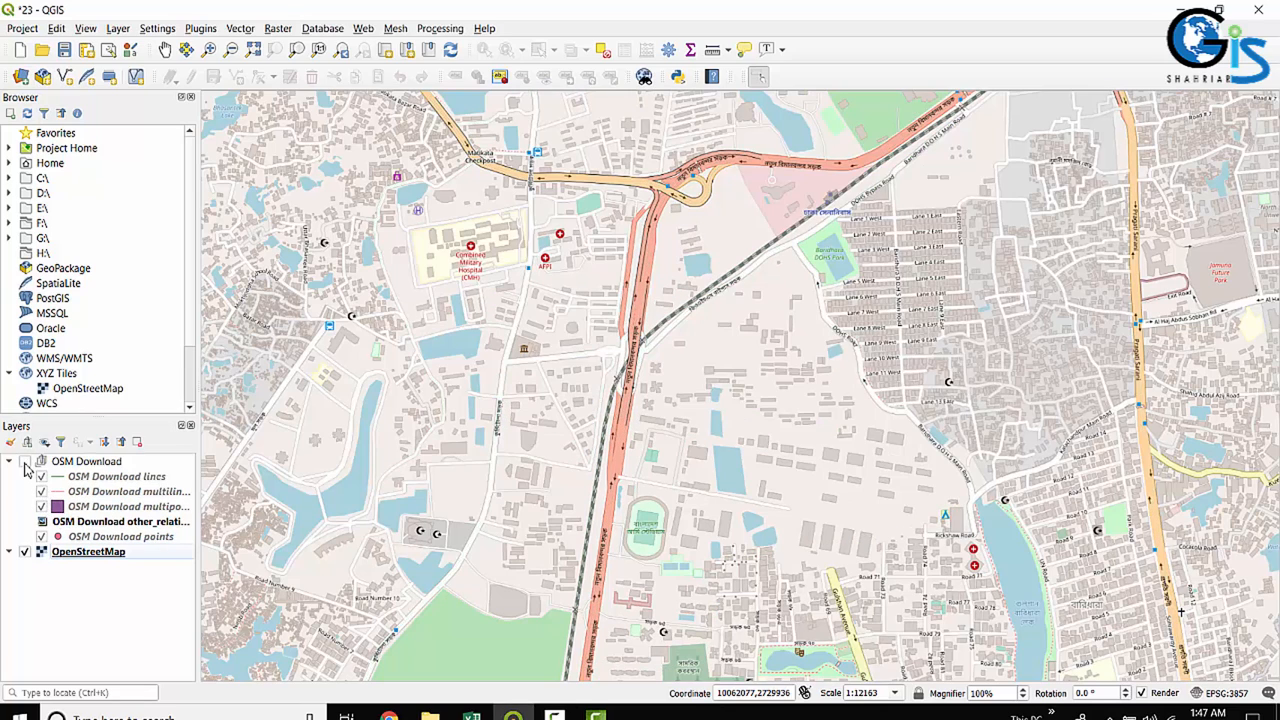
Toggle the multipolygons layer's visibility in the Layers panel, leaving it shown.
left_click(24, 460)
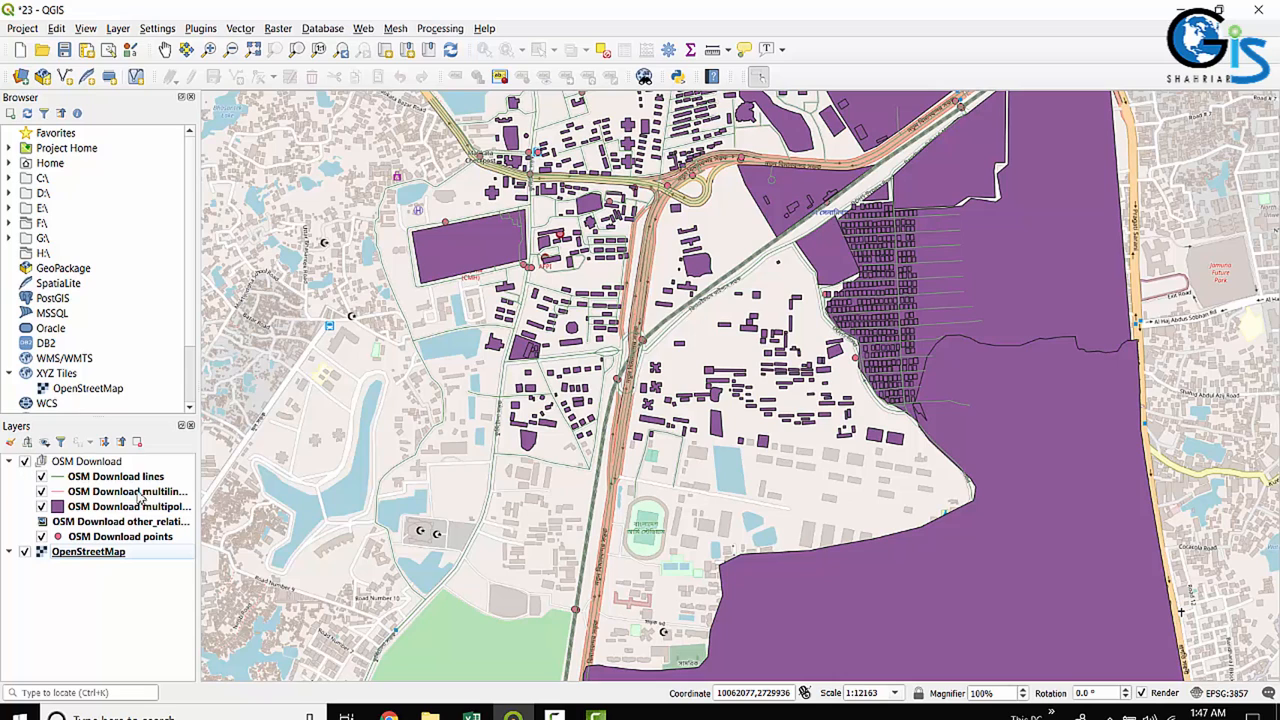
mouse_move(80, 496)
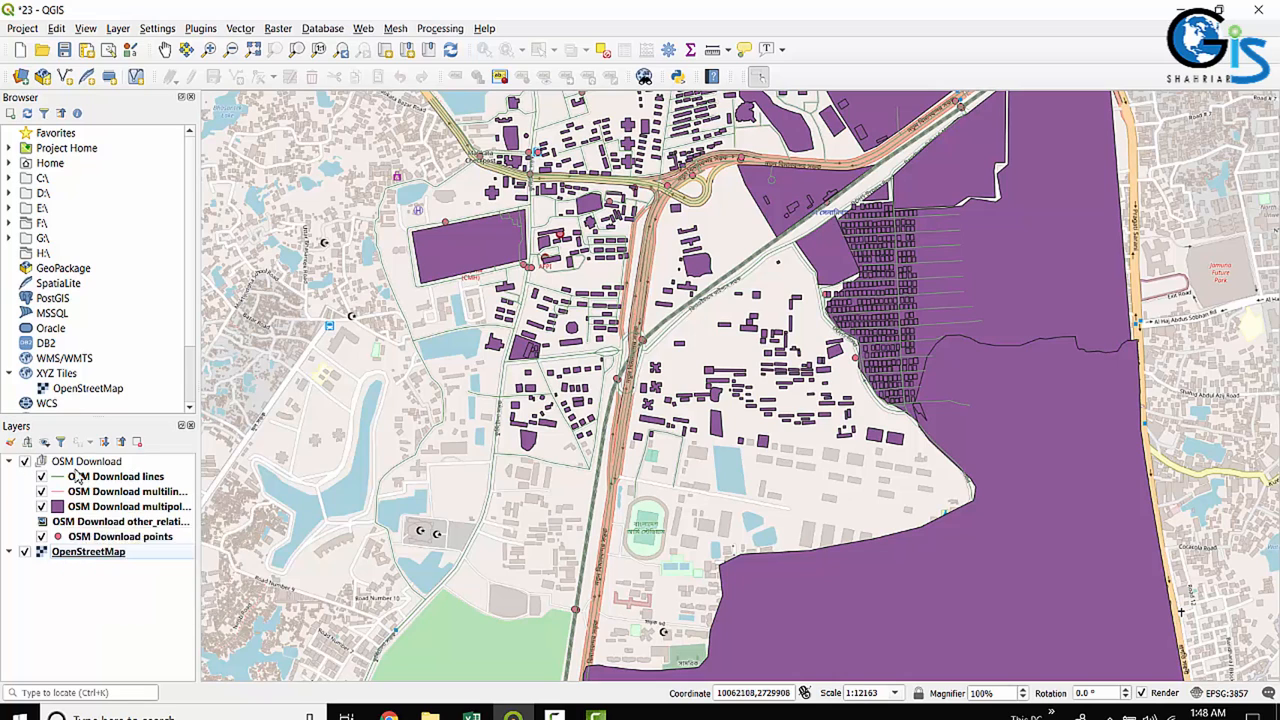
mouse_move(116, 476)
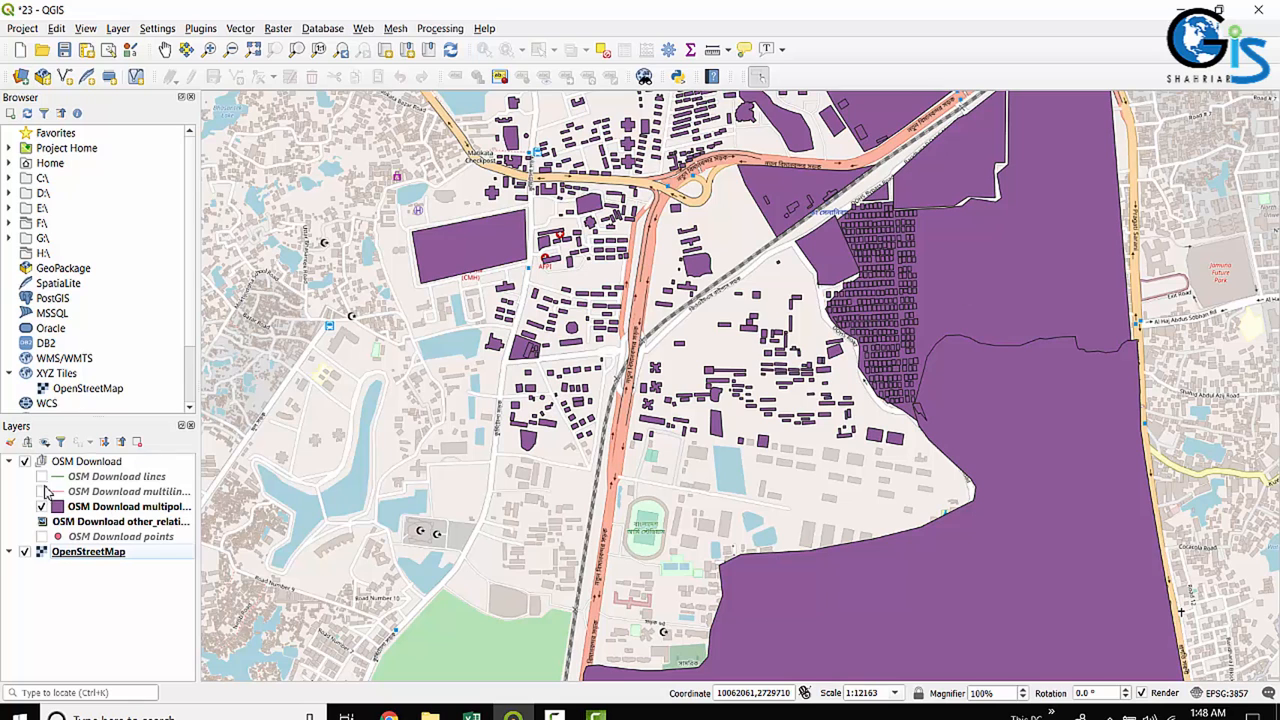
left_click(42, 506)
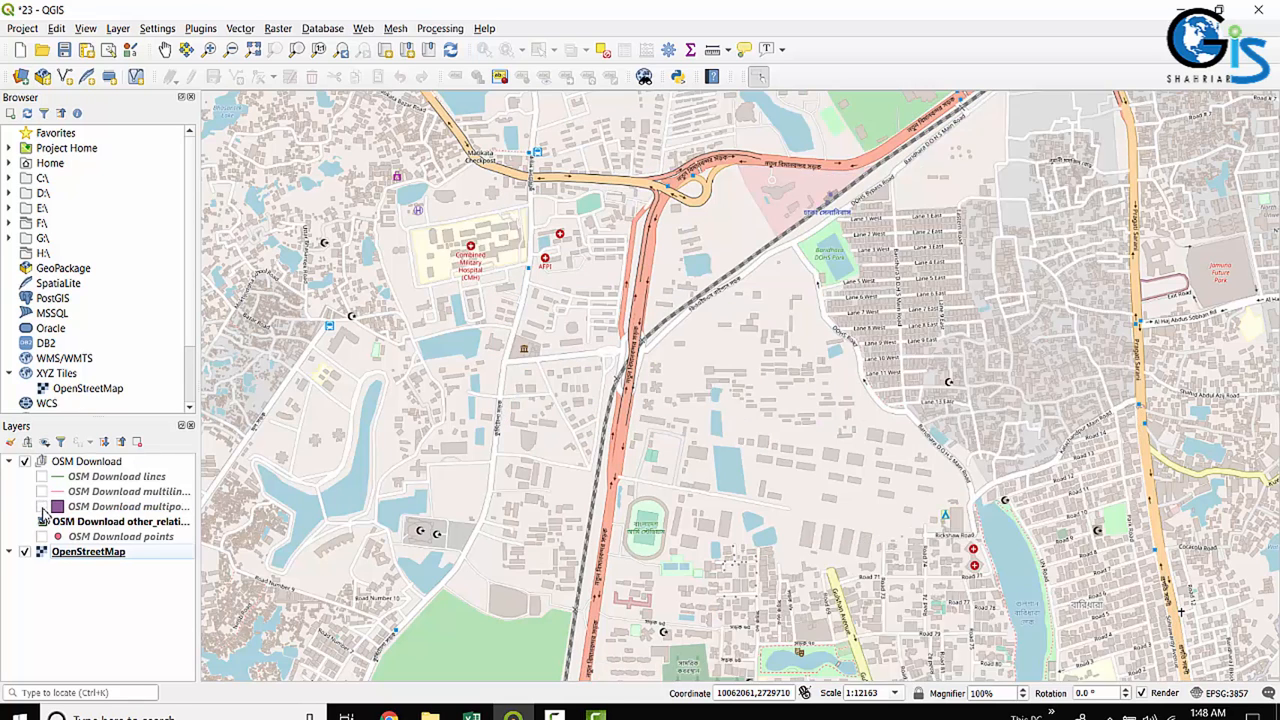
left_click(44, 506)
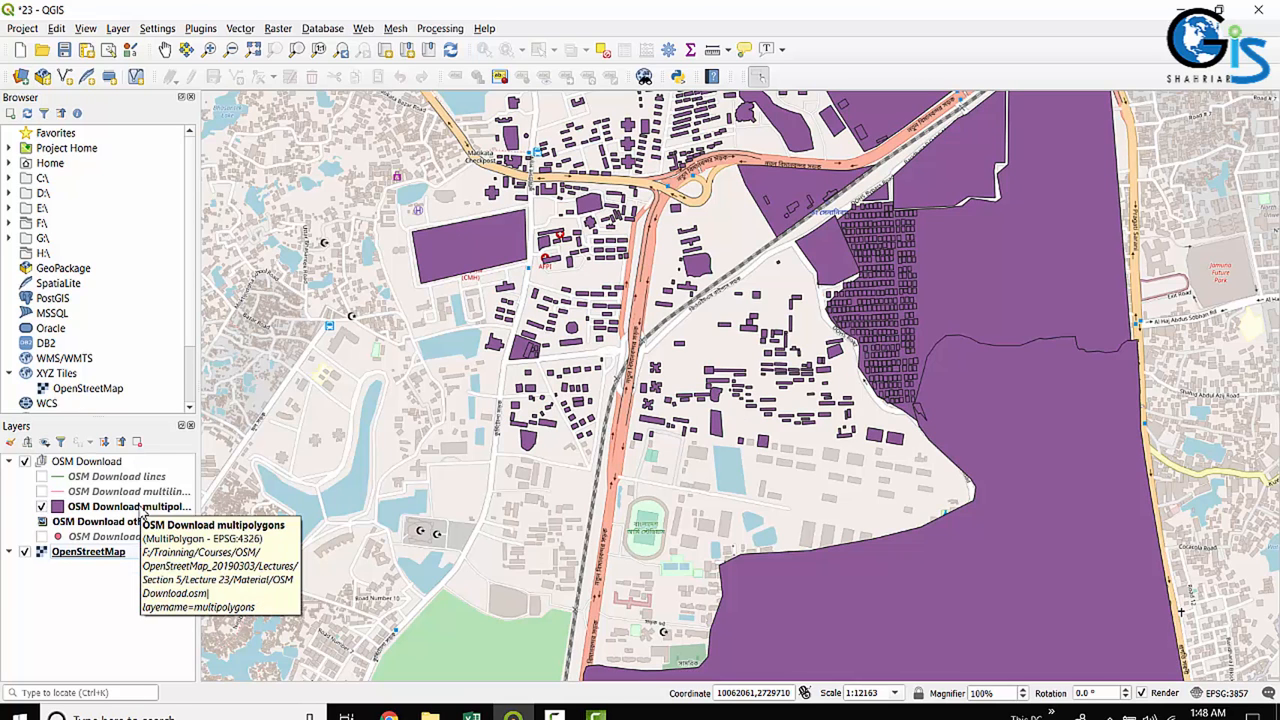
Start Save Features As on the multipolygons layer with ESRI Shapefile format and browse for a location.
right_click(128, 506)
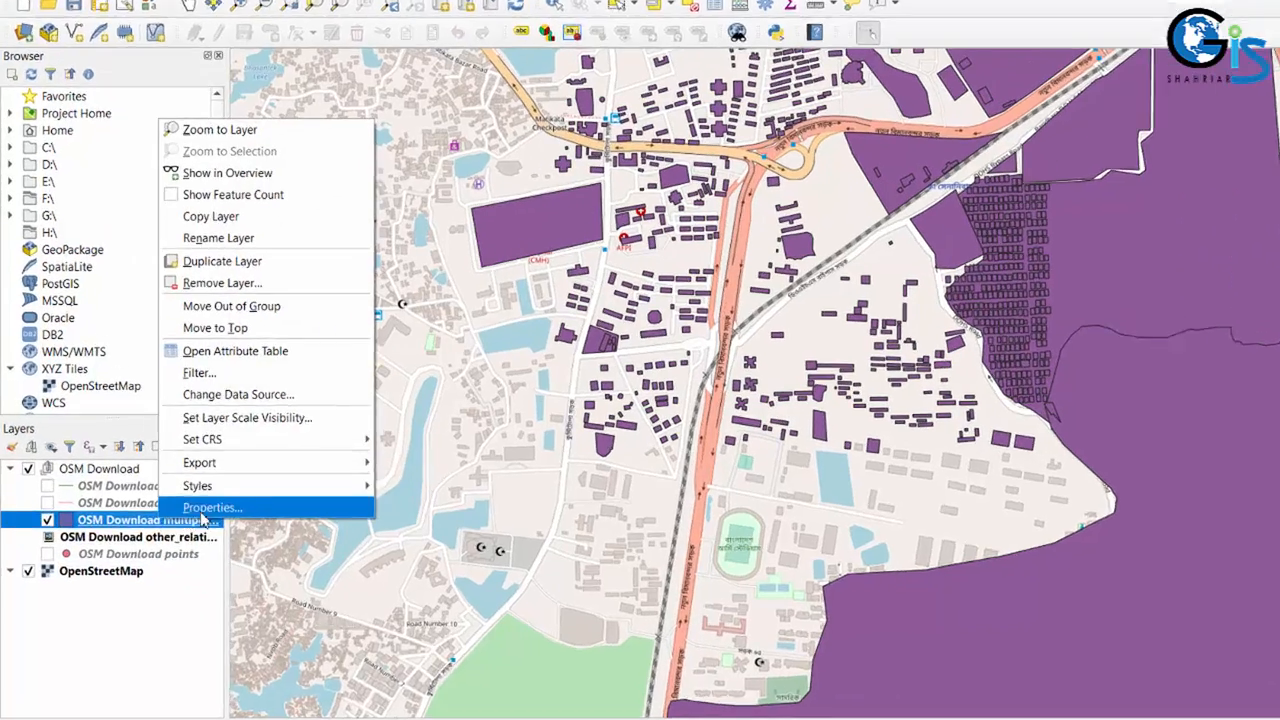
mouse_move(258, 476)
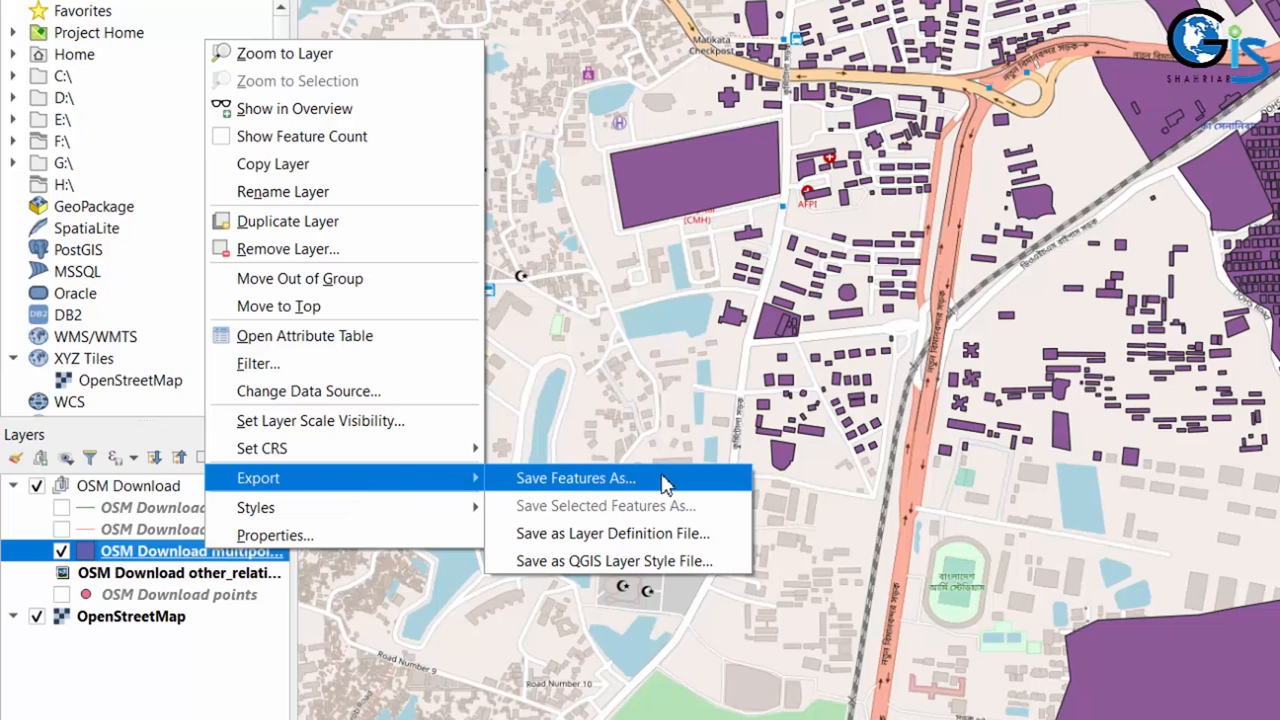
left_click(576, 476)
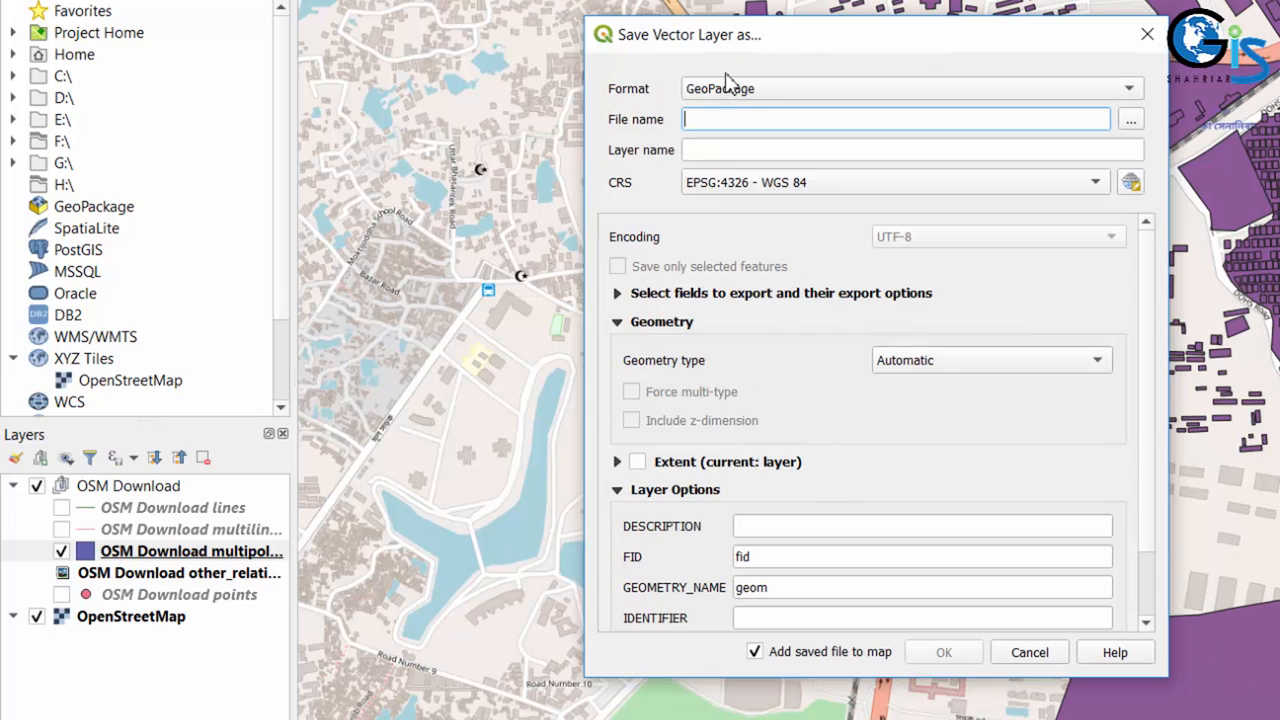
left_click(908, 88)
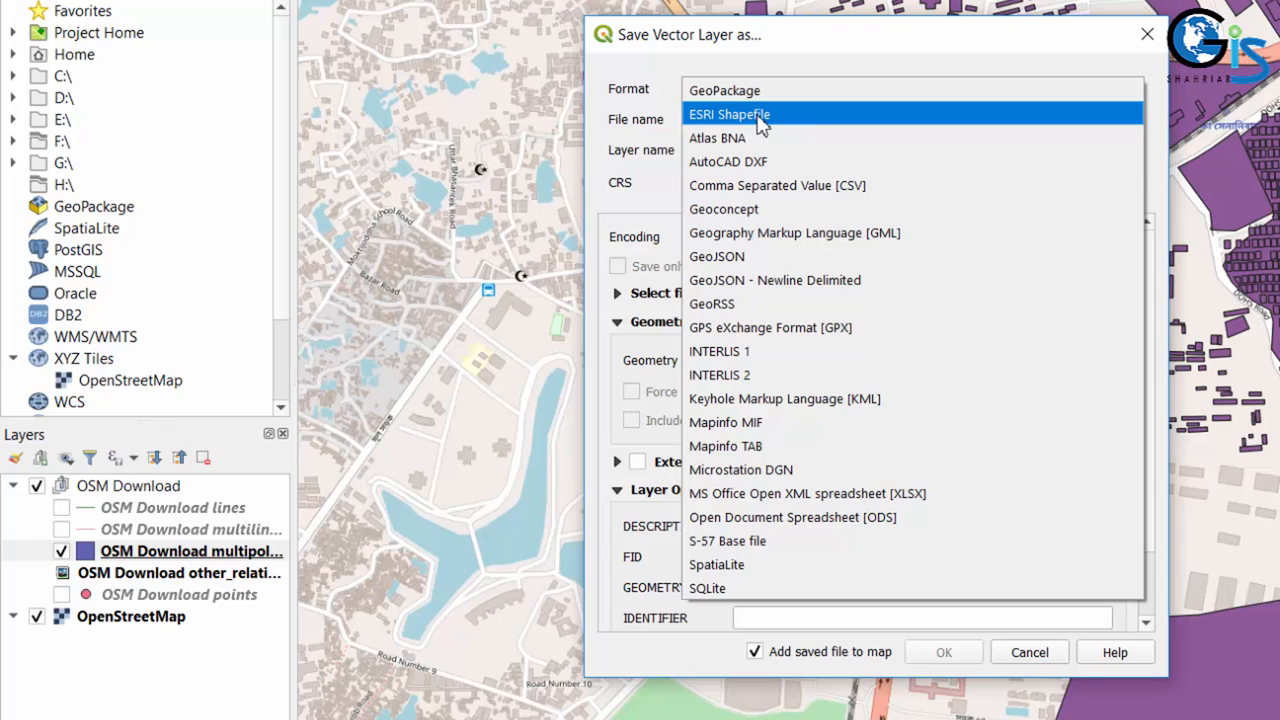
left_click(728, 114)
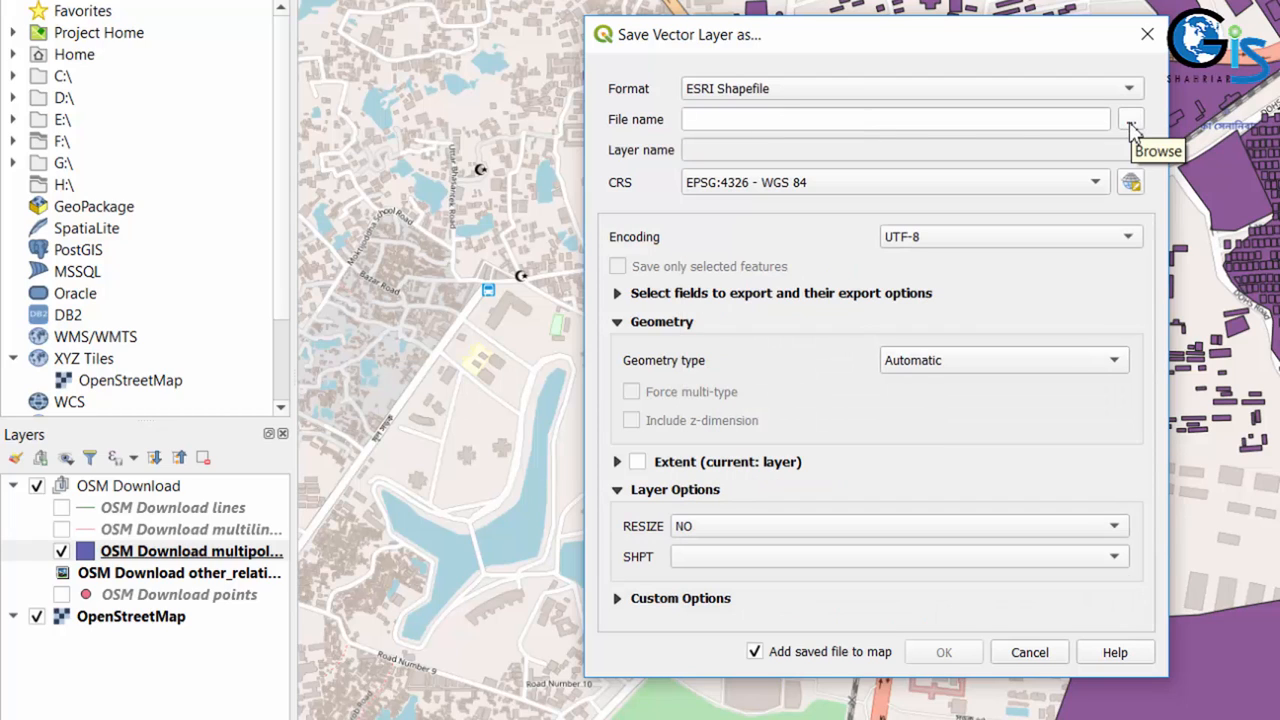
mouse_move(1132, 118)
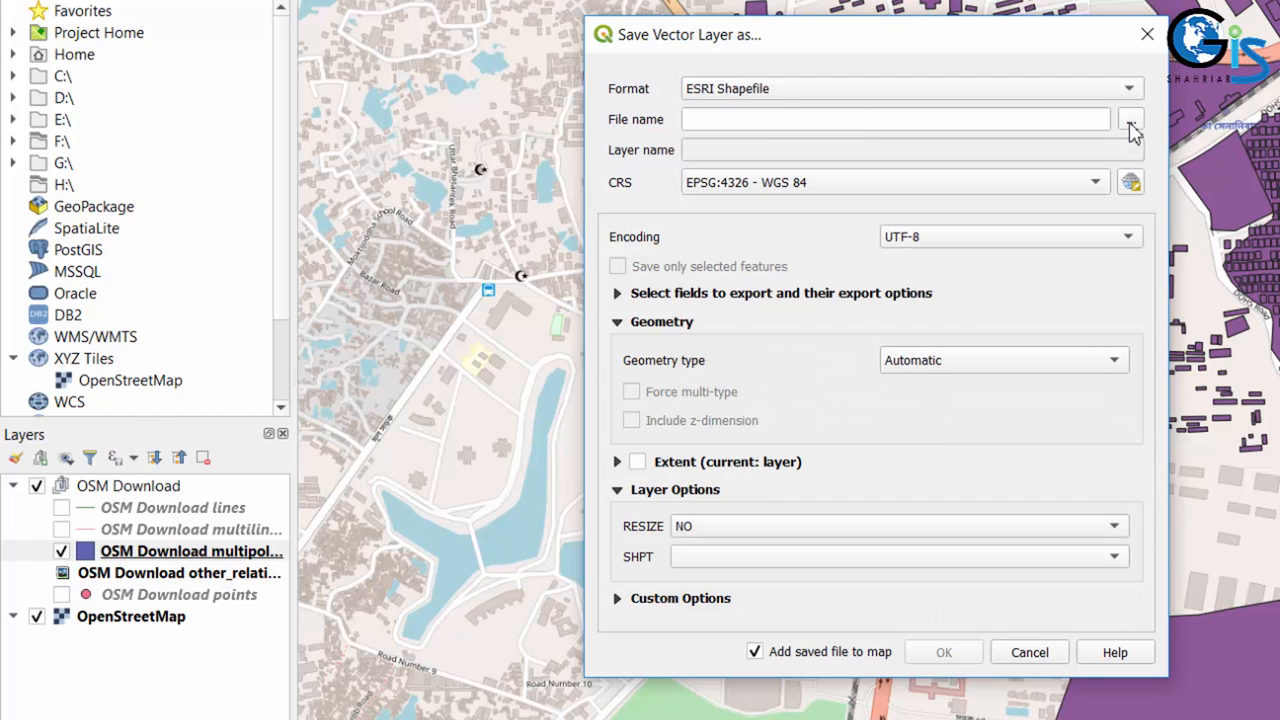
left_click(1130, 118)
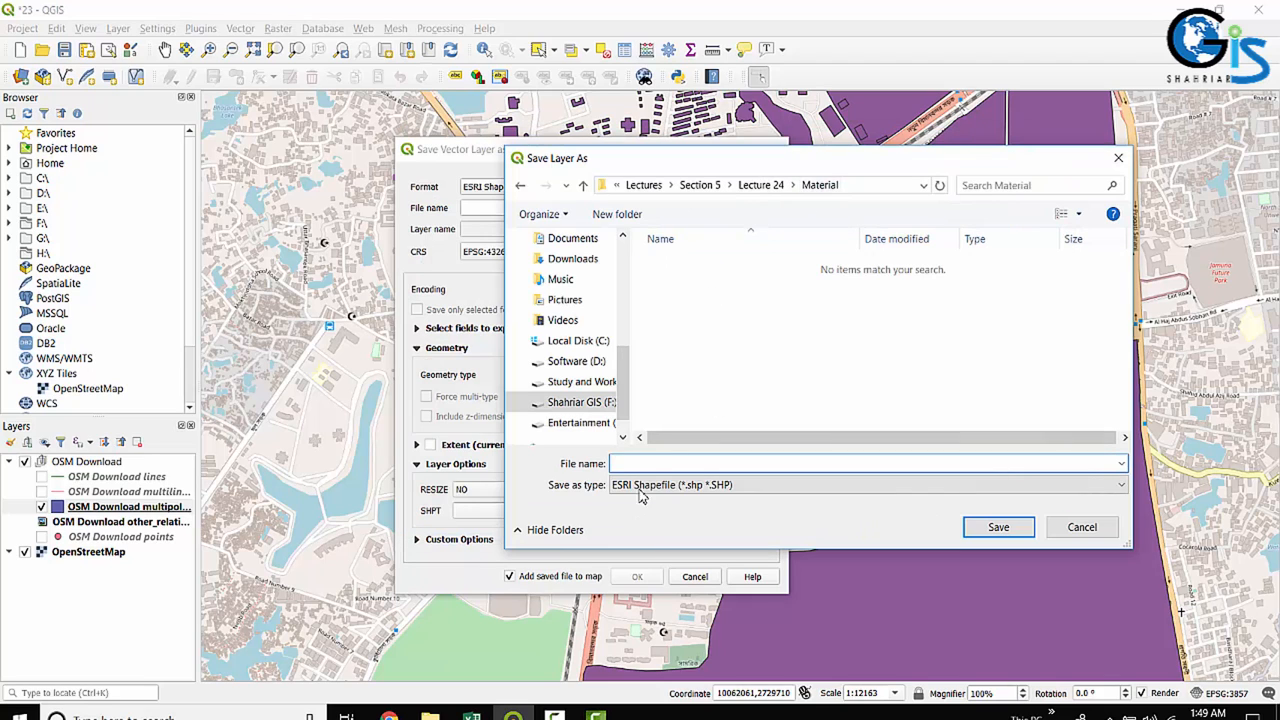
Name the shapefile Polygon, save it and run the export so it is added to the map.
left_click(660, 464)
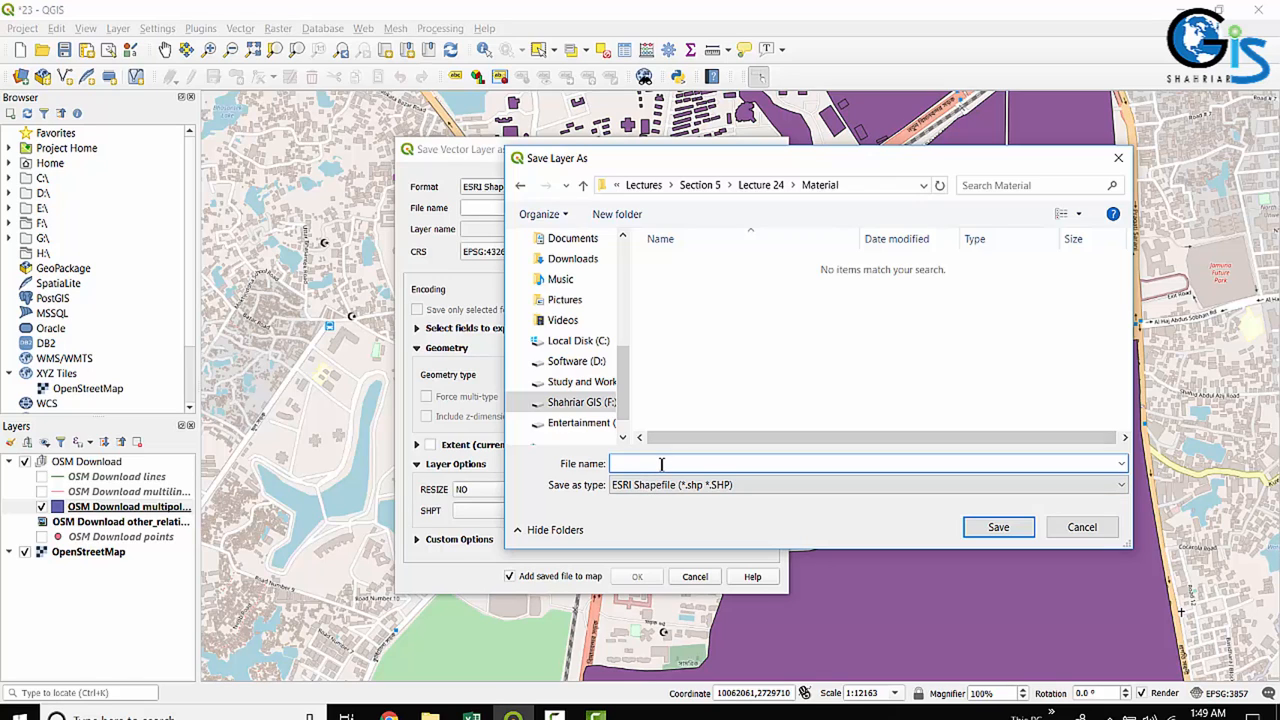
type("Polygon")
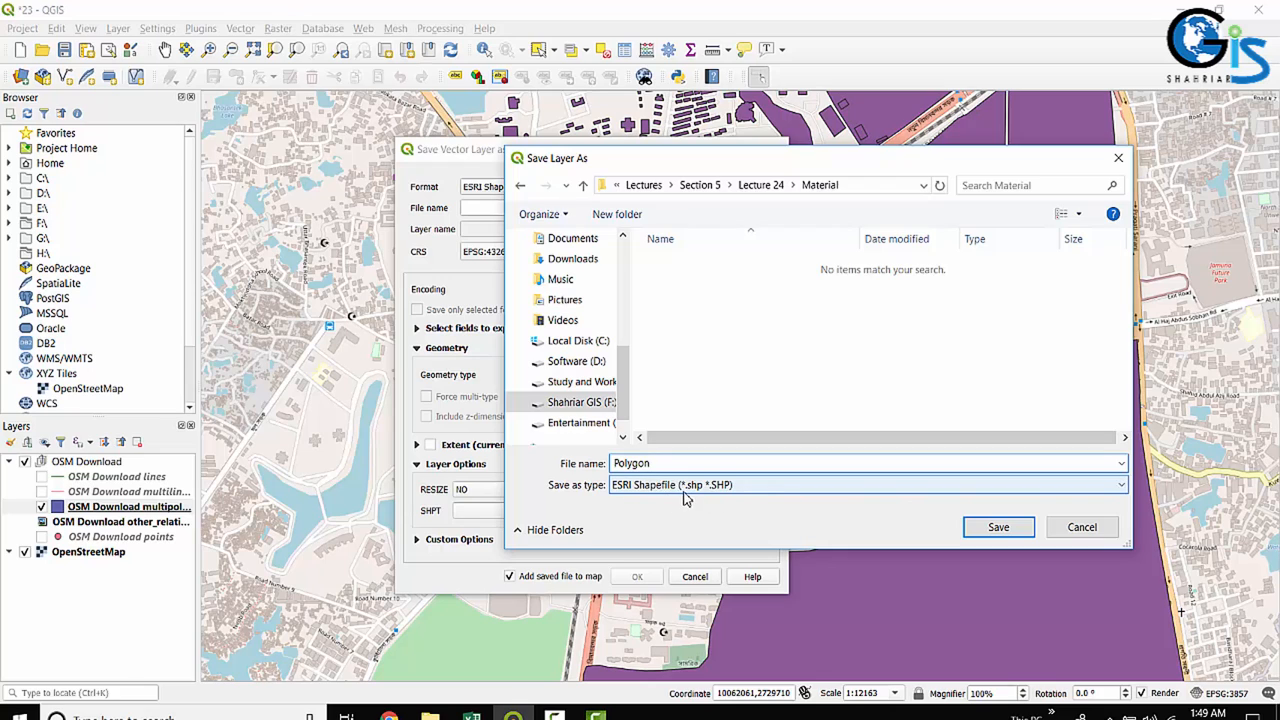
mouse_move(684, 498)
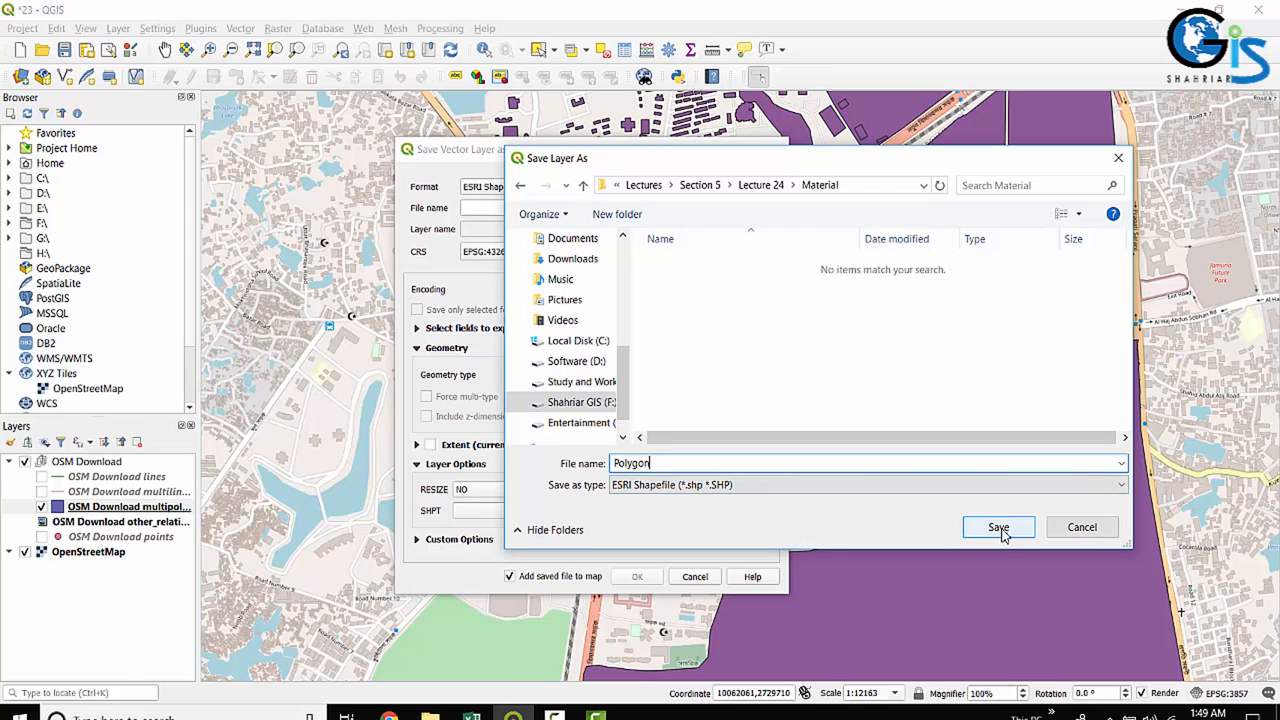
left_click(998, 528)
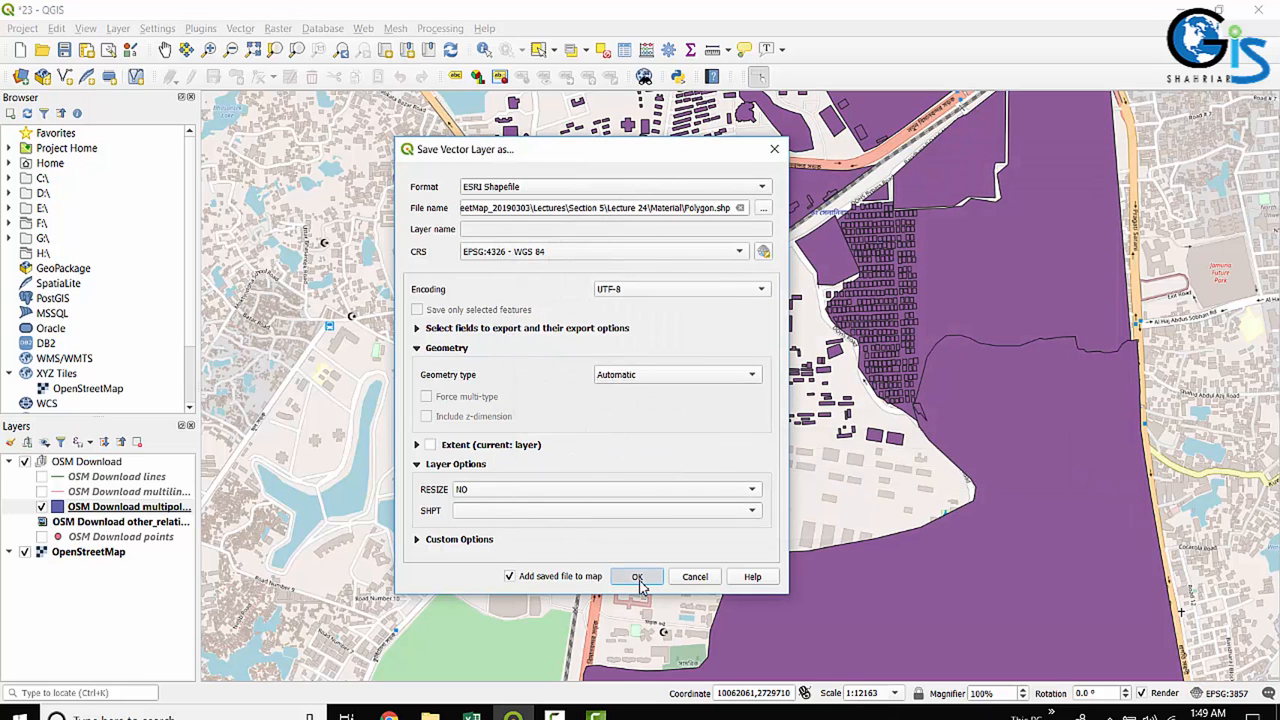
left_click(636, 576)
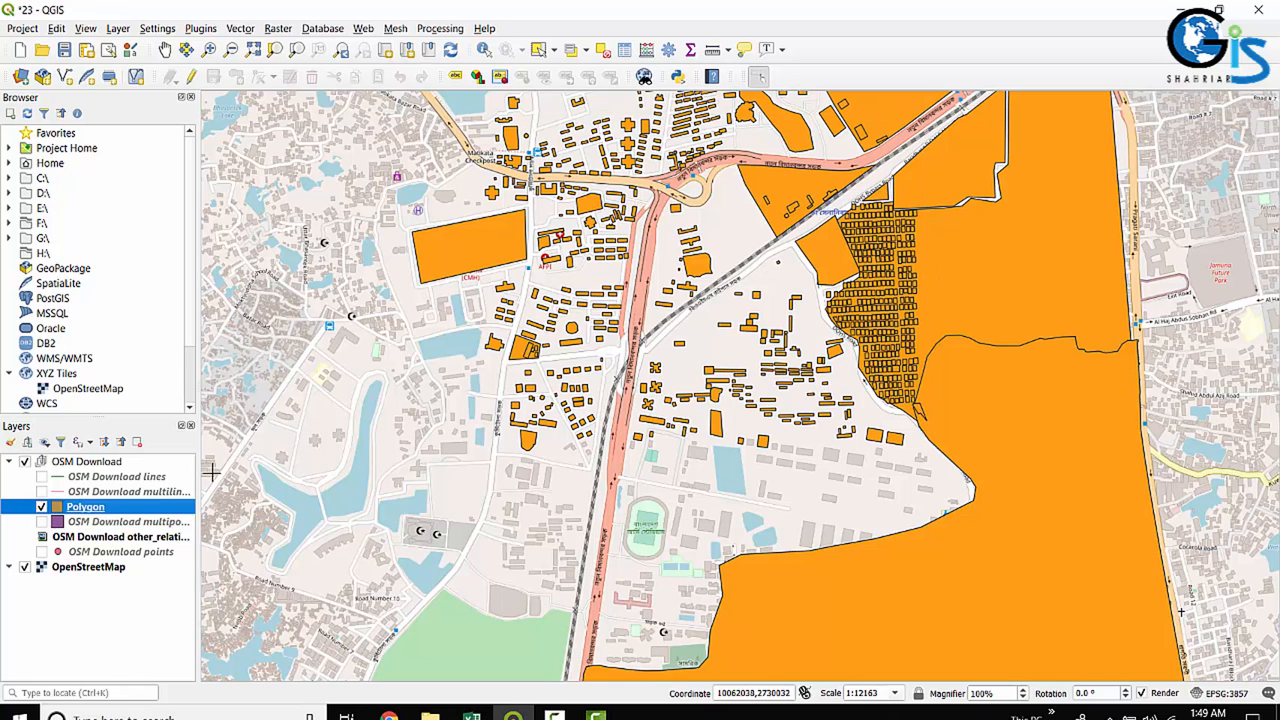
mouse_move(150, 504)
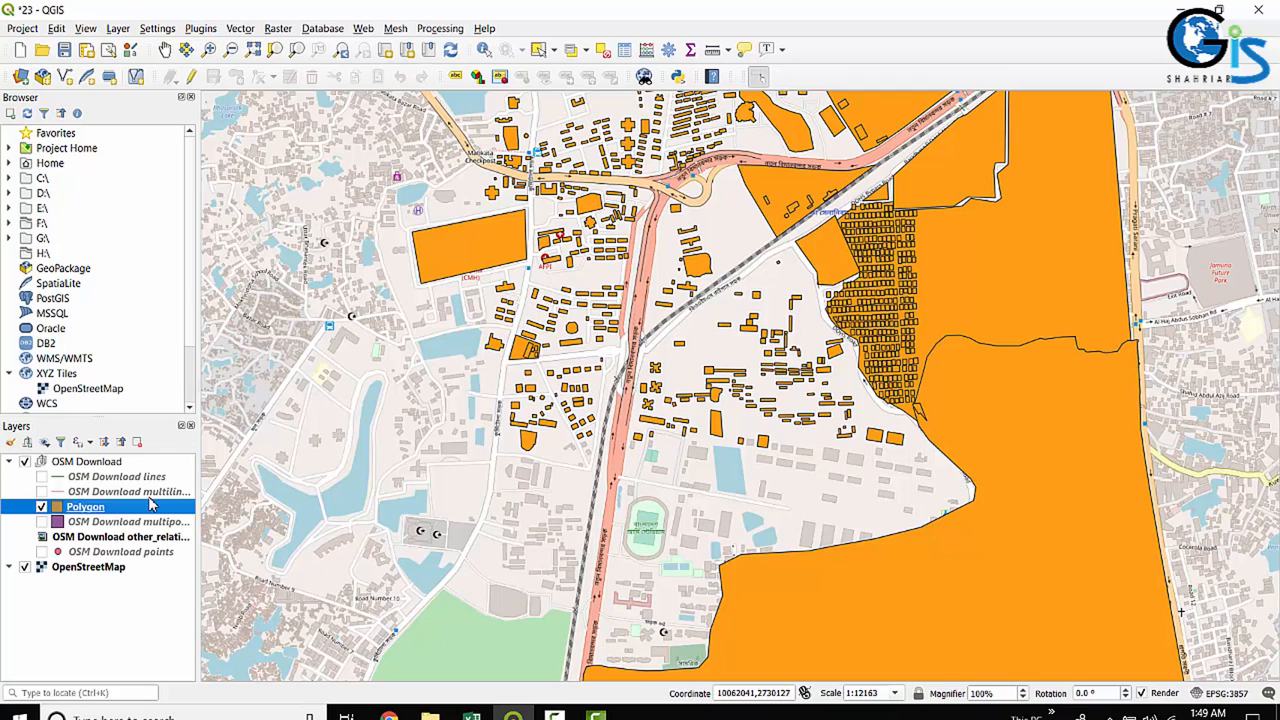
mouse_move(742, 428)
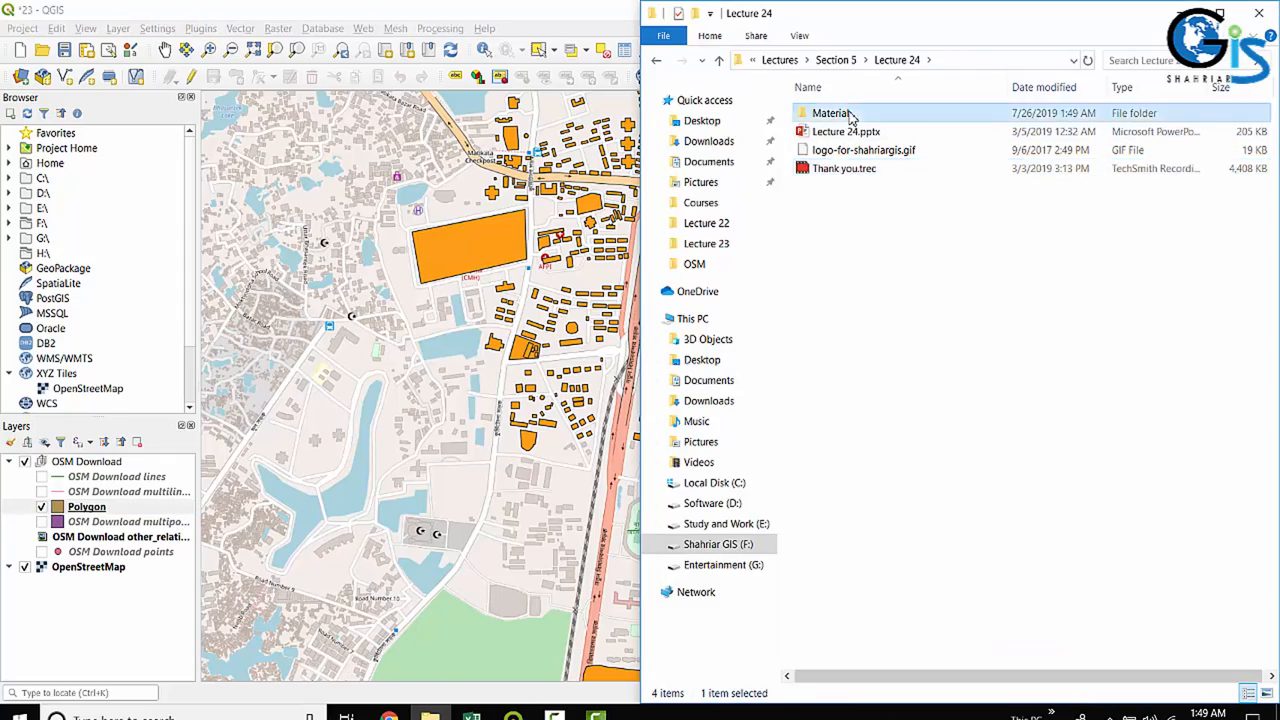
Browse into the Material and Lecture 23 folders to view the OSM Download.osm file.
double_click(832, 112)
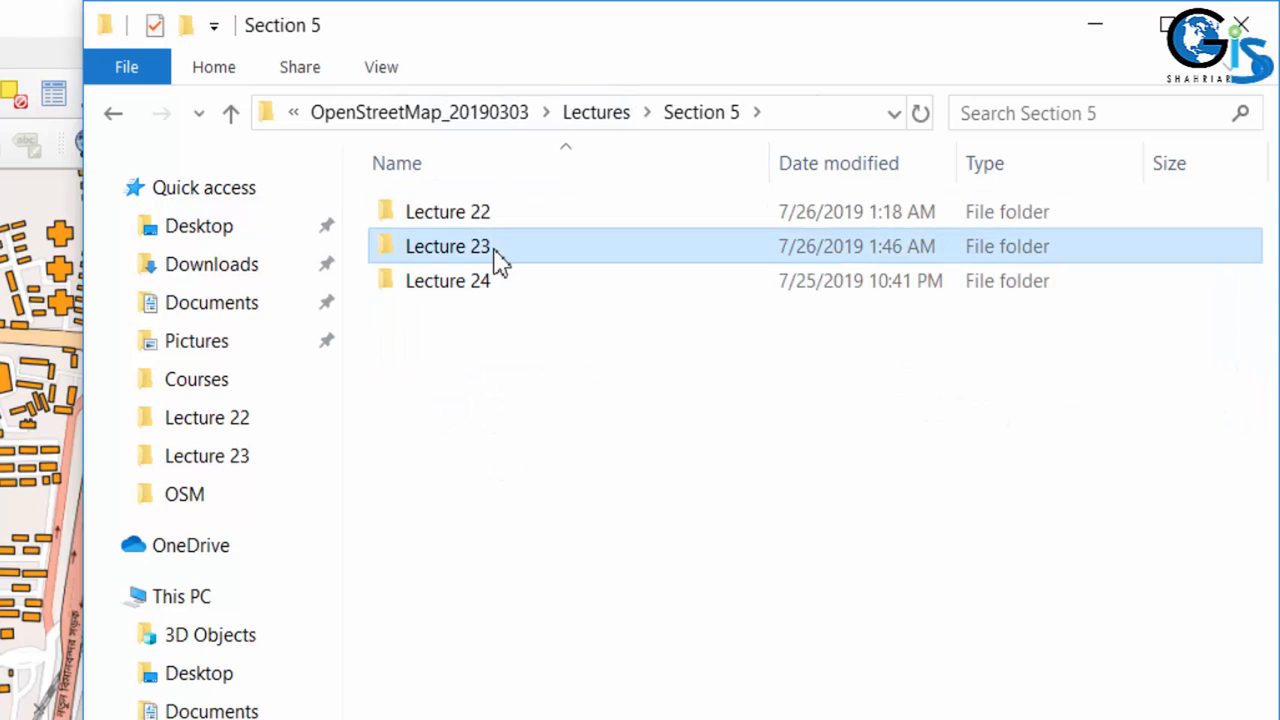
double_click(448, 246)
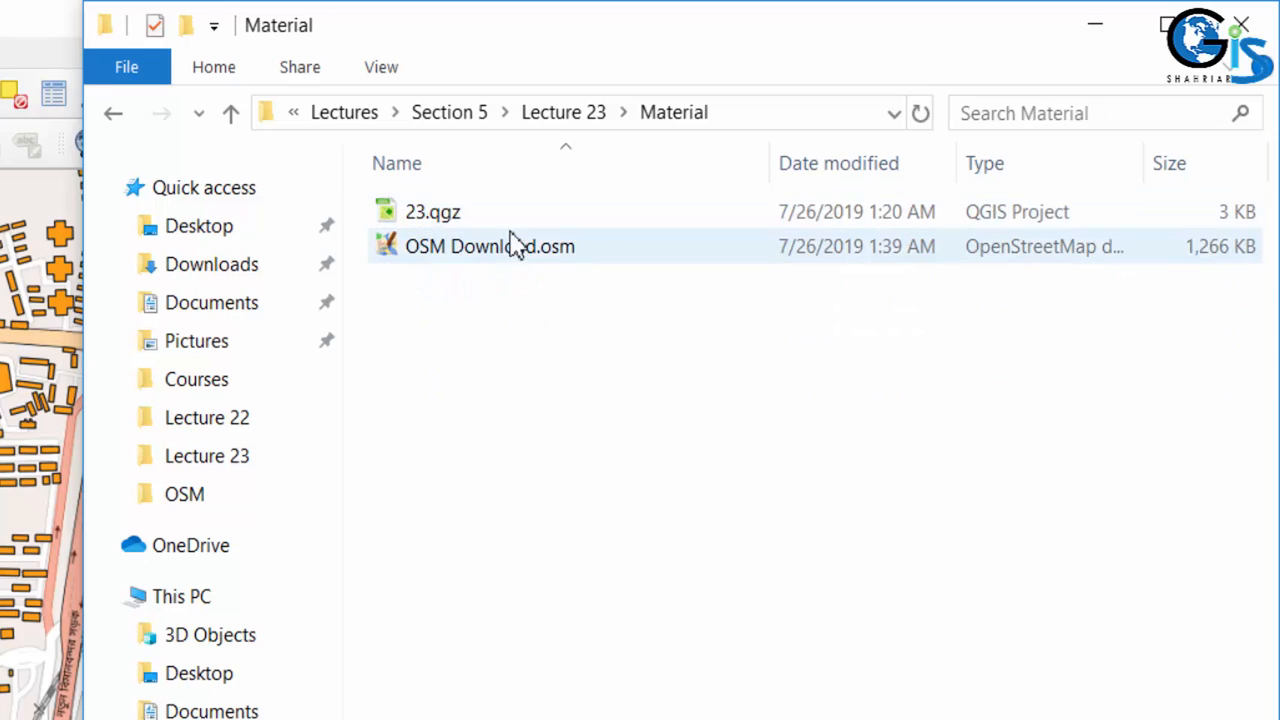
mouse_move(556, 258)
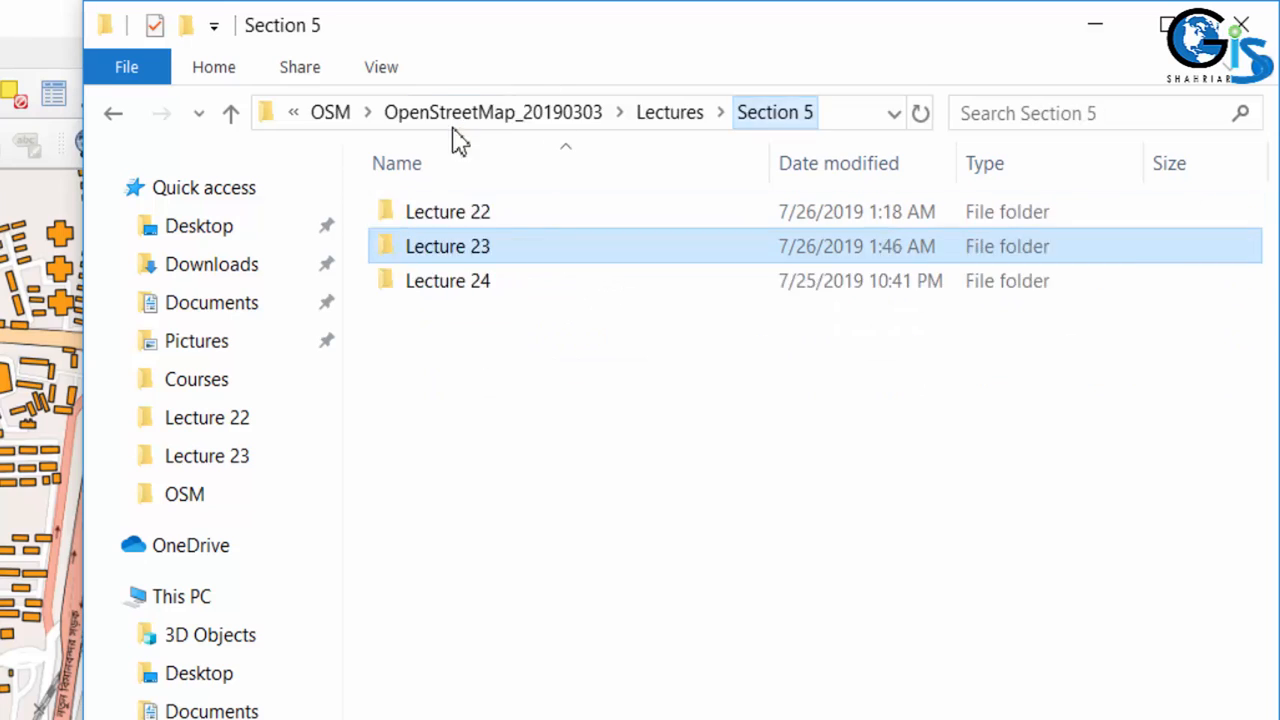
double_click(448, 280)
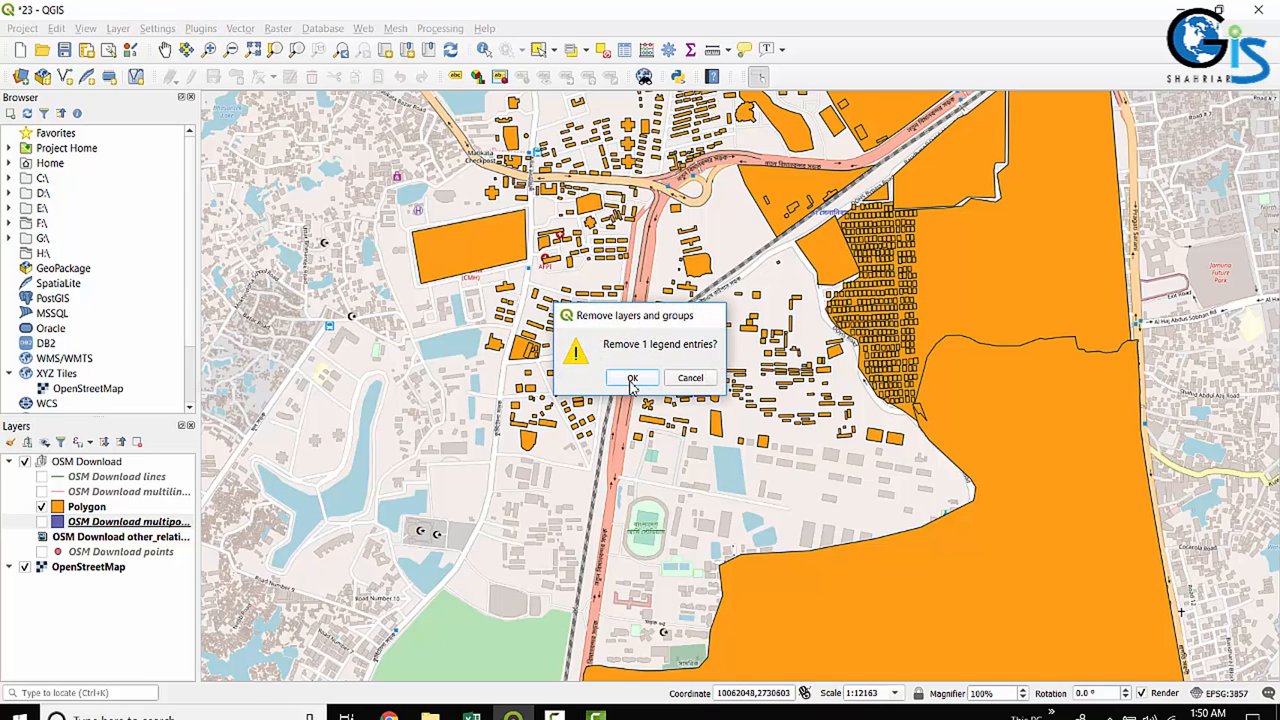
Confirm removal of the multipolygons layer and select the points layer.
left_click(632, 376)
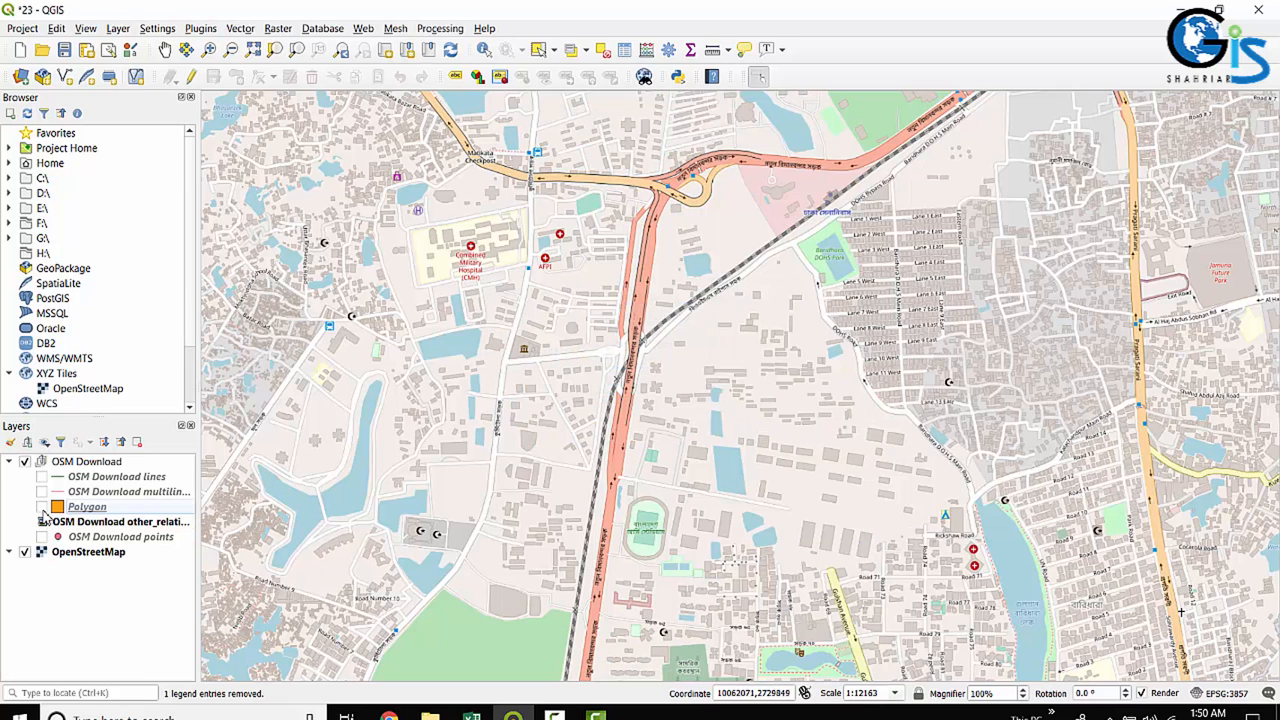
left_click(42, 536)
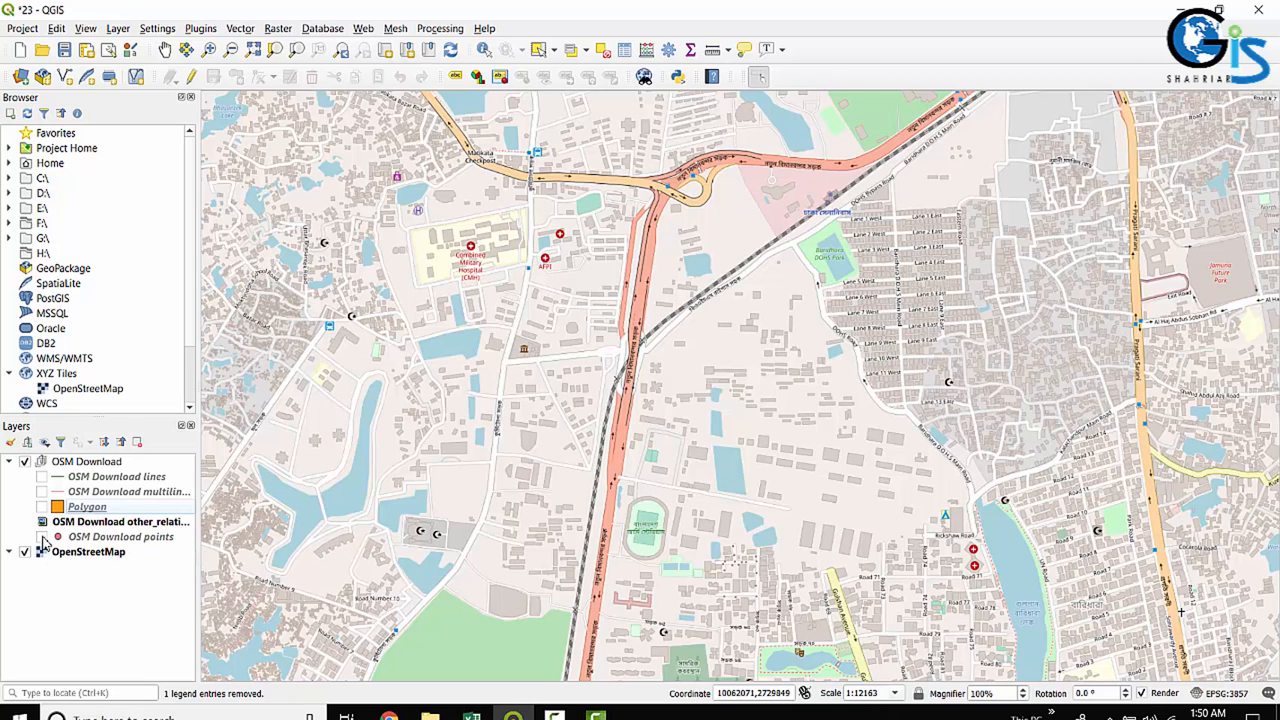
Export the points layer as a shapefile named Point and add it to the map.
right_click(120, 536)
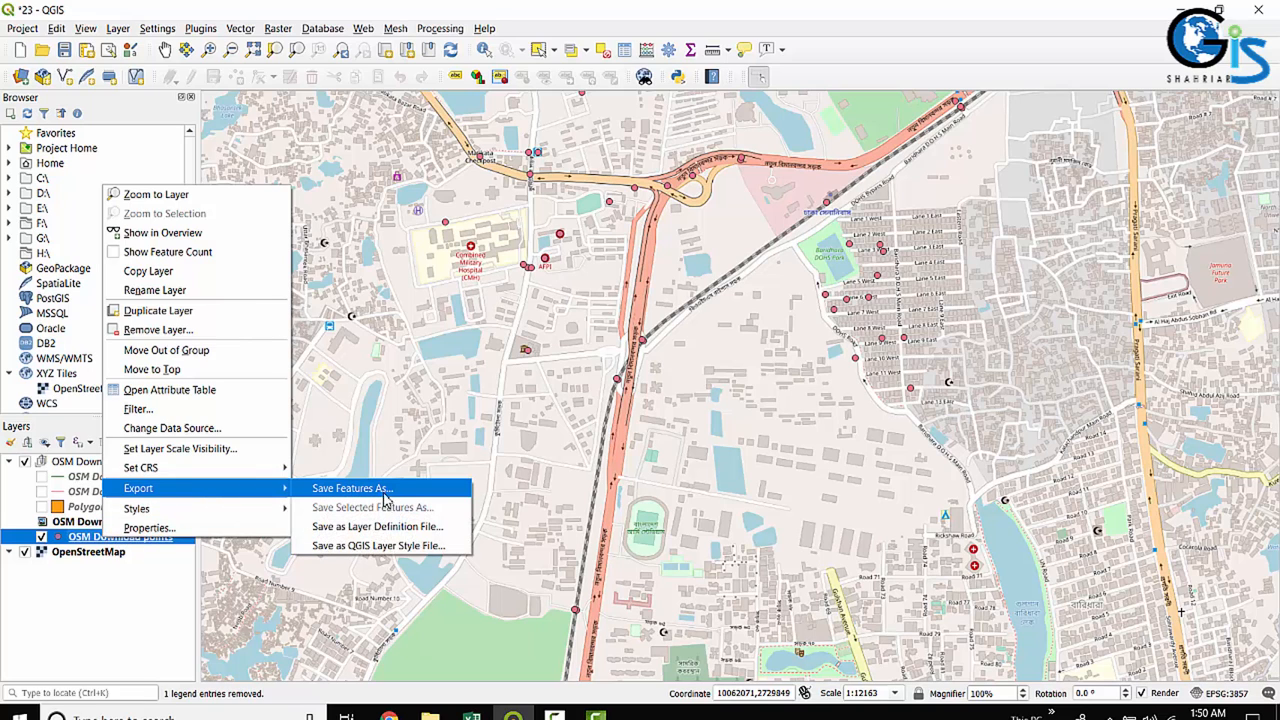
left_click(352, 488)
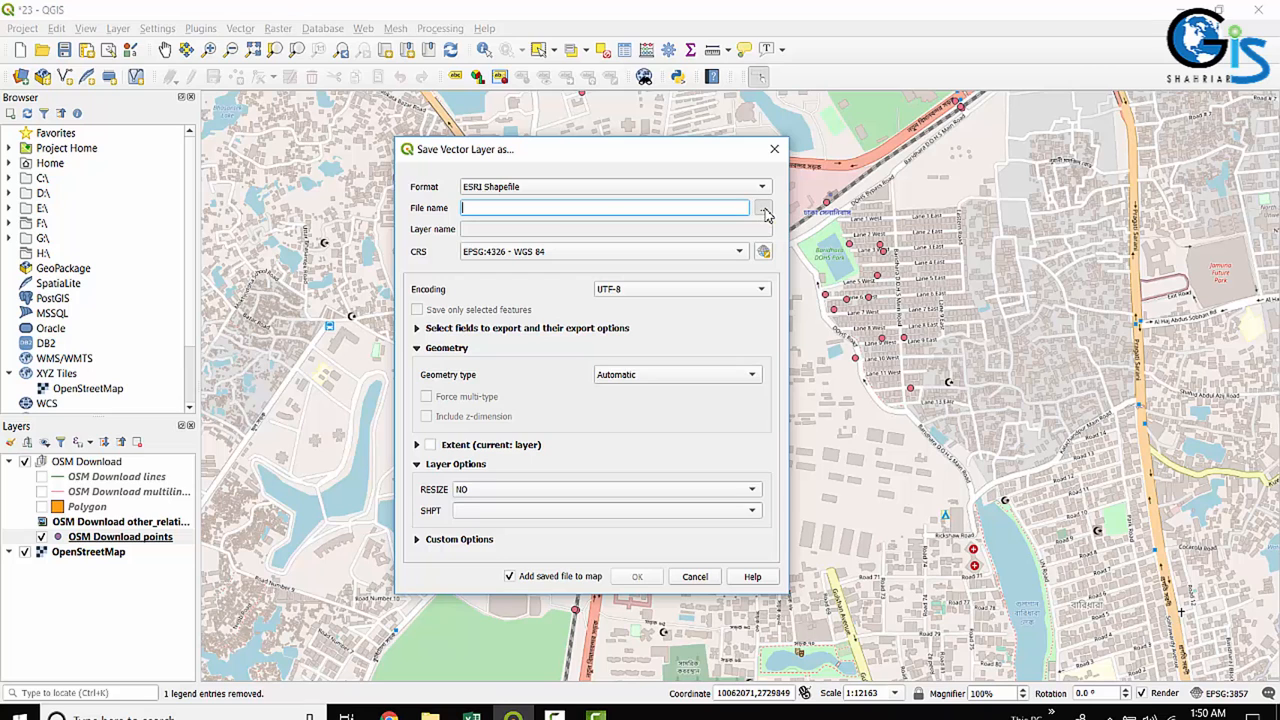
left_click(764, 208)
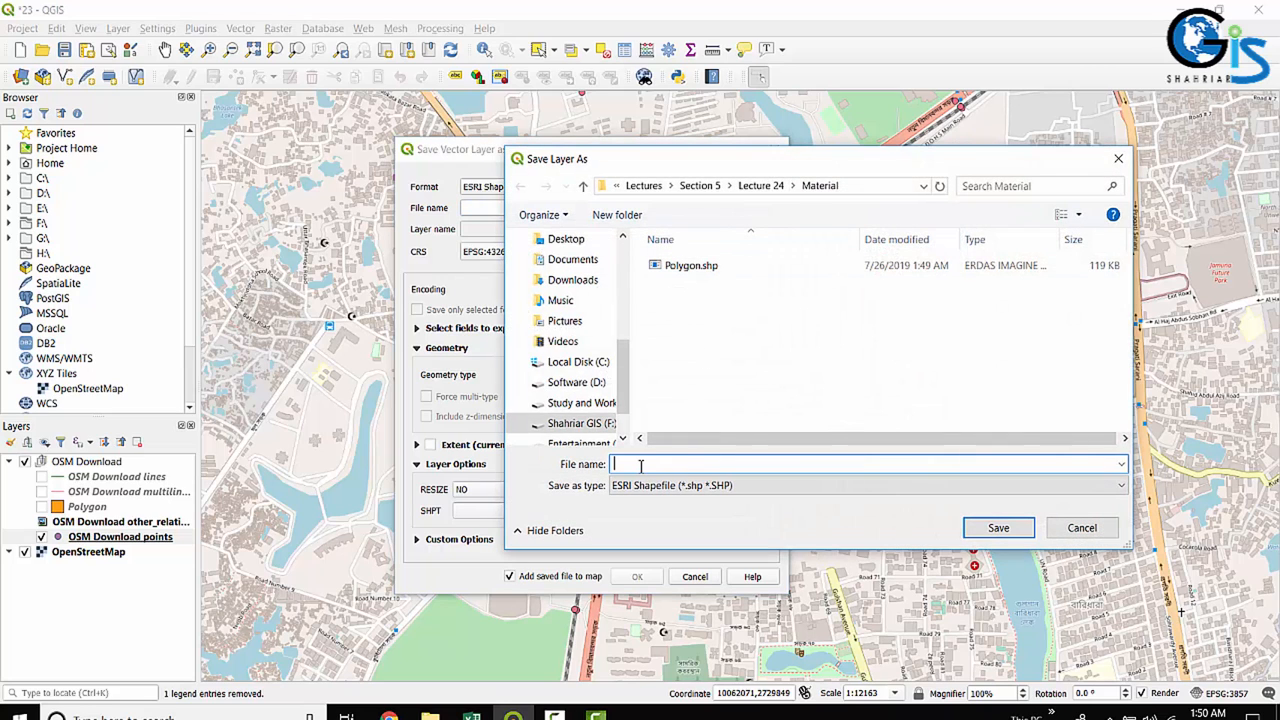
type("P")
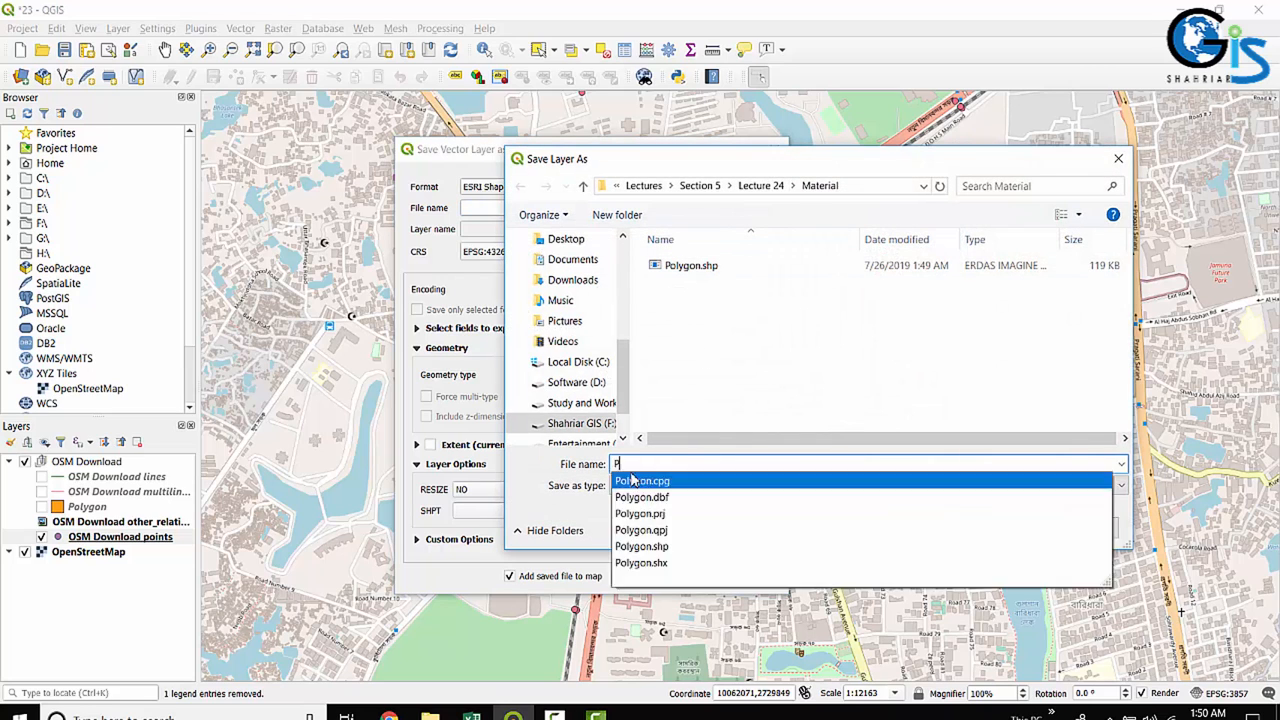
type("oint")
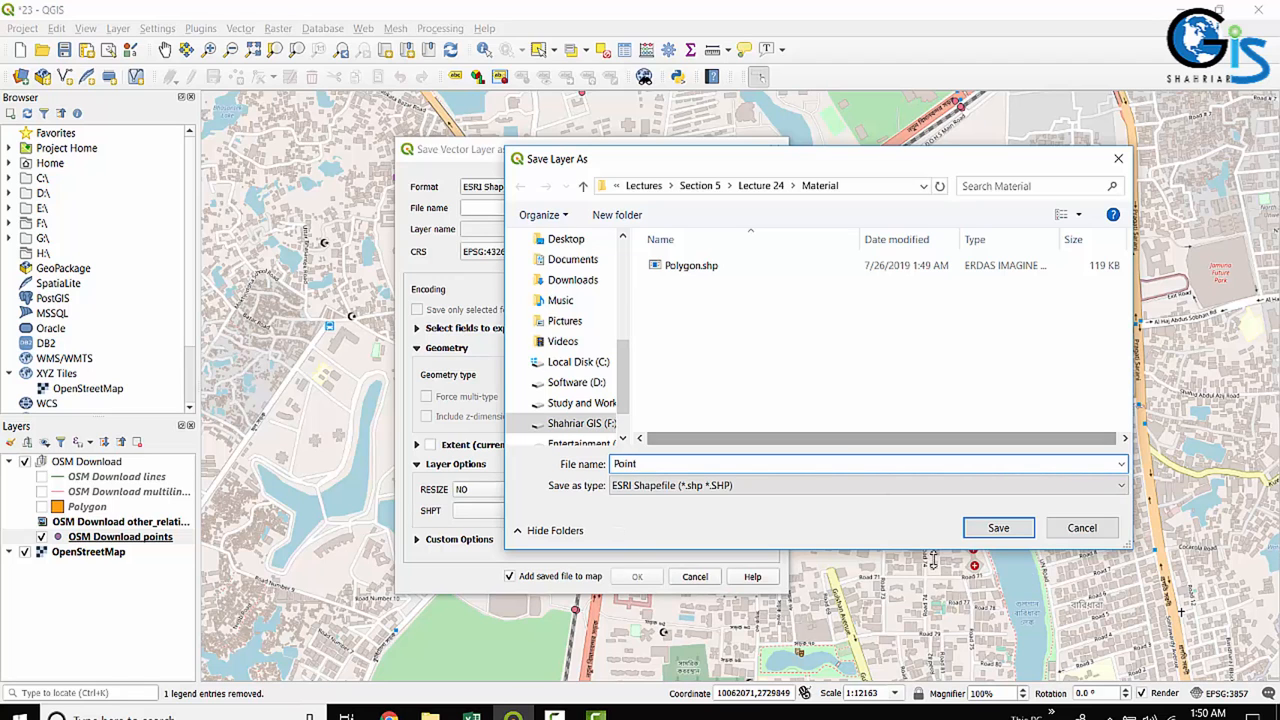
left_click(996, 528)
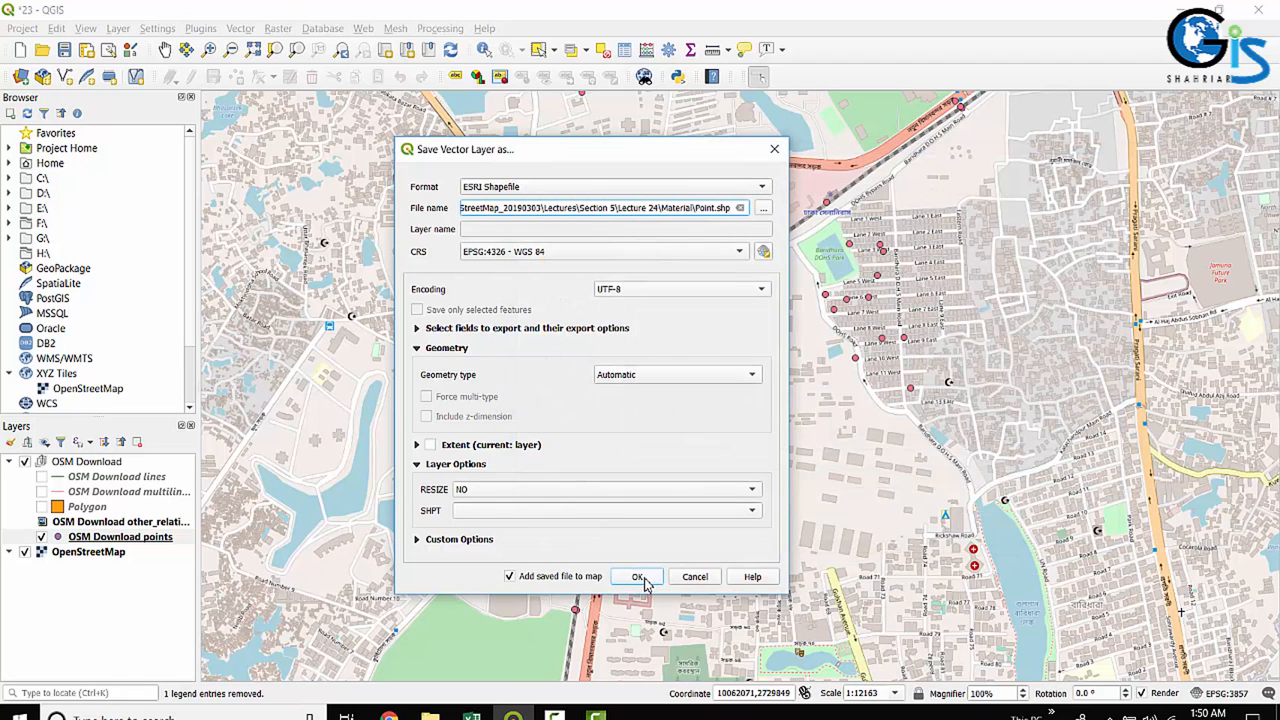
left_click(638, 576)
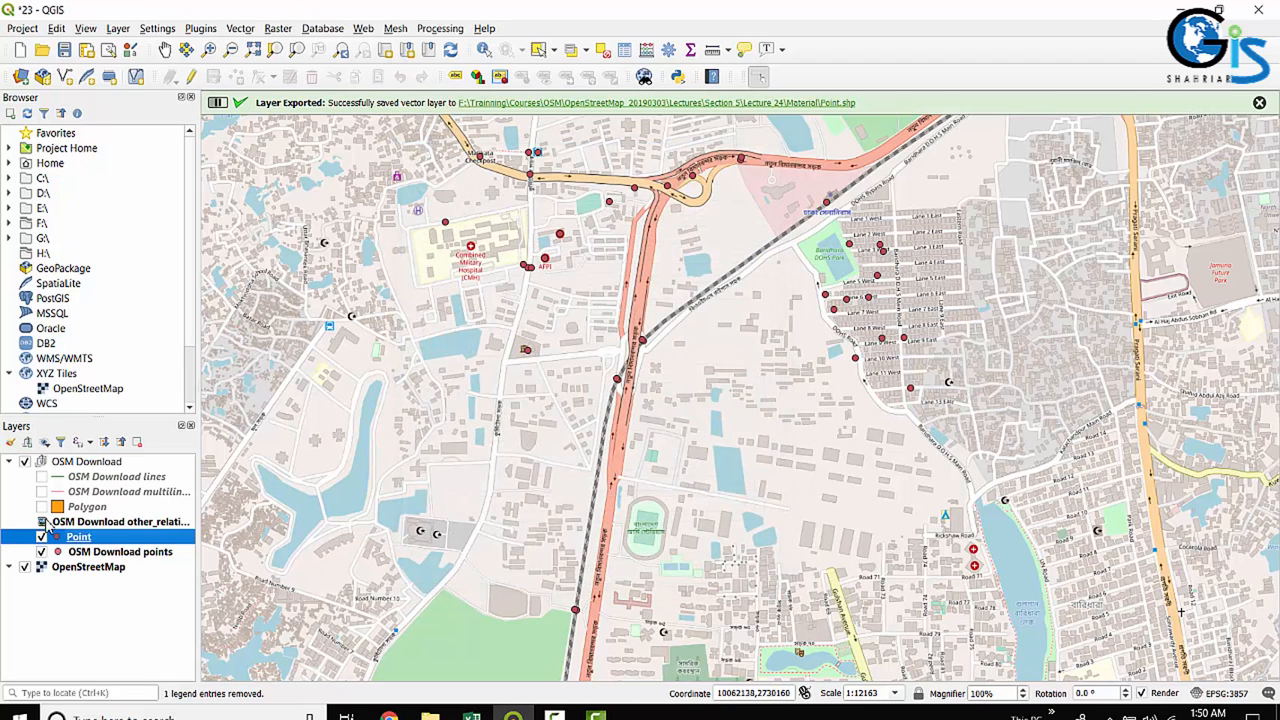
Remove the original OSM Download points layer via Remove Layer and confirm.
right_click(78, 536)
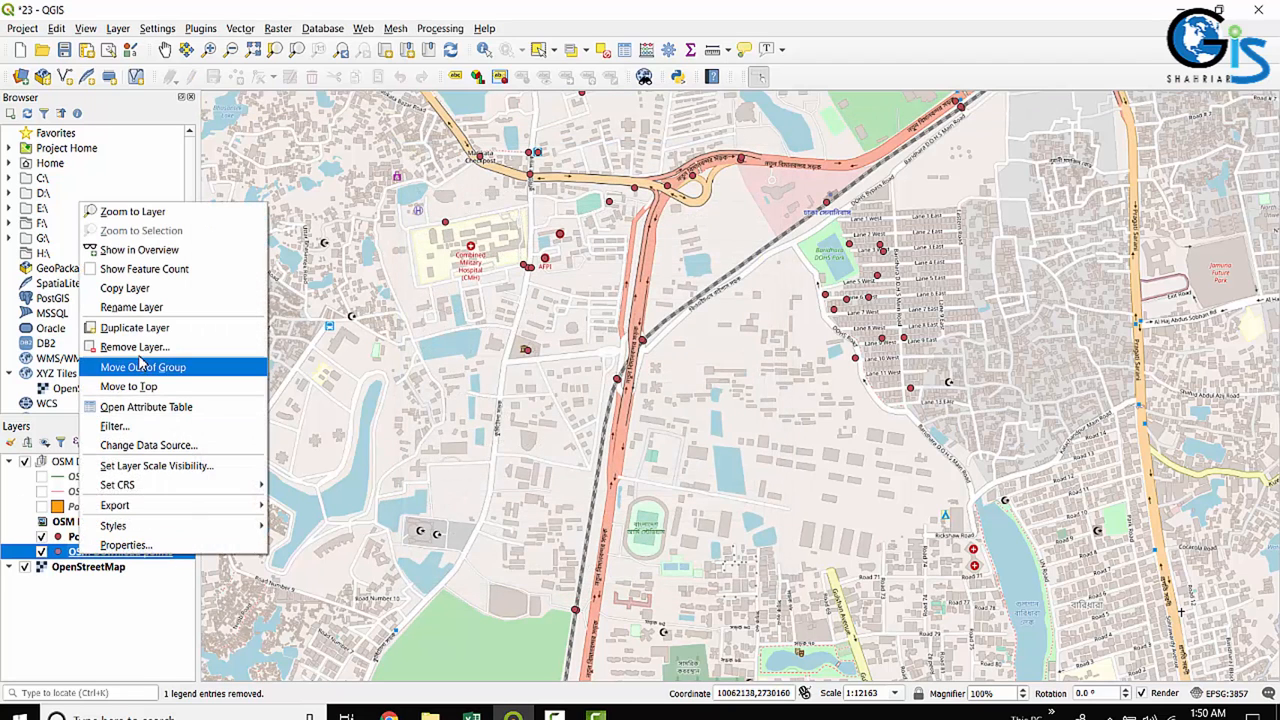
left_click(134, 346)
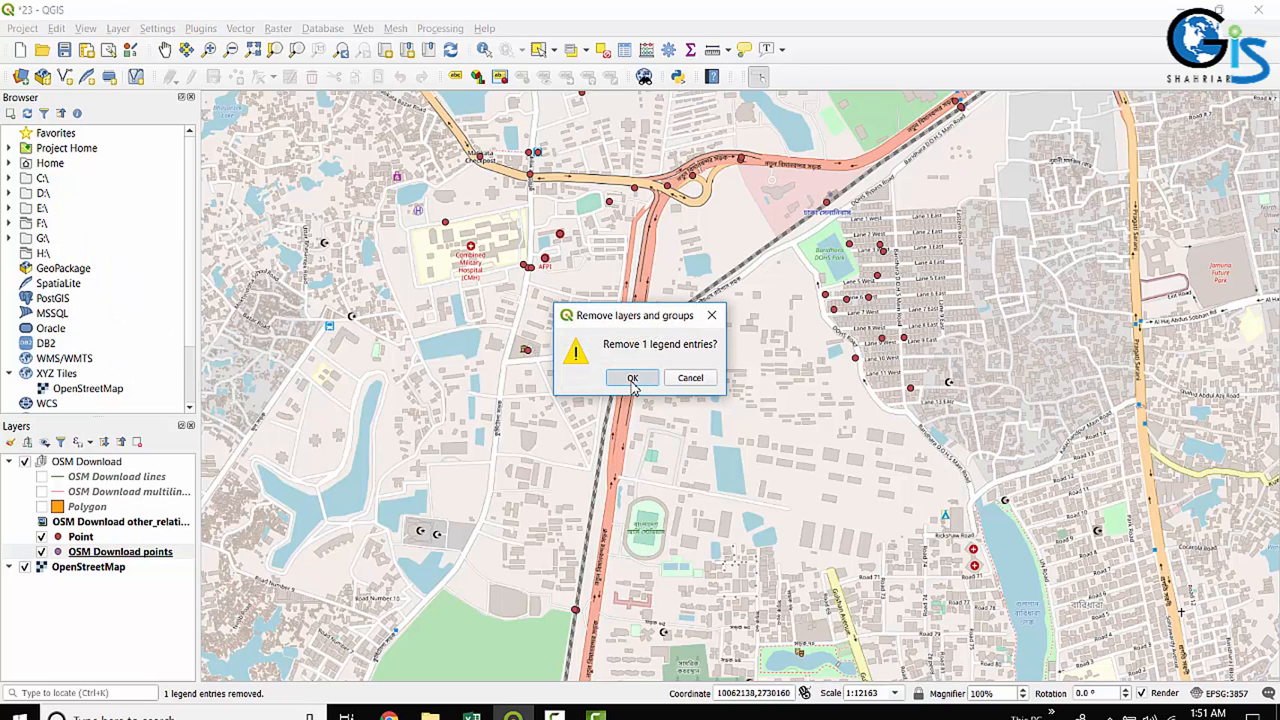
left_click(632, 376)
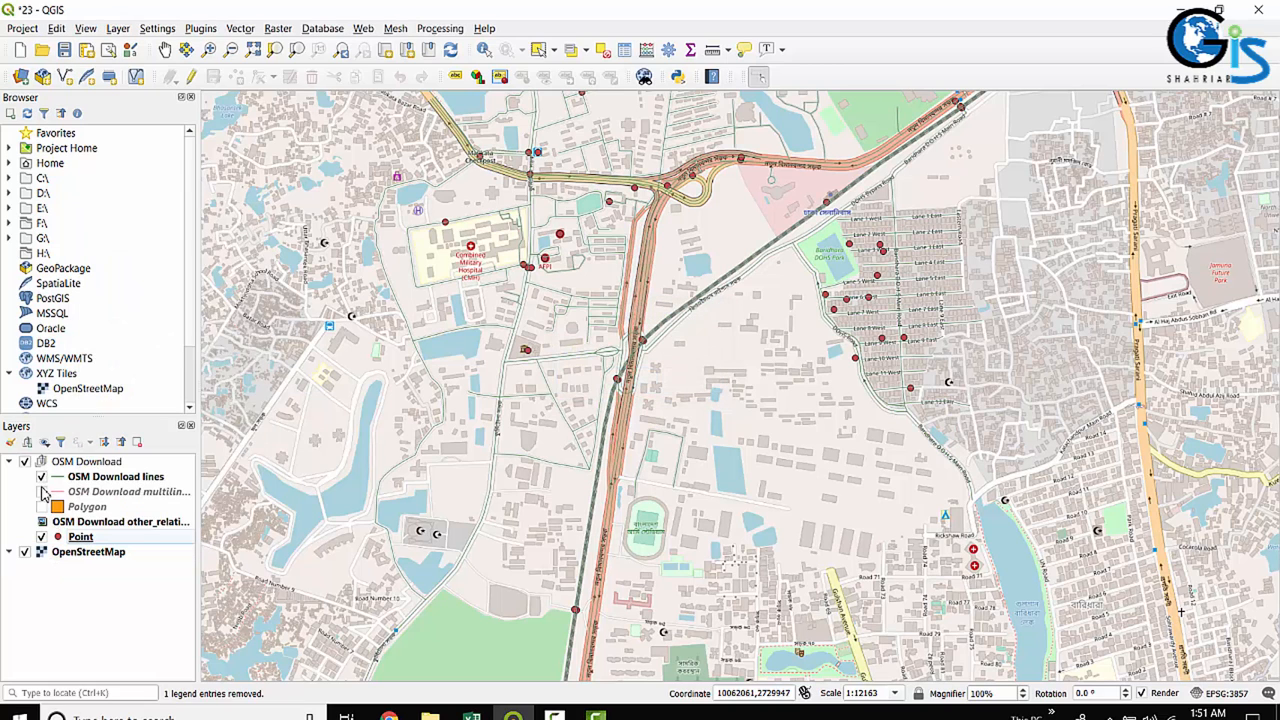
Export the OSM Download lines layer as a shapefile named line and add it to the map.
right_click(116, 476)
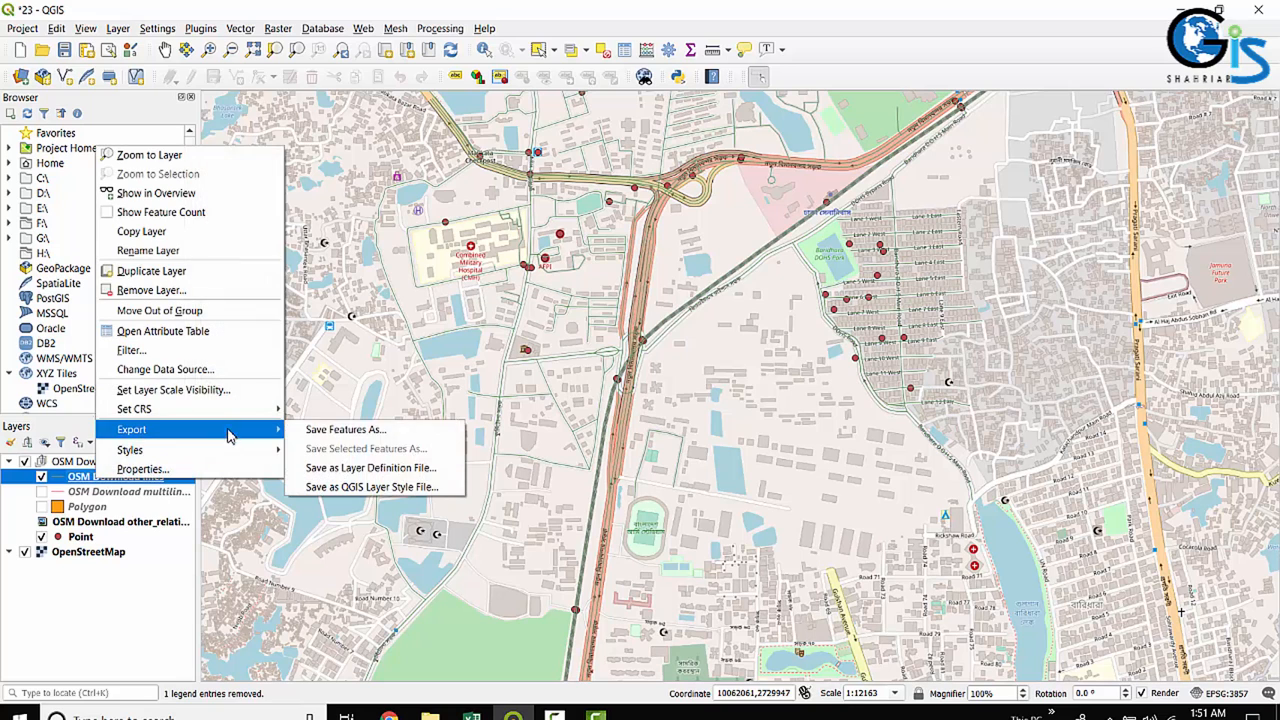
mouse_move(344, 428)
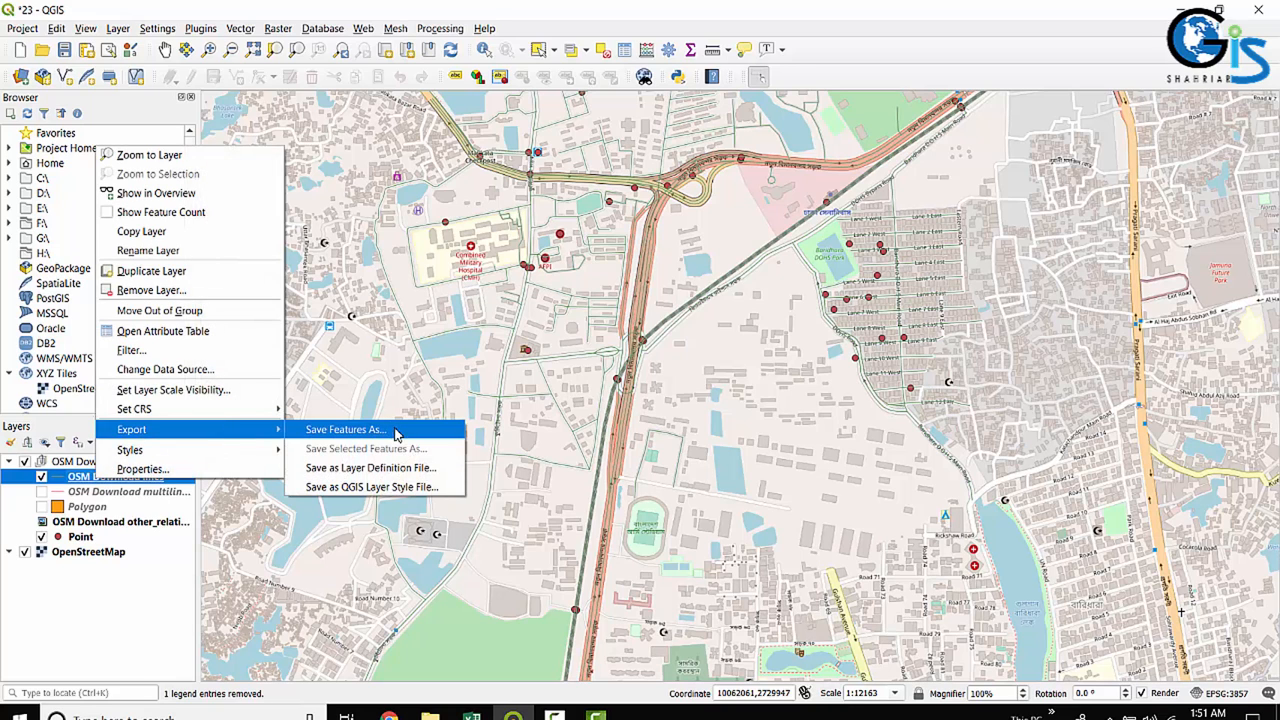
left_click(344, 428)
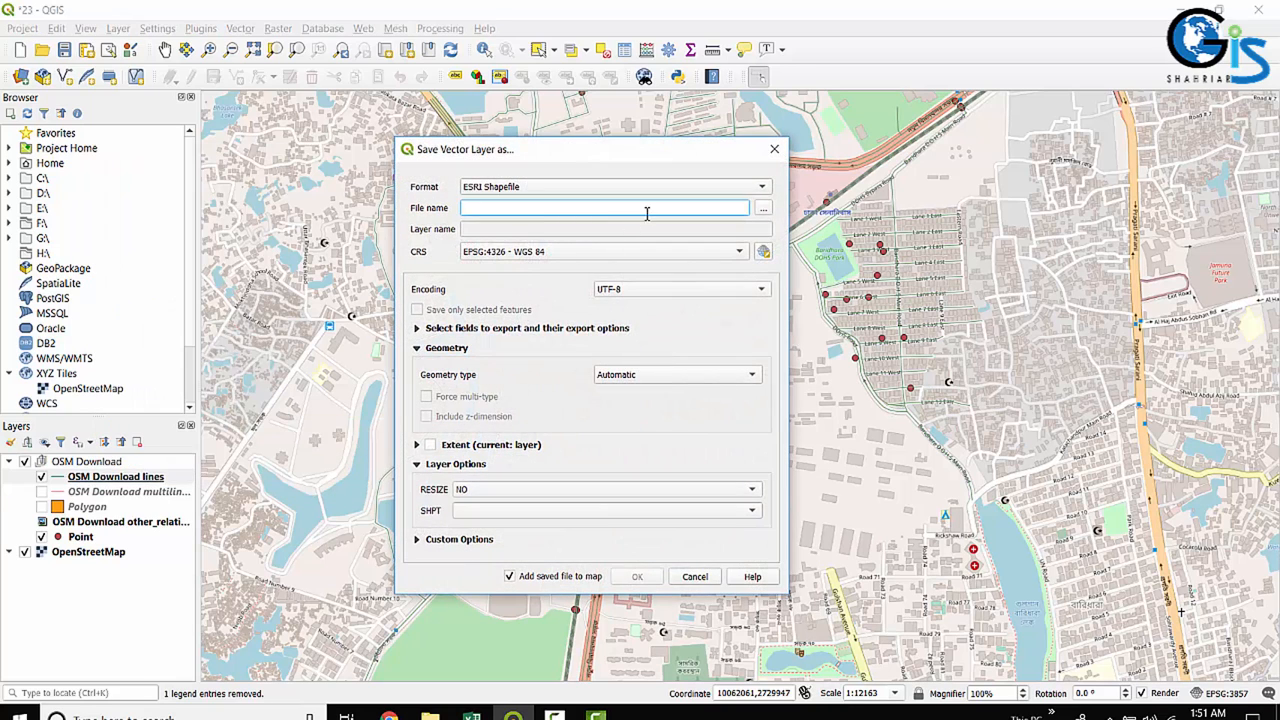
left_click(764, 208)
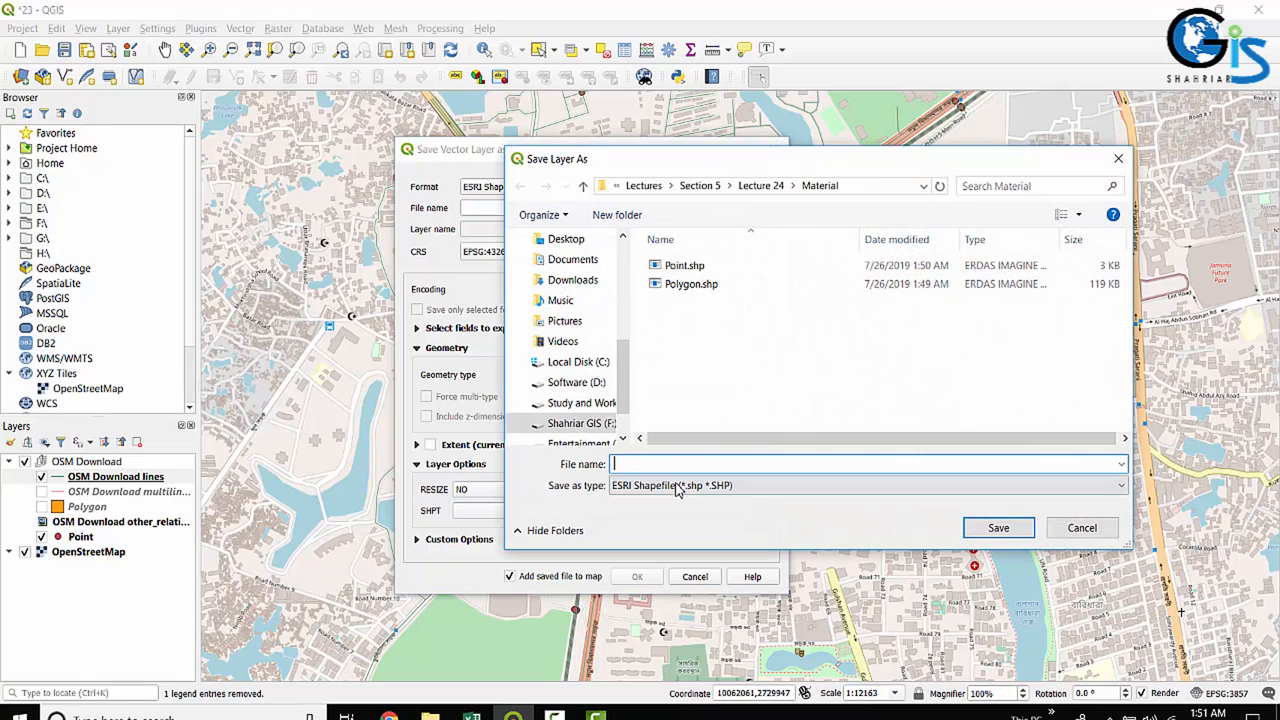
type("line")
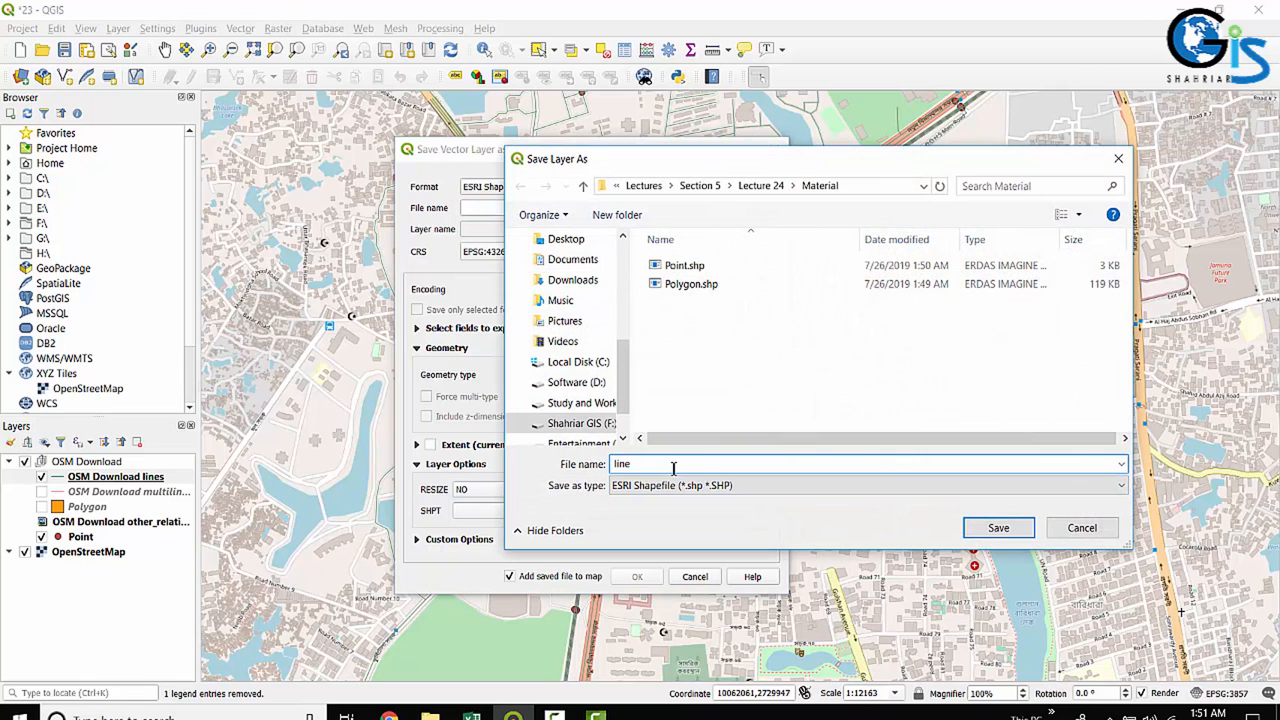
left_click(998, 528)
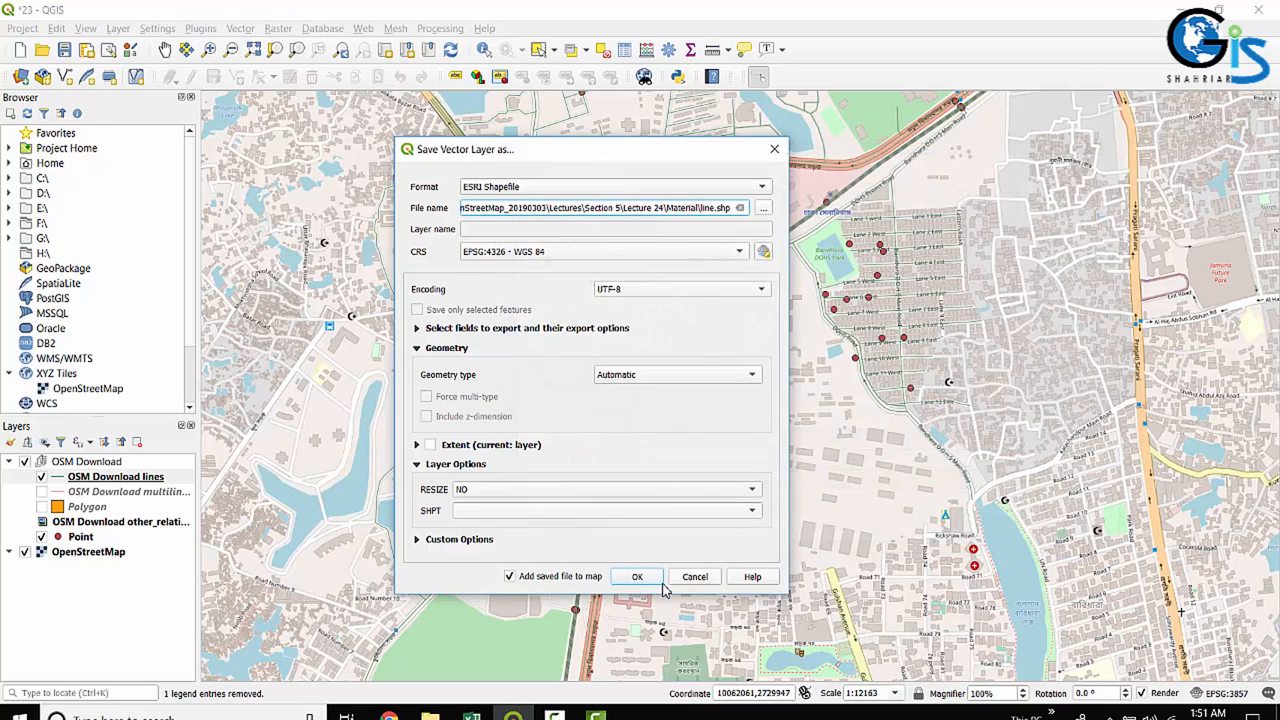
left_click(636, 576)
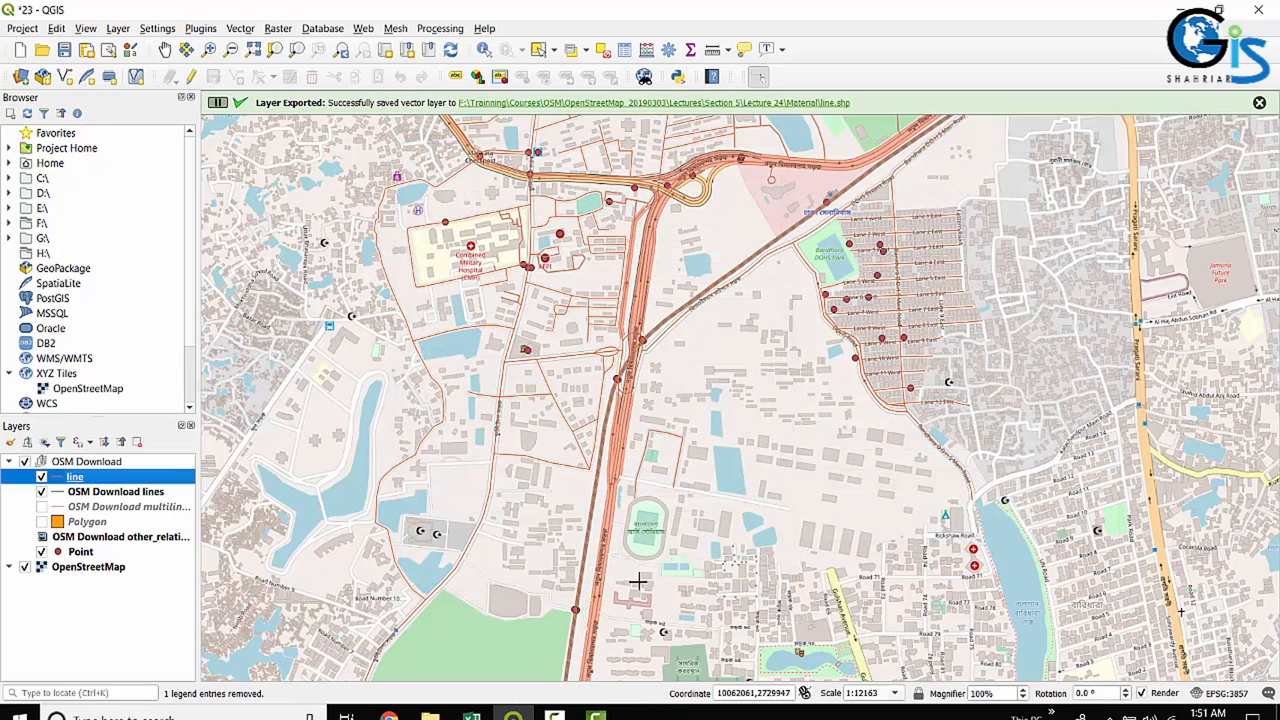
Remove the original OSM Download lines layer from the project and confirm.
right_click(116, 492)
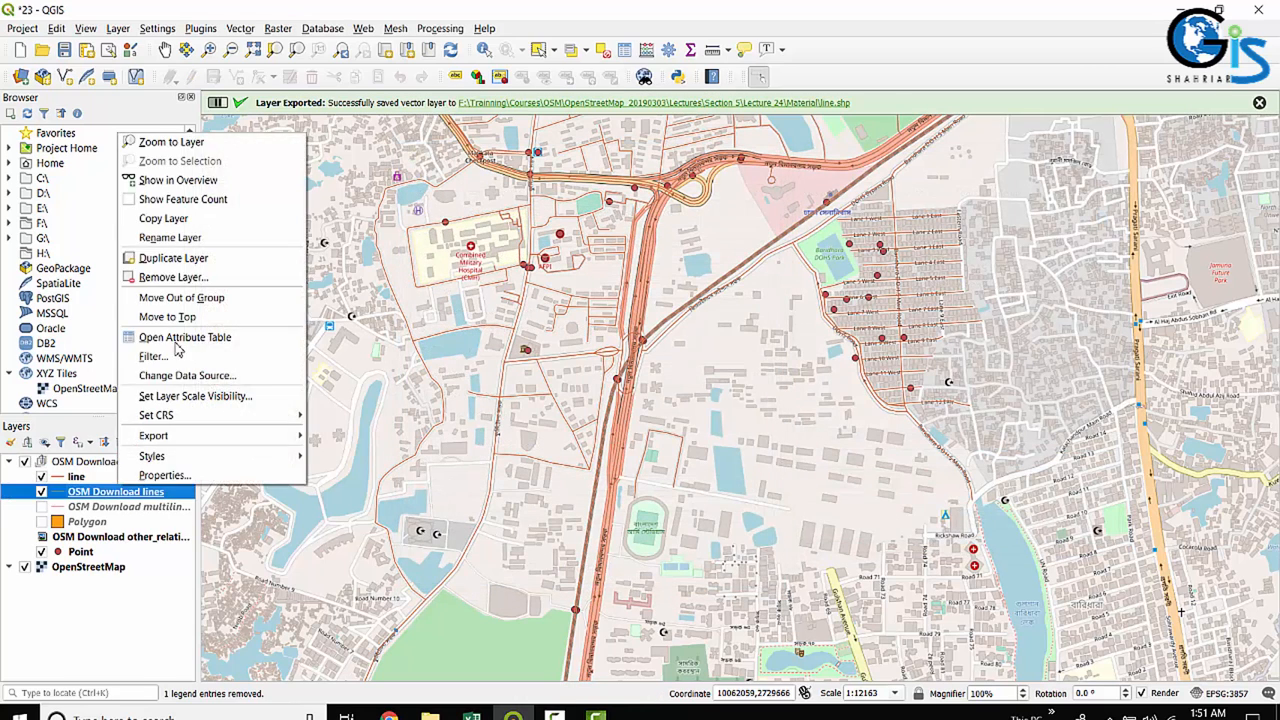
left_click(172, 276)
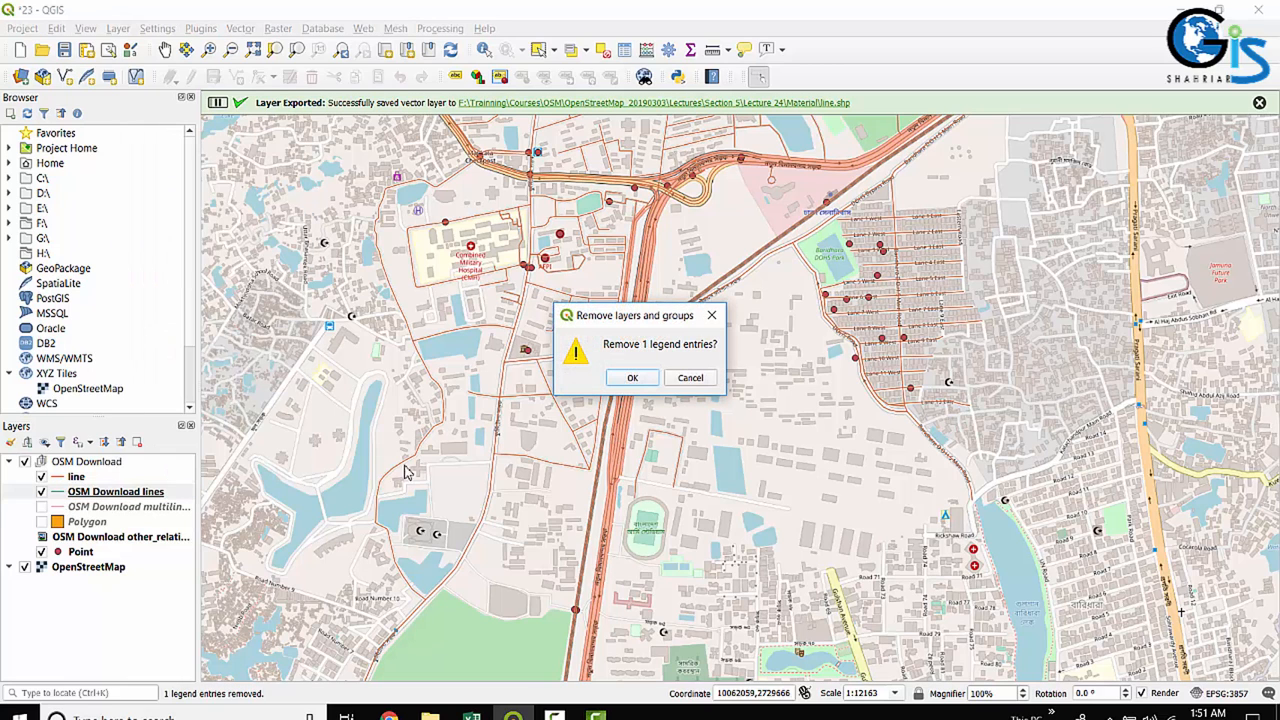
left_click(632, 376)
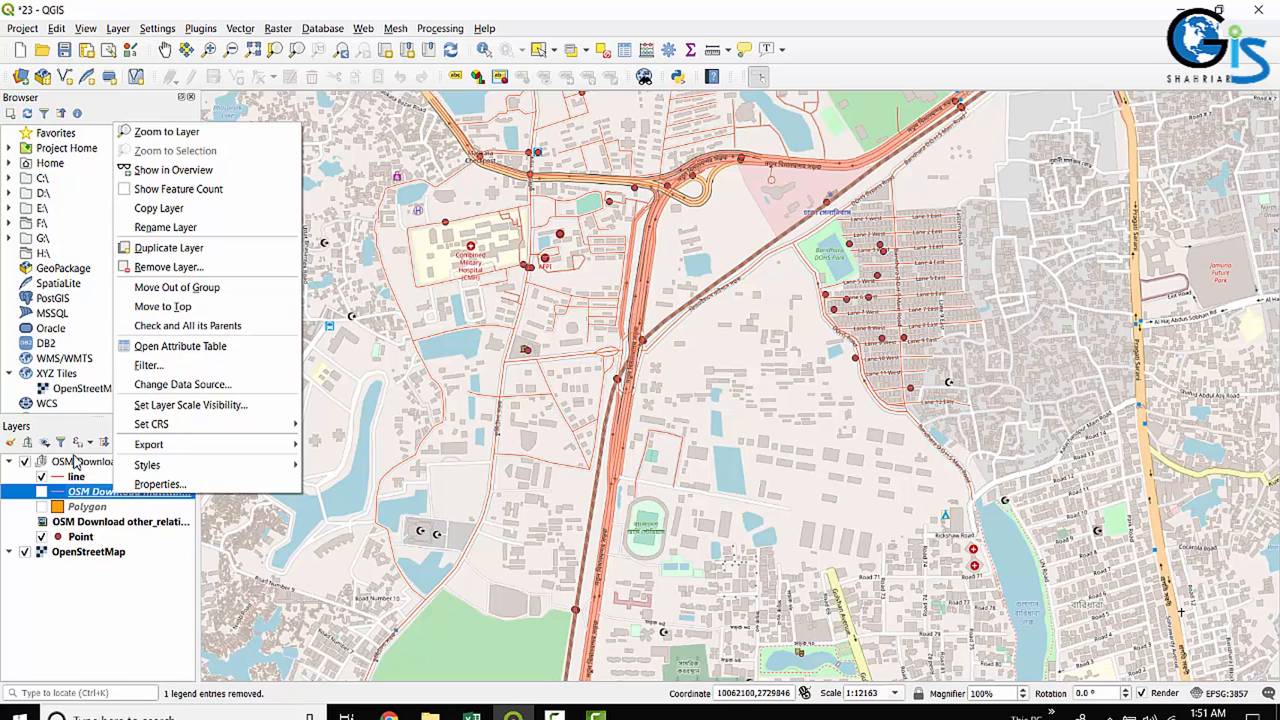
left_click(40, 496)
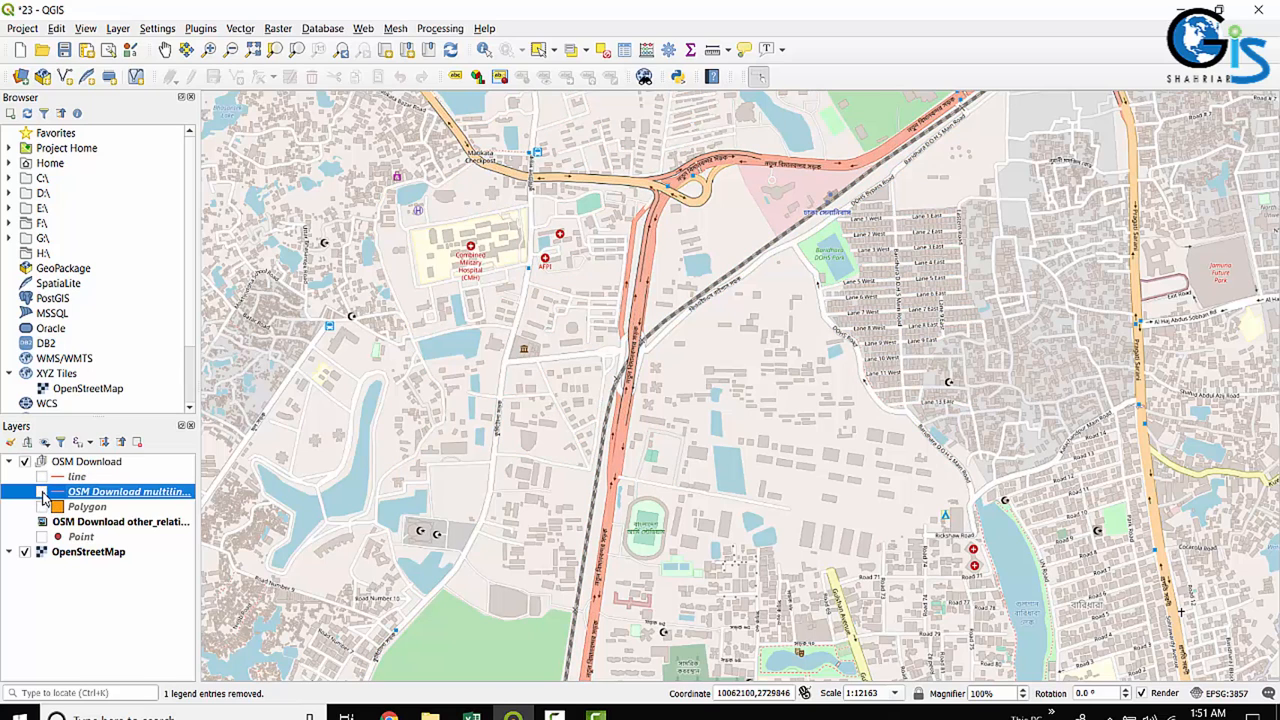
Export the OSM Download multilines layer as a shapefile named Multiline and add it to the map.
left_click(42, 492)
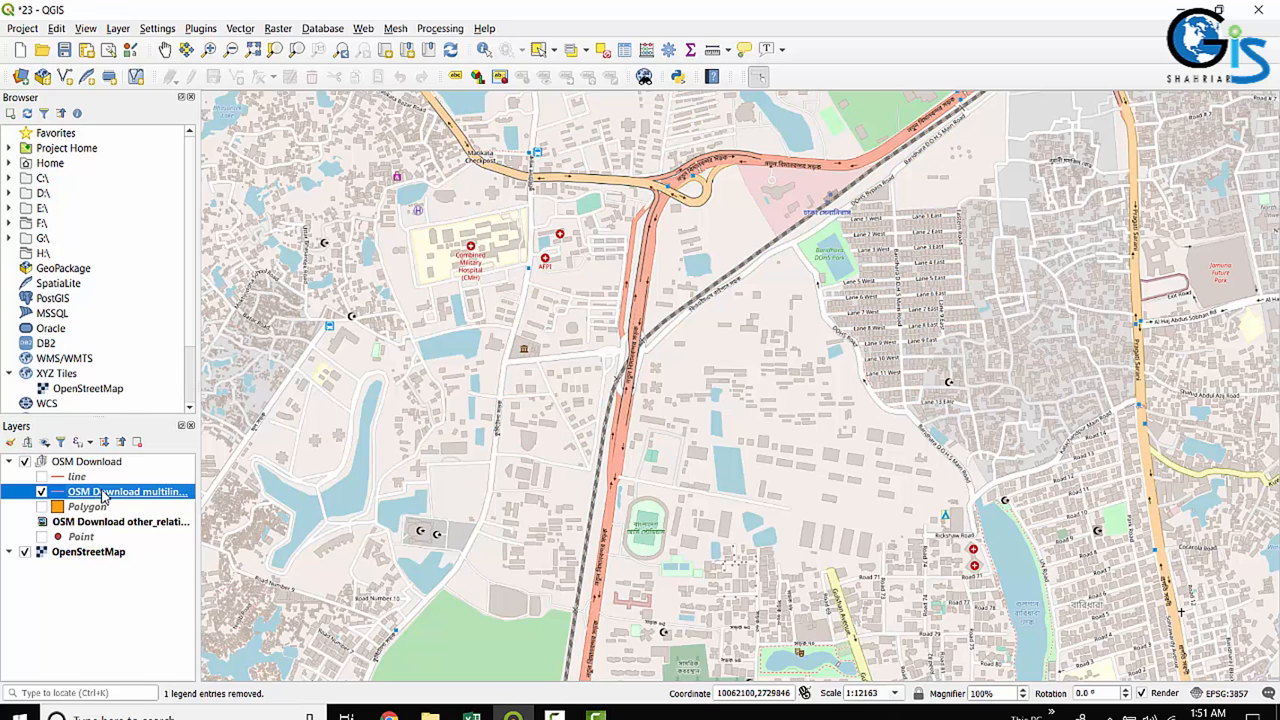
right_click(128, 492)
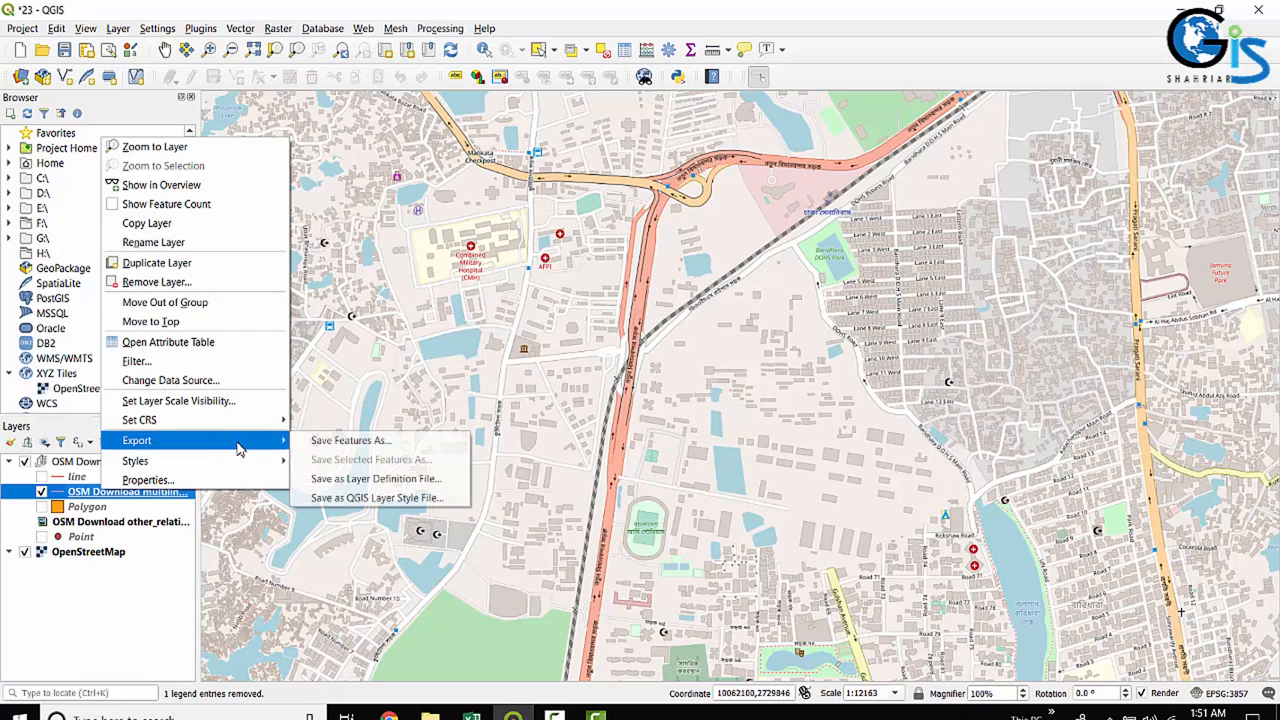
left_click(350, 440)
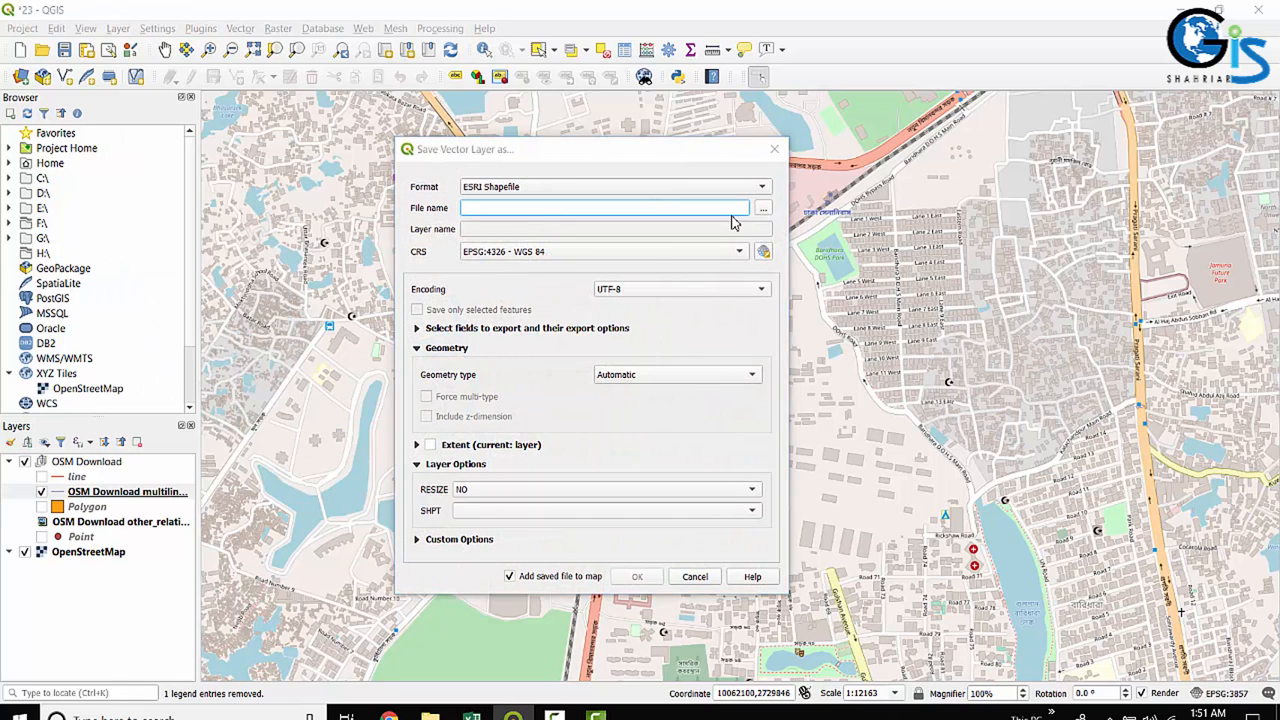
left_click(764, 208)
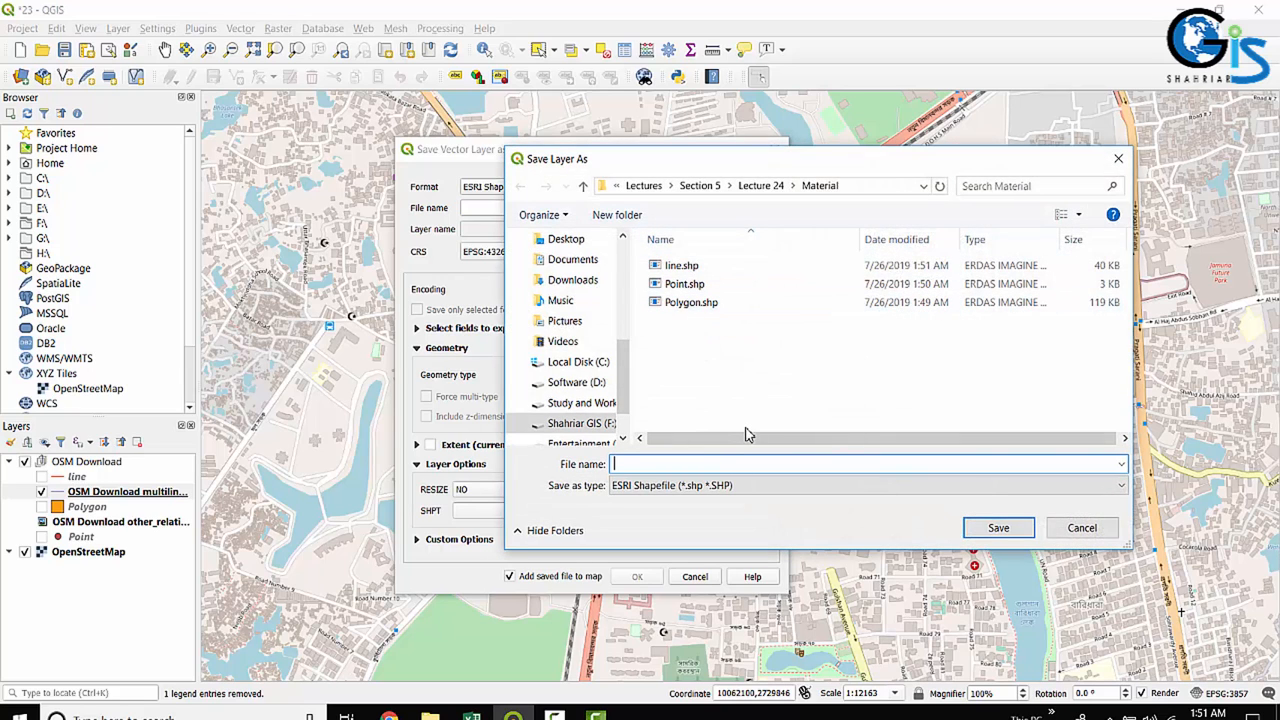
type("Multiline")
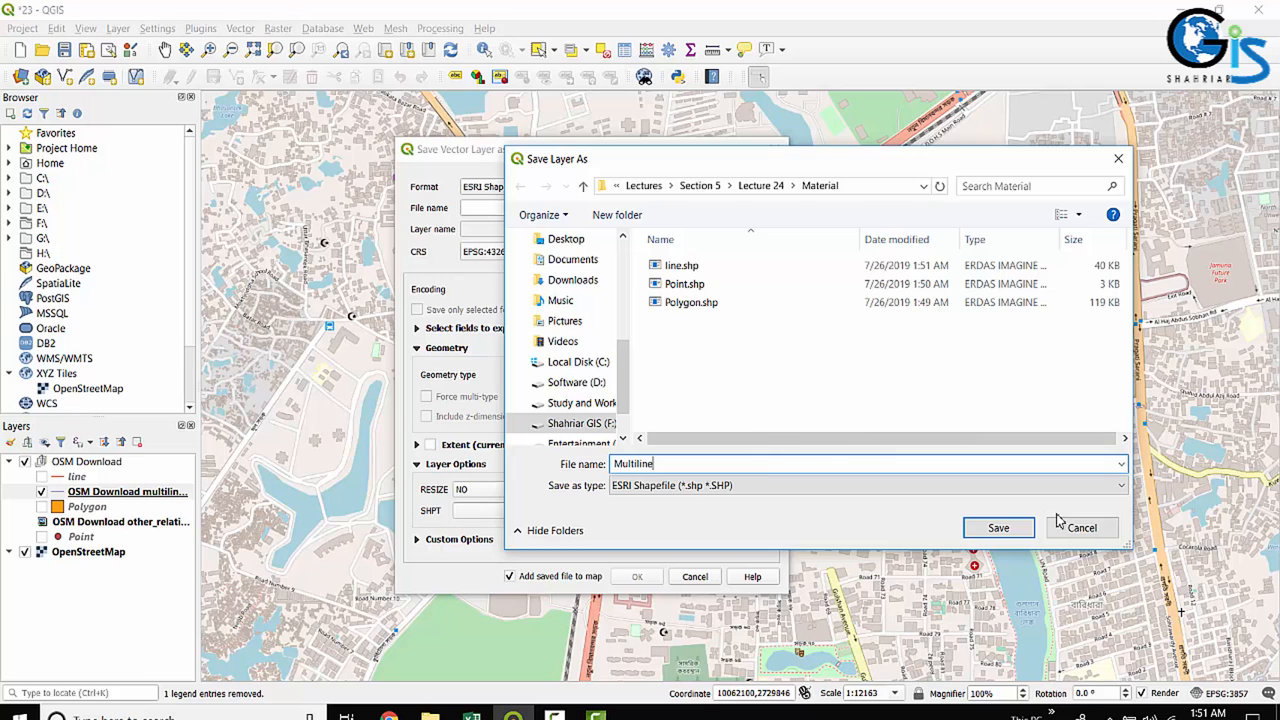
left_click(998, 528)
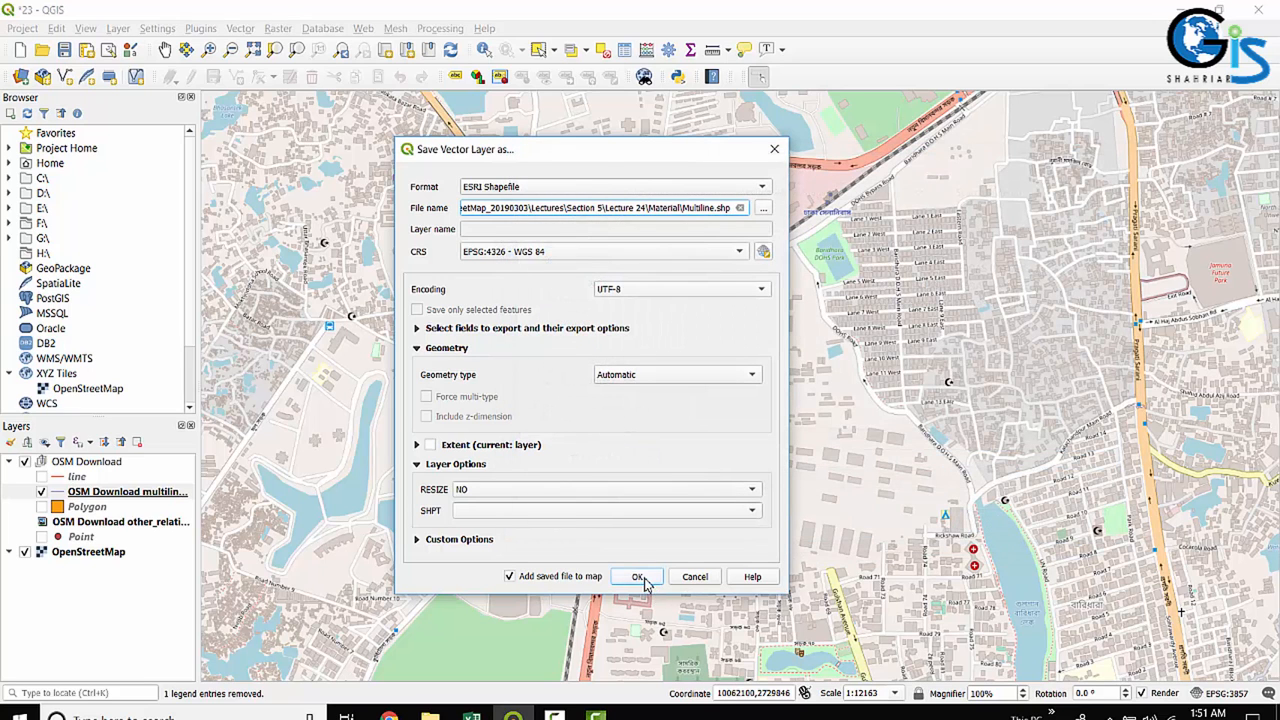
left_click(638, 576)
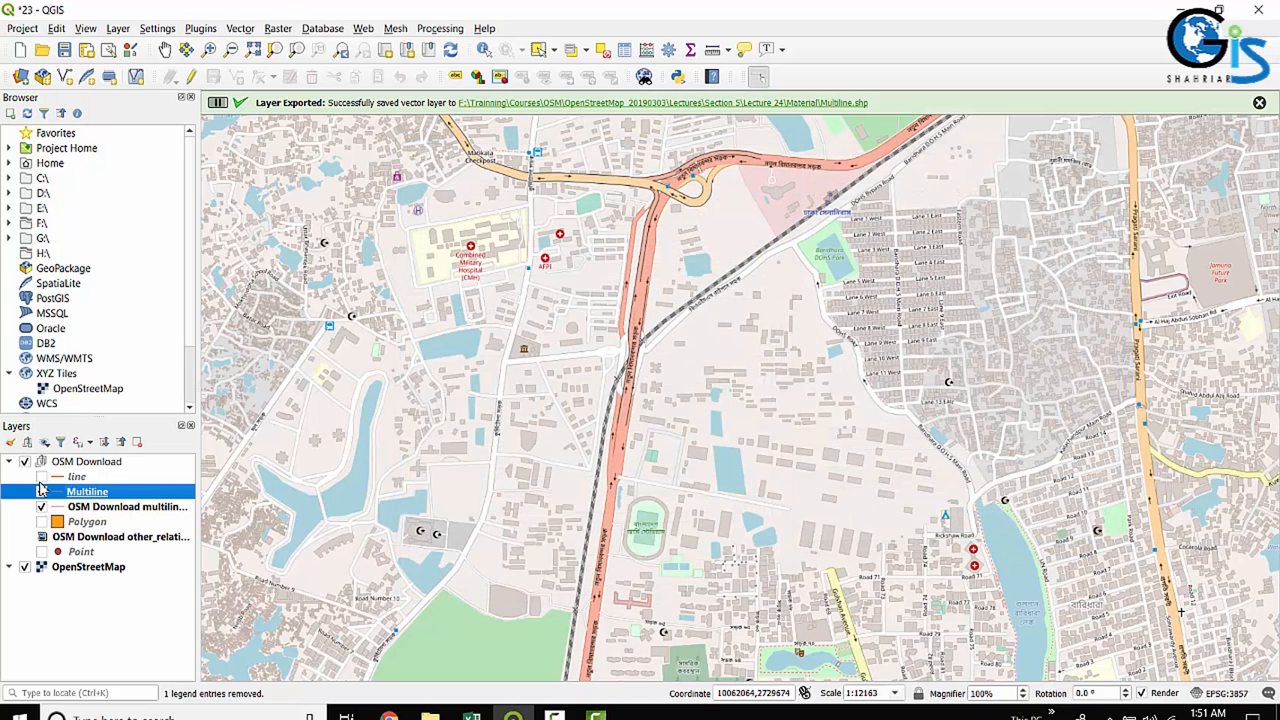
Remove the original downloaded multiline layer from the project and confirm.
right_click(128, 506)
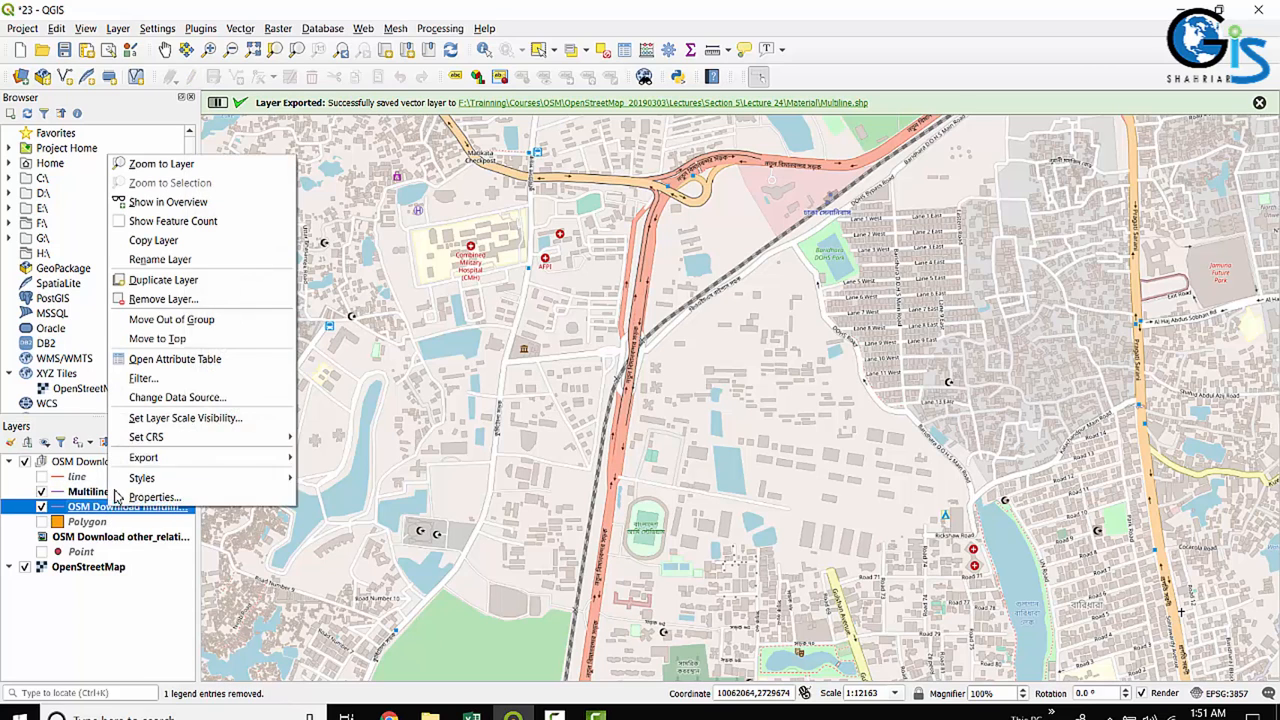
left_click(164, 298)
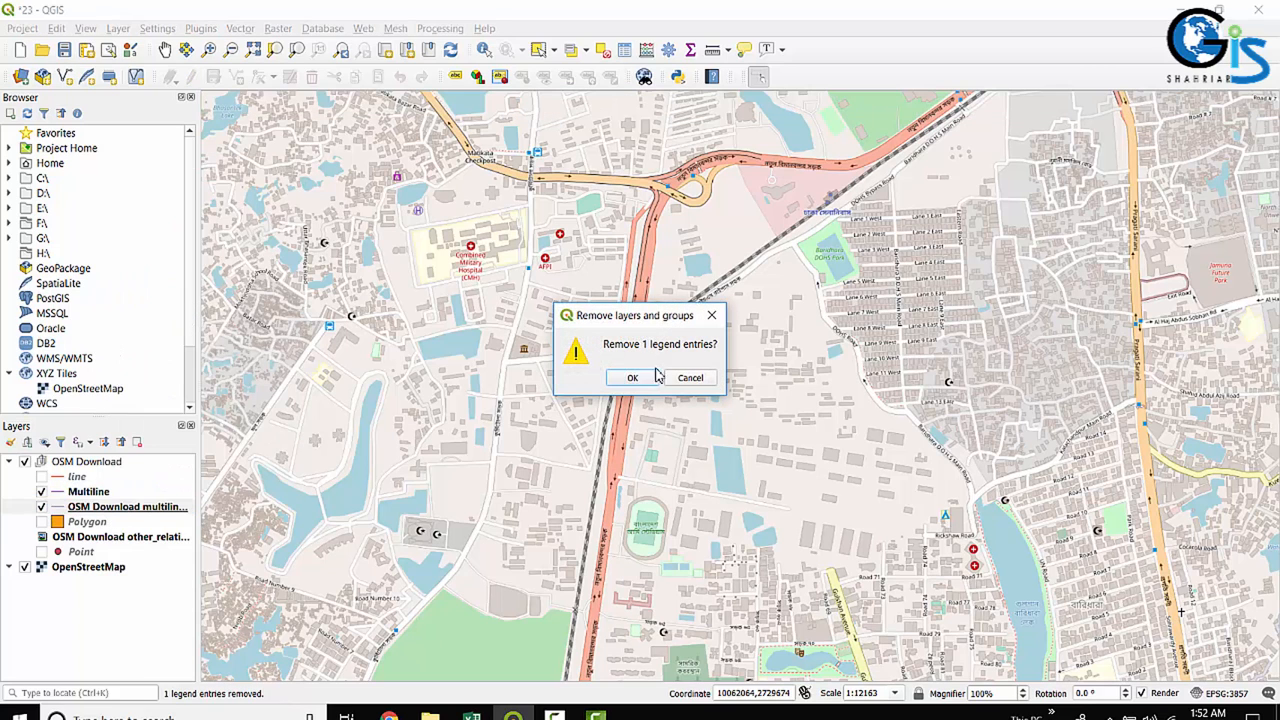
left_click(632, 376)
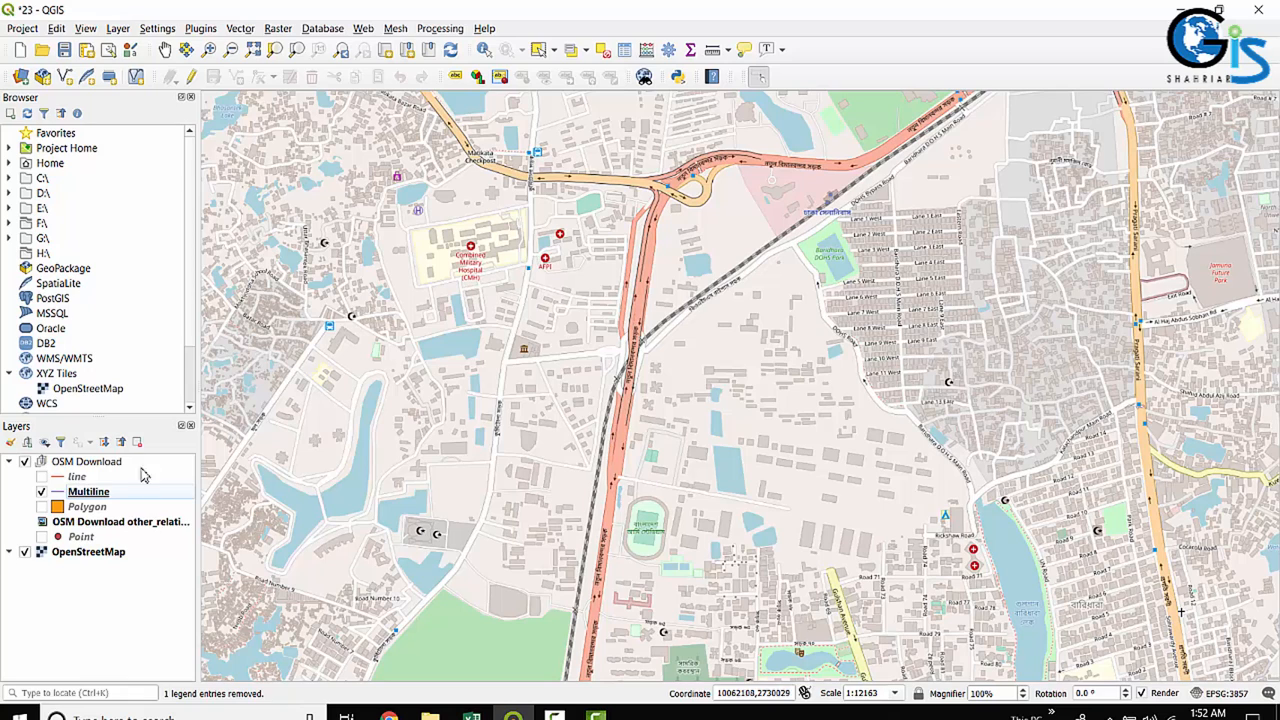
mouse_move(128, 500)
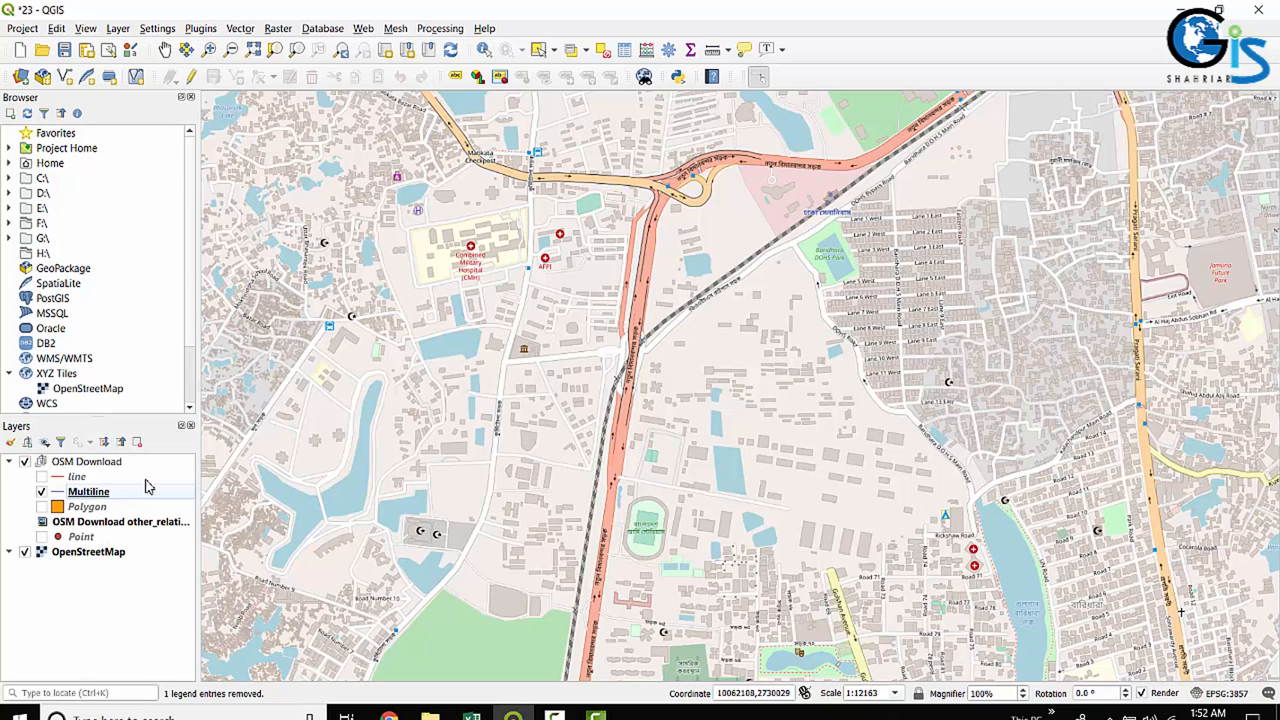
mouse_move(88, 468)
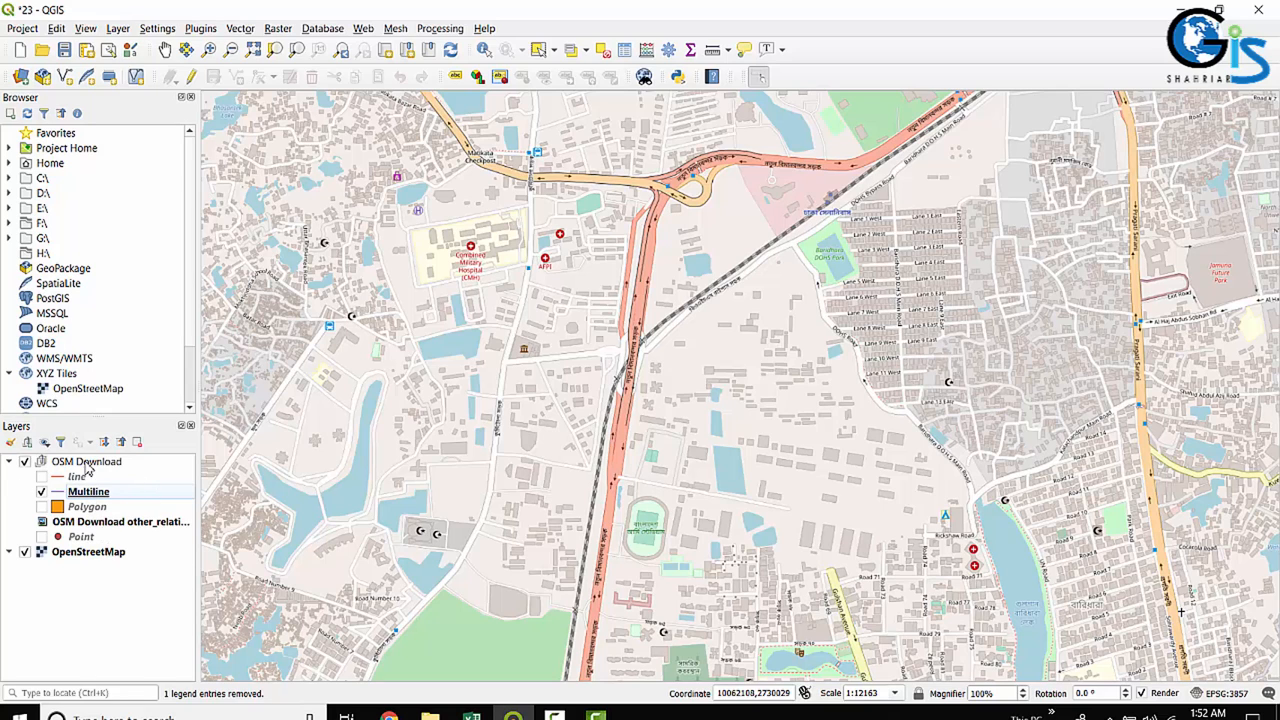
Remove the whole OSM Download group via Remove Group in the Layers panel.
right_click(86, 460)
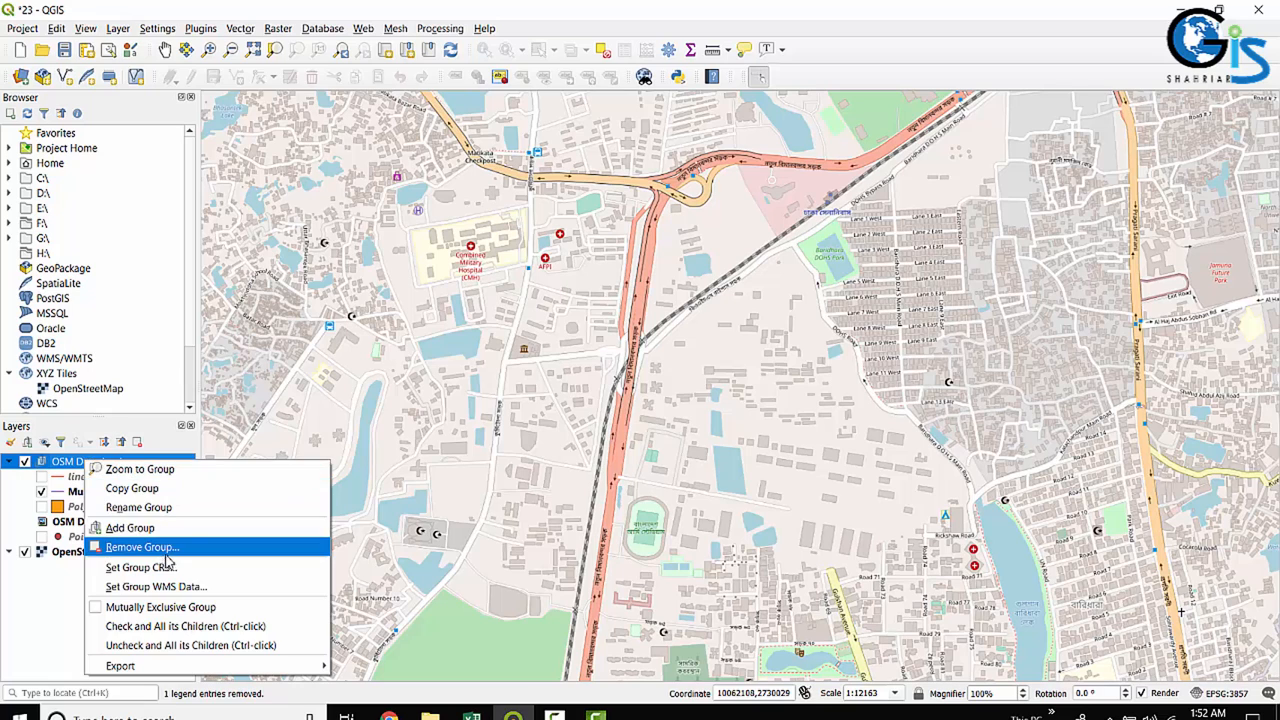
left_click(140, 546)
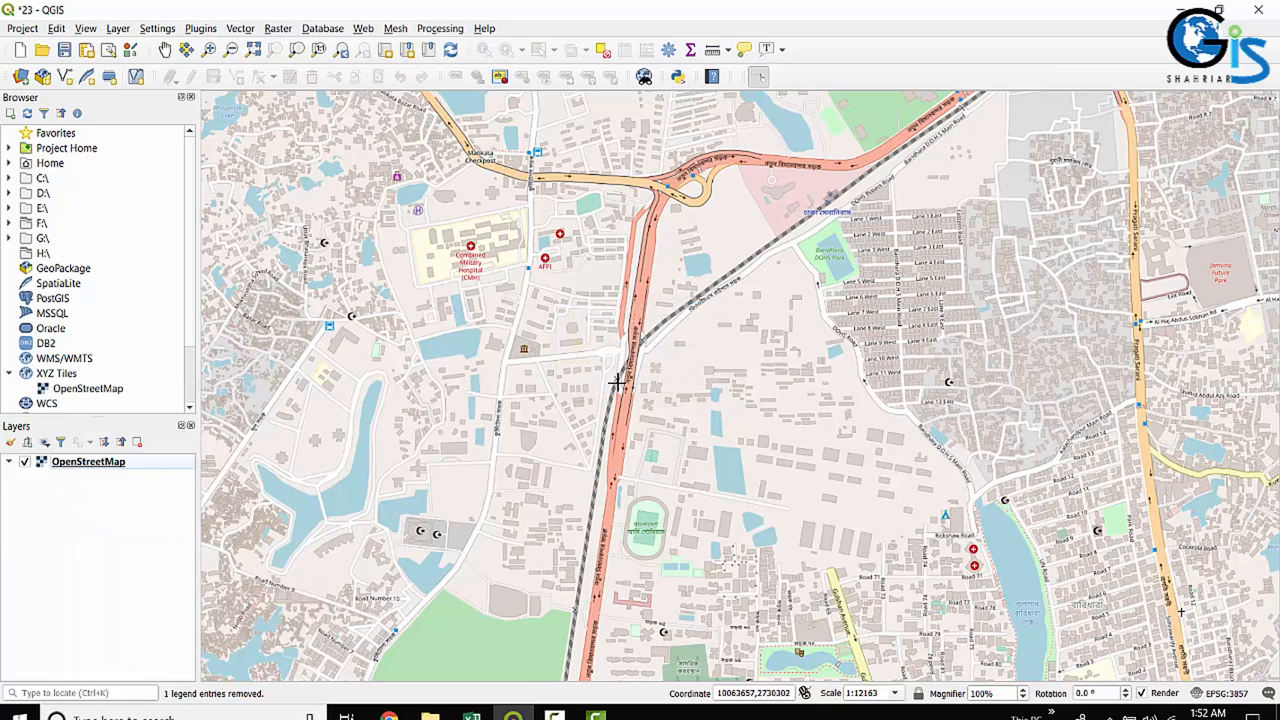
mouse_move(440, 326)
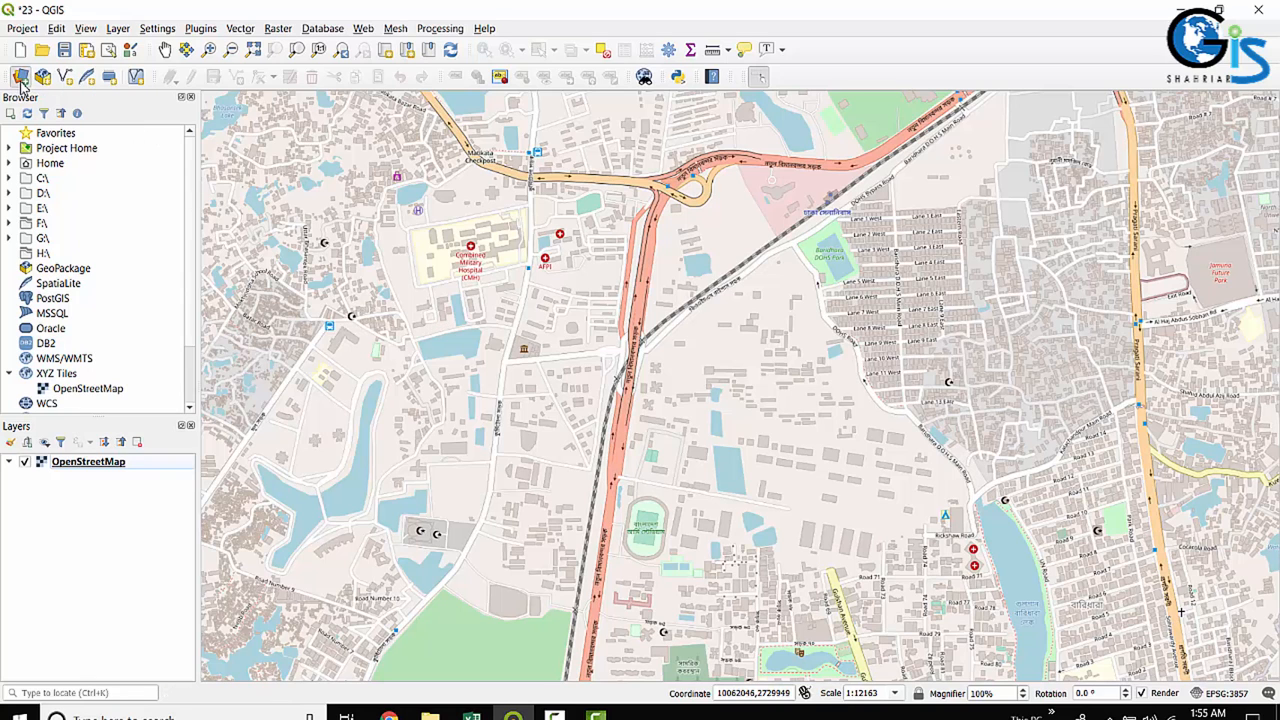
Start adding a vector dataset and browse to the Lecture 24 Material folder of exported shapefiles.
left_click(20, 76)
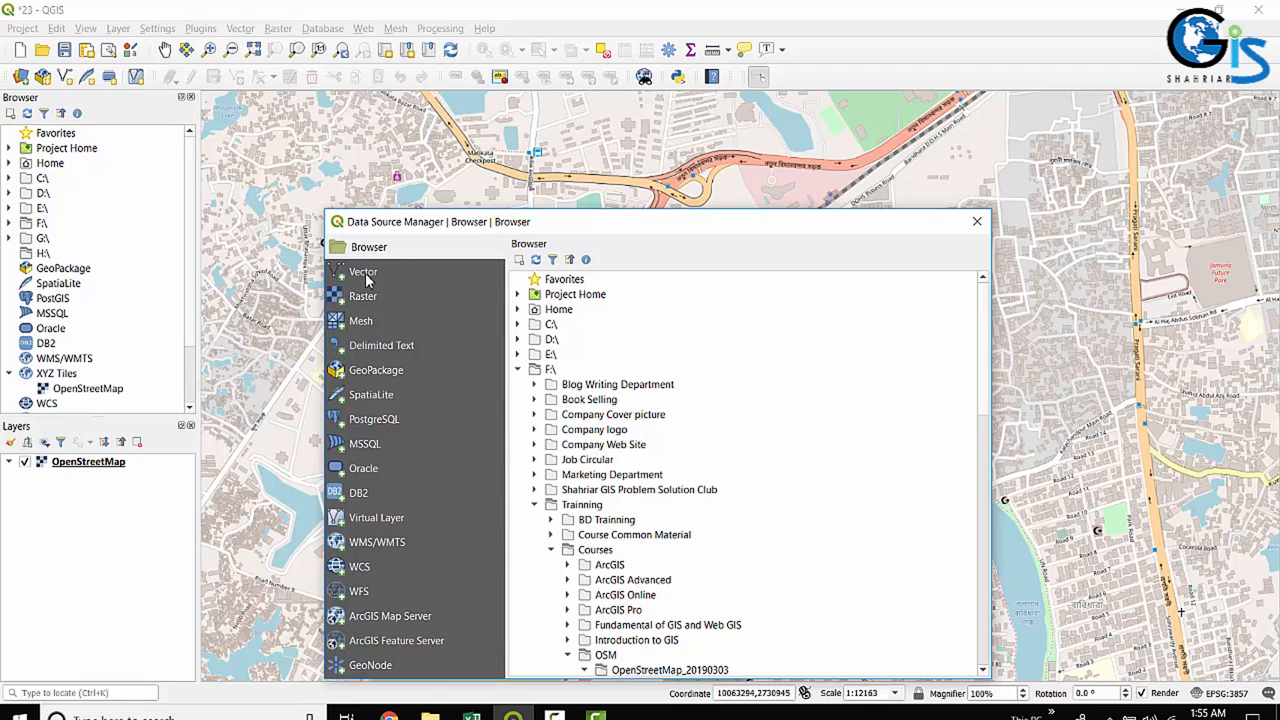
left_click(364, 272)
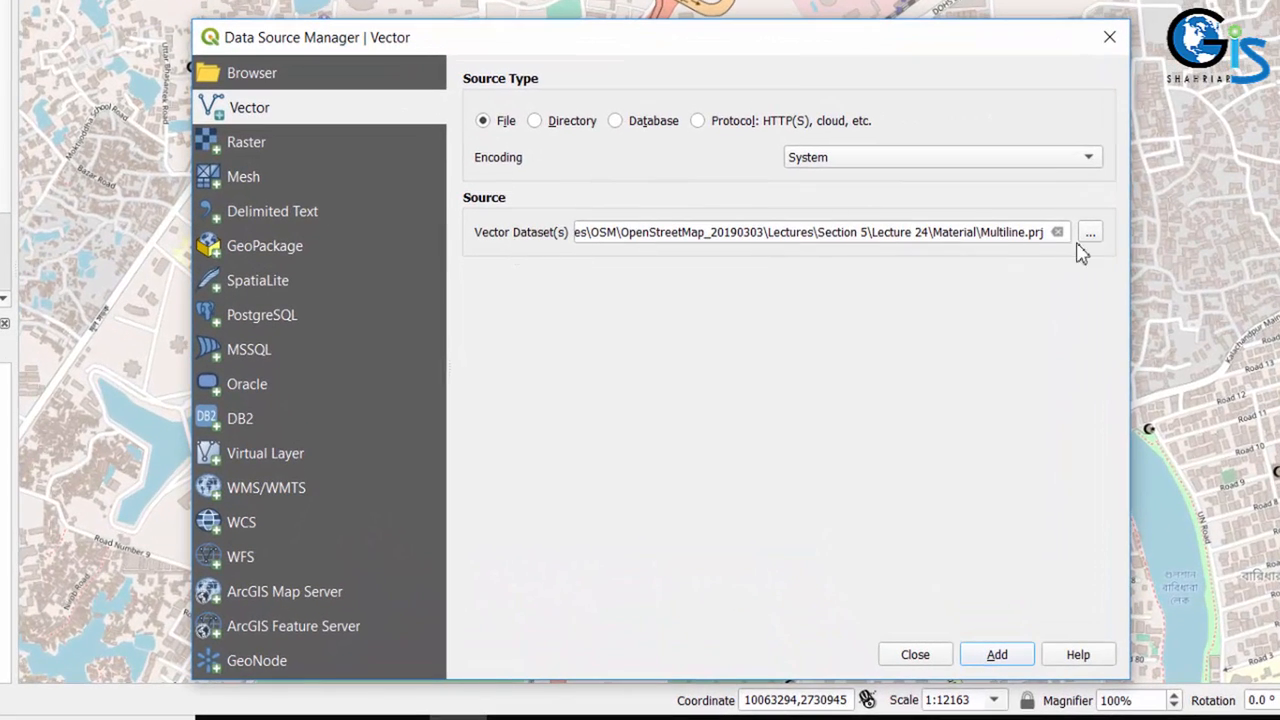
left_click(1088, 232)
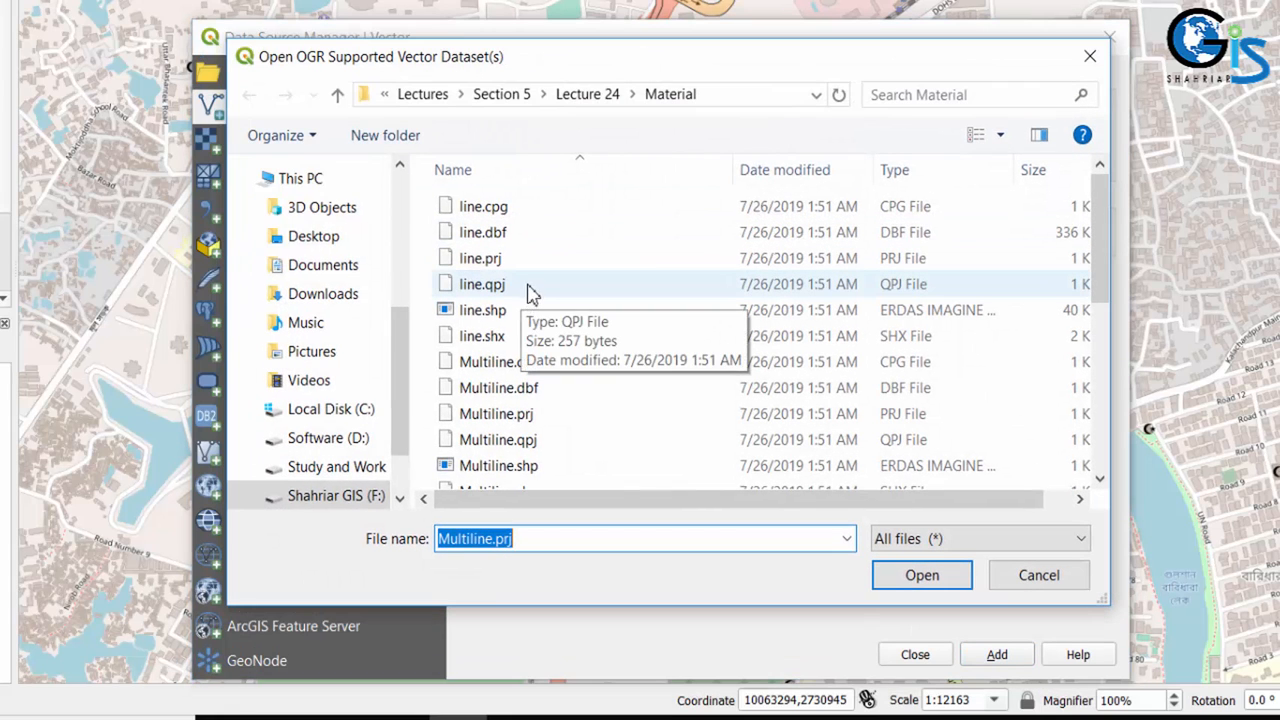
Select line.shp, Multiline.shp, Point.shp and Polygon.shp together as the vector source.
left_click(482, 308)
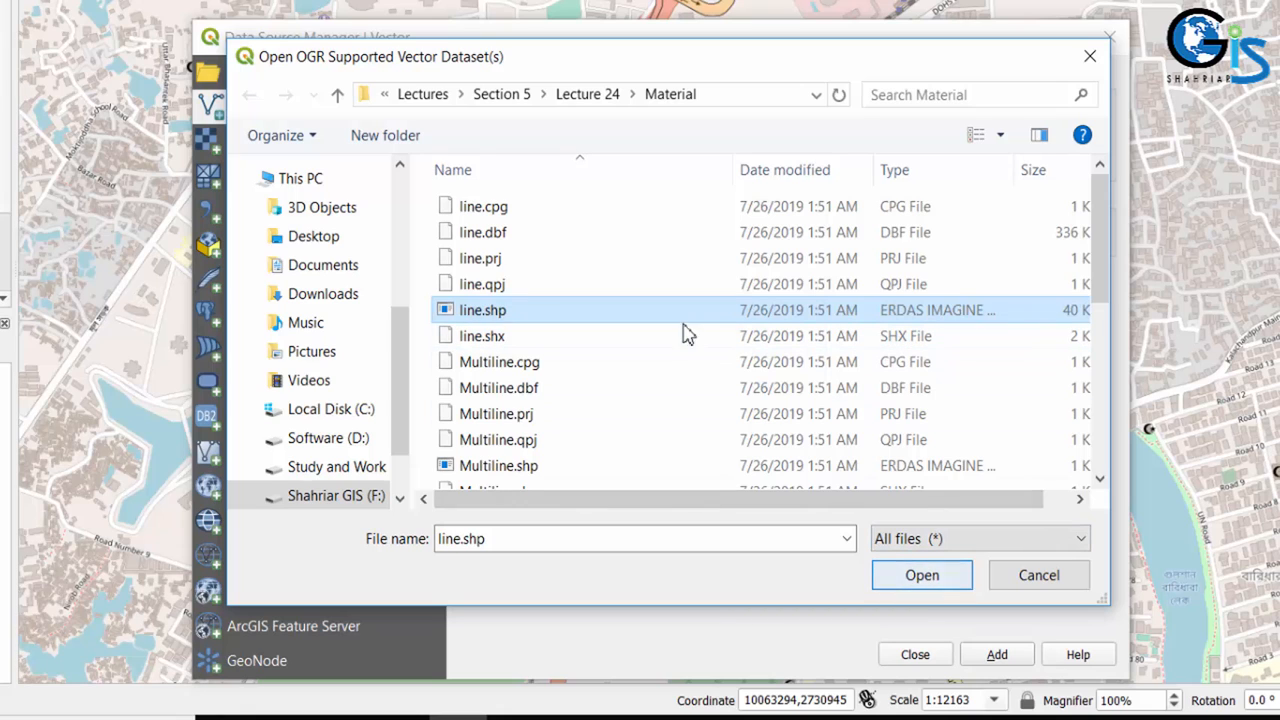
scroll("down", 3)
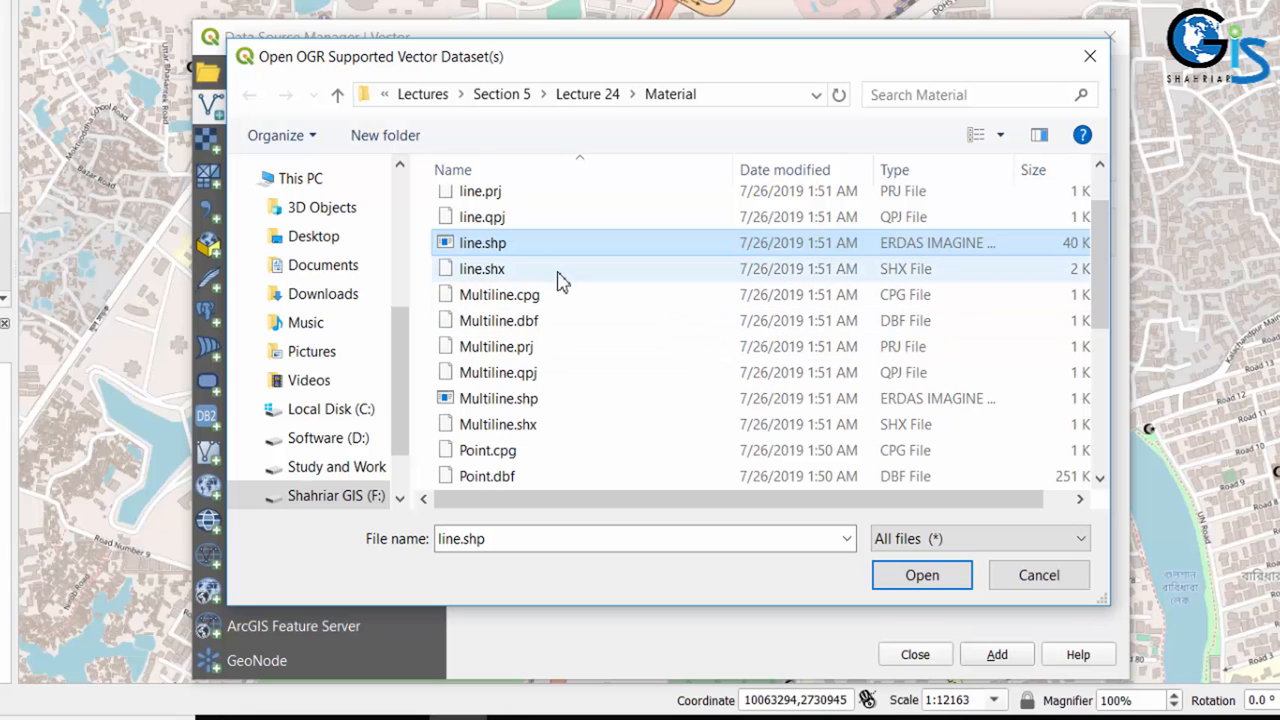
mouse_move(472, 248)
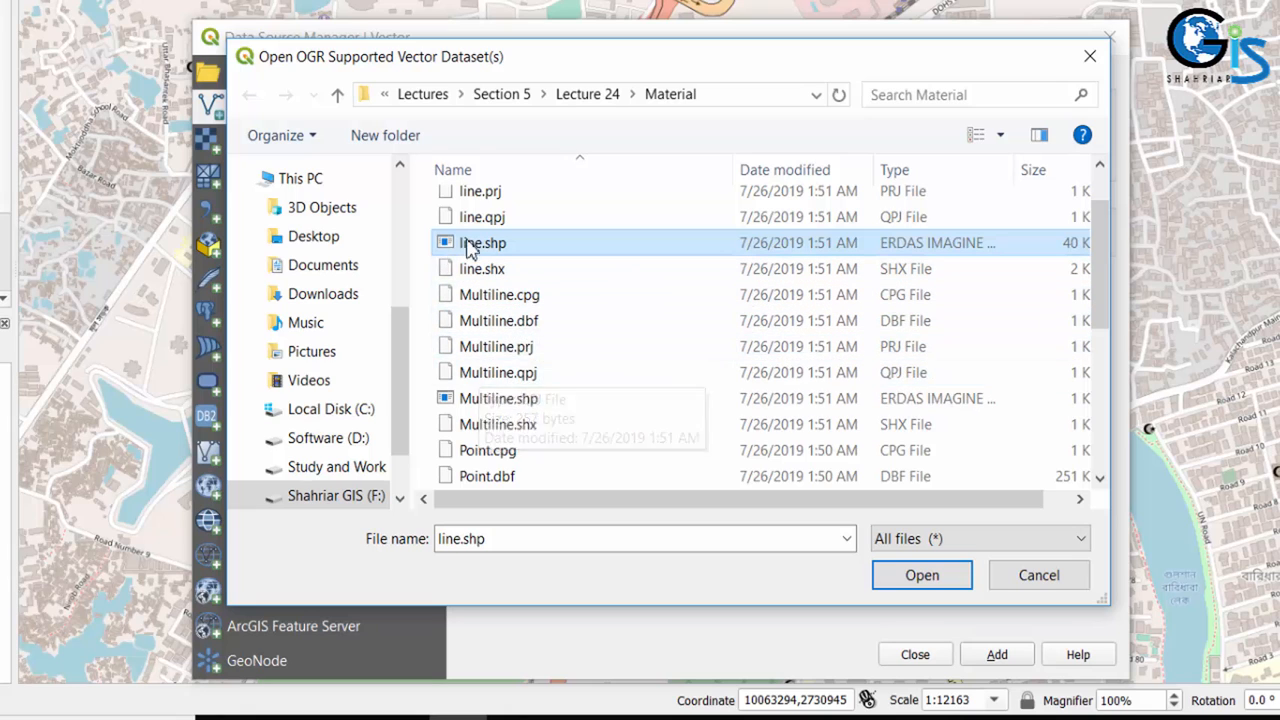
mouse_move(552, 252)
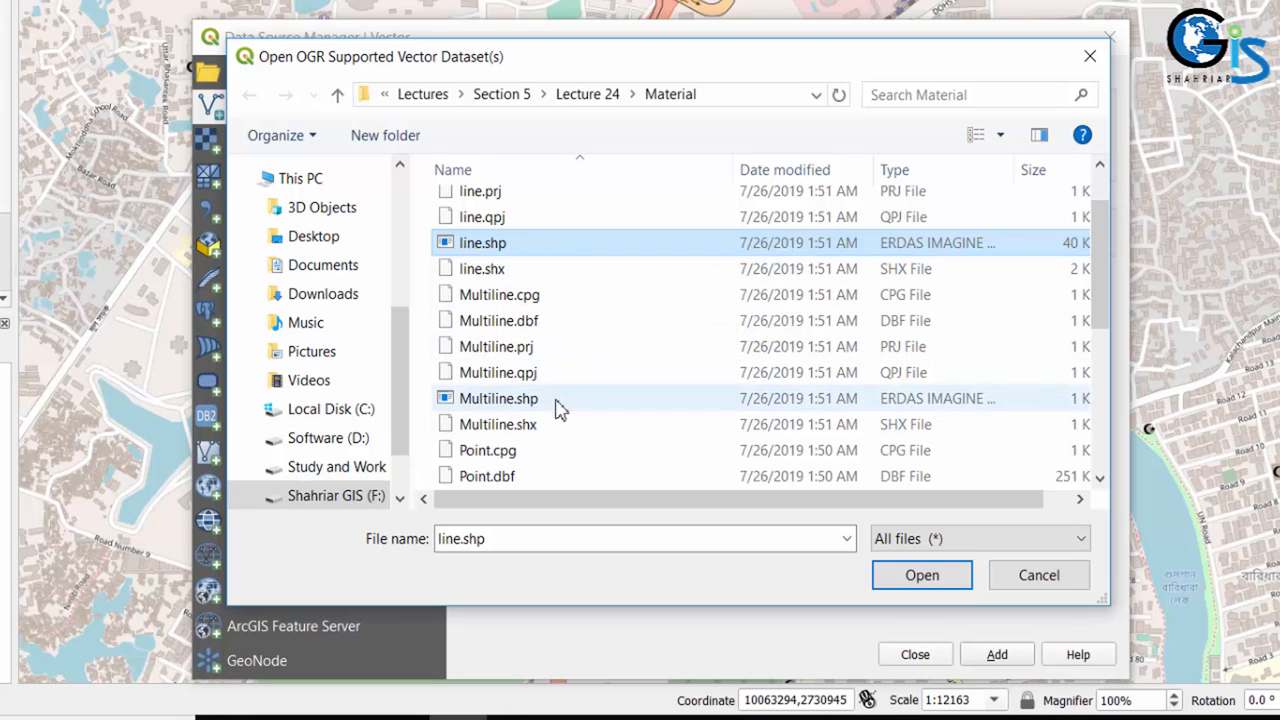
left_click(498, 398)
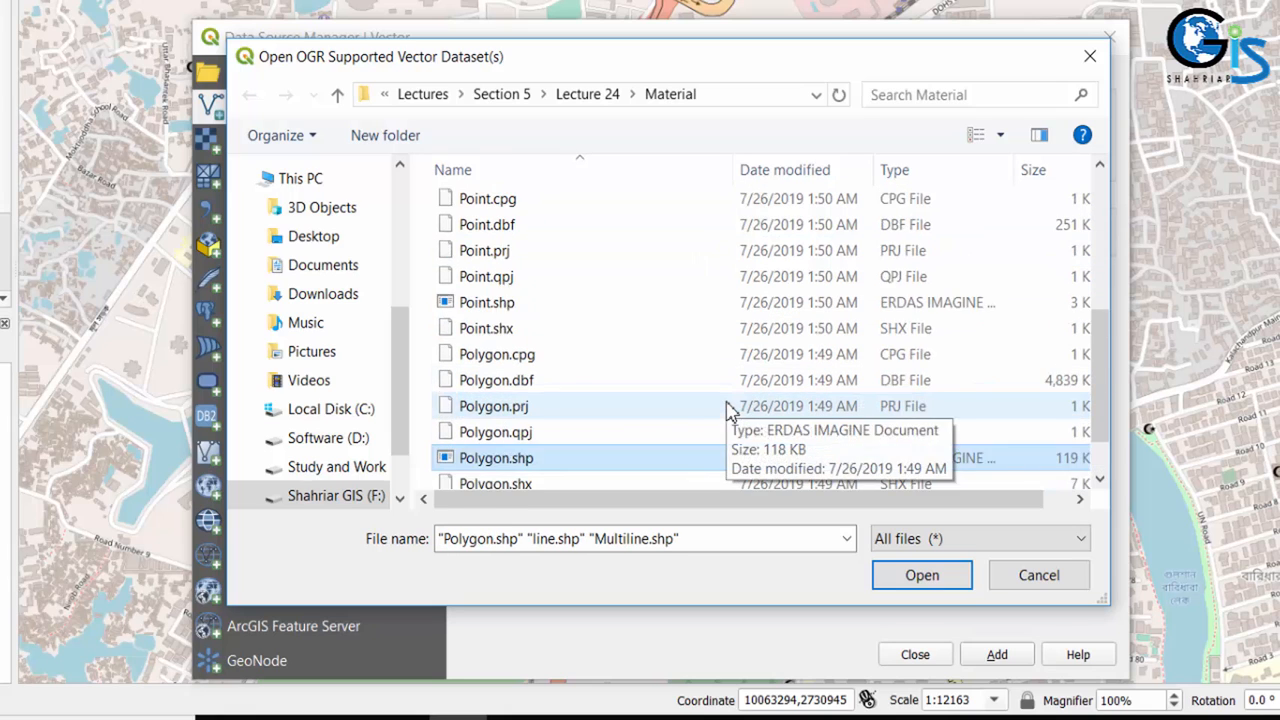
left_click(488, 302)
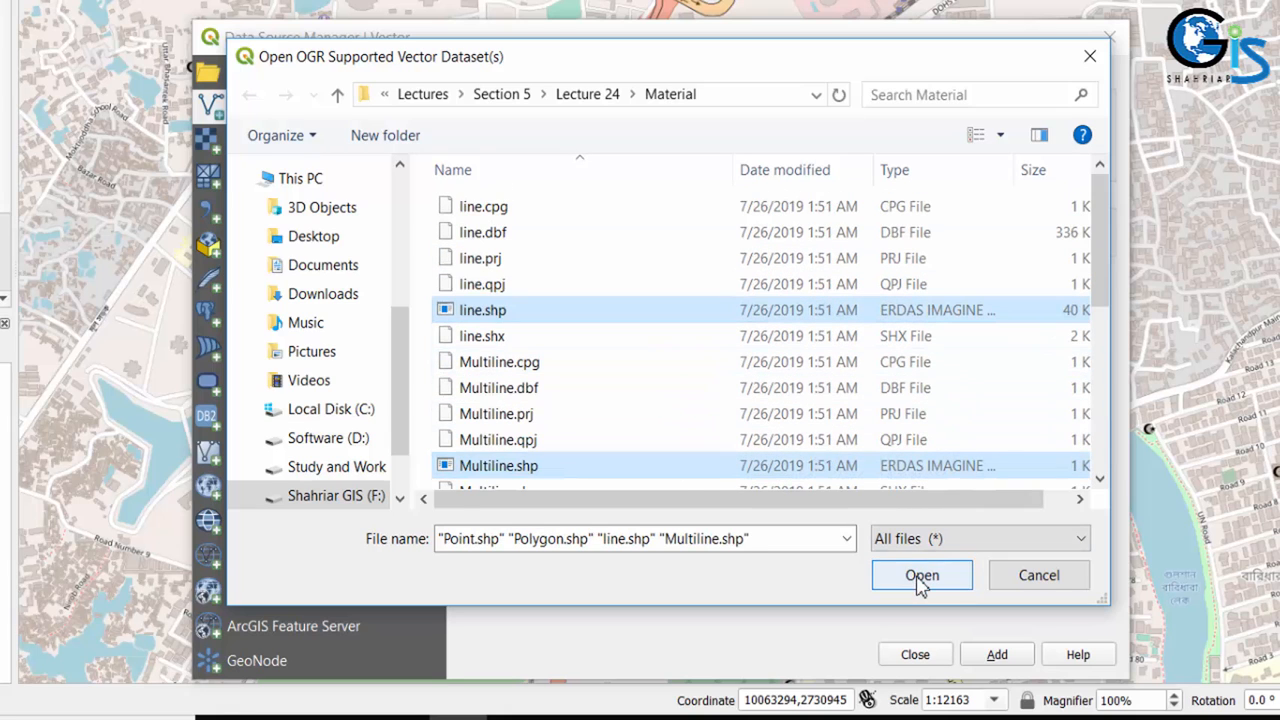
left_click(920, 576)
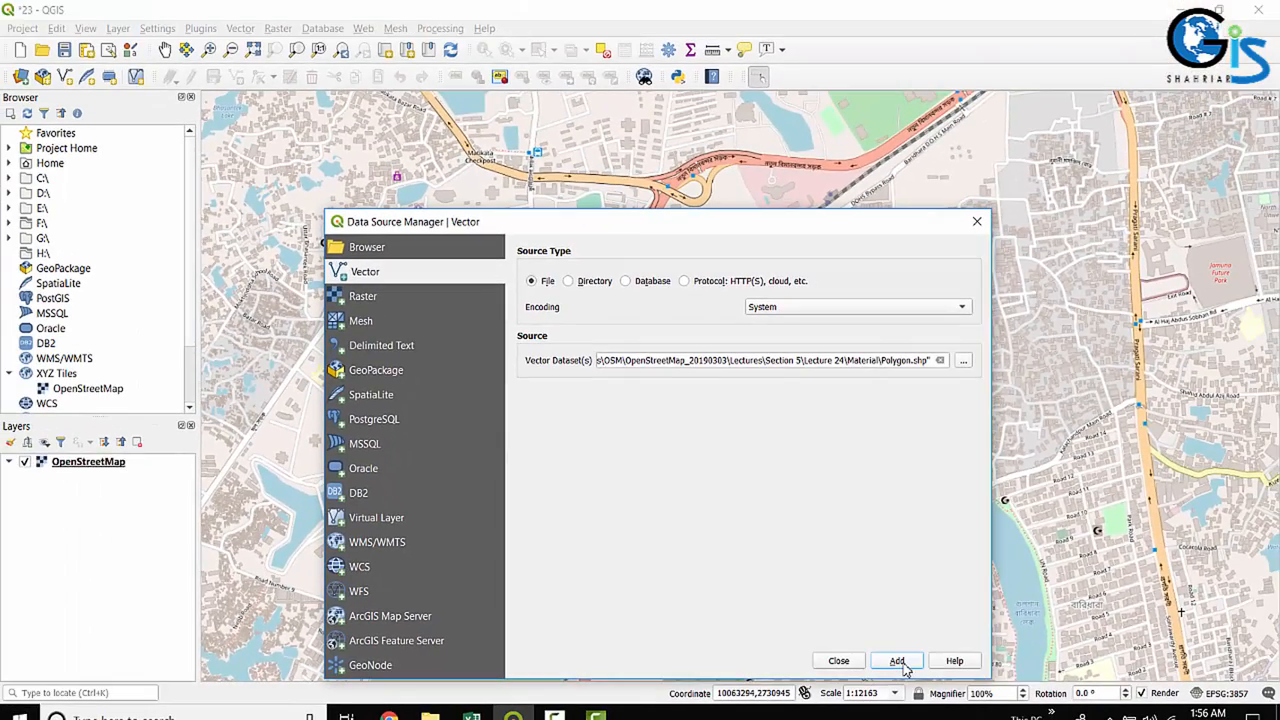
Add the four shapefiles as layers over the OpenStreetMap basemap and dismiss the data source window.
left_click(896, 660)
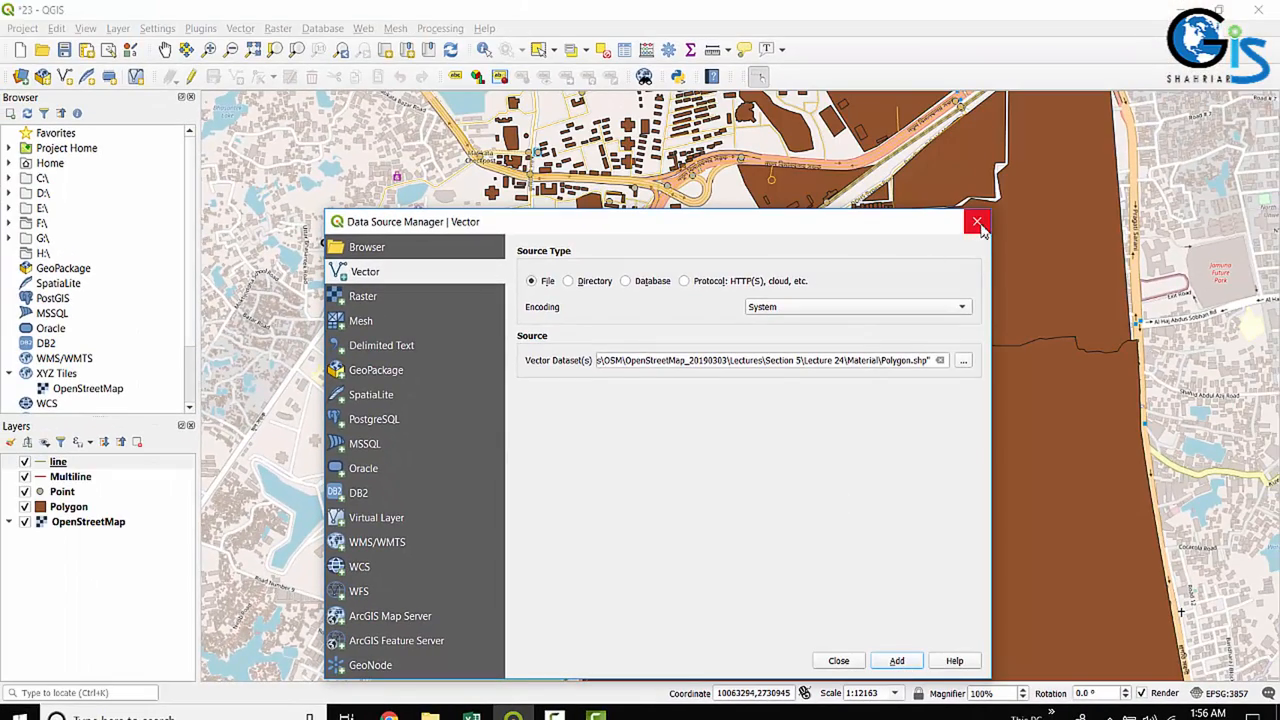
left_click(976, 220)
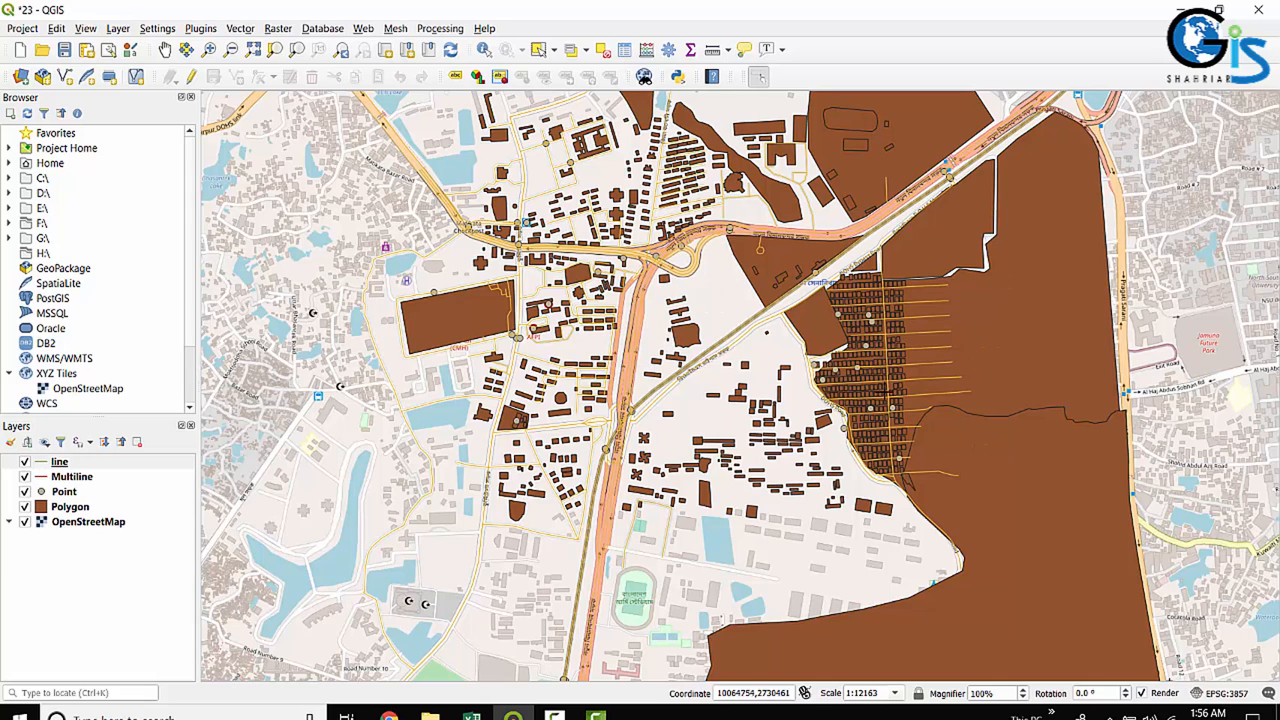
mouse_move(968, 428)
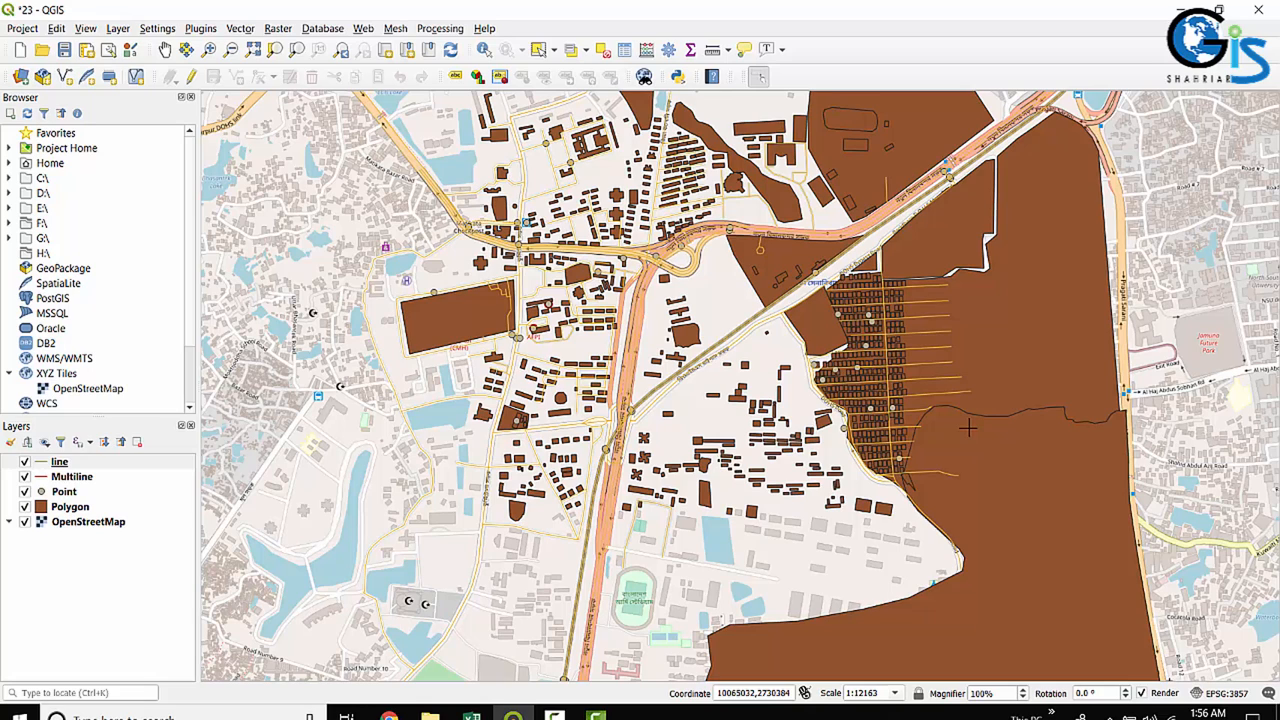
mouse_move(70, 506)
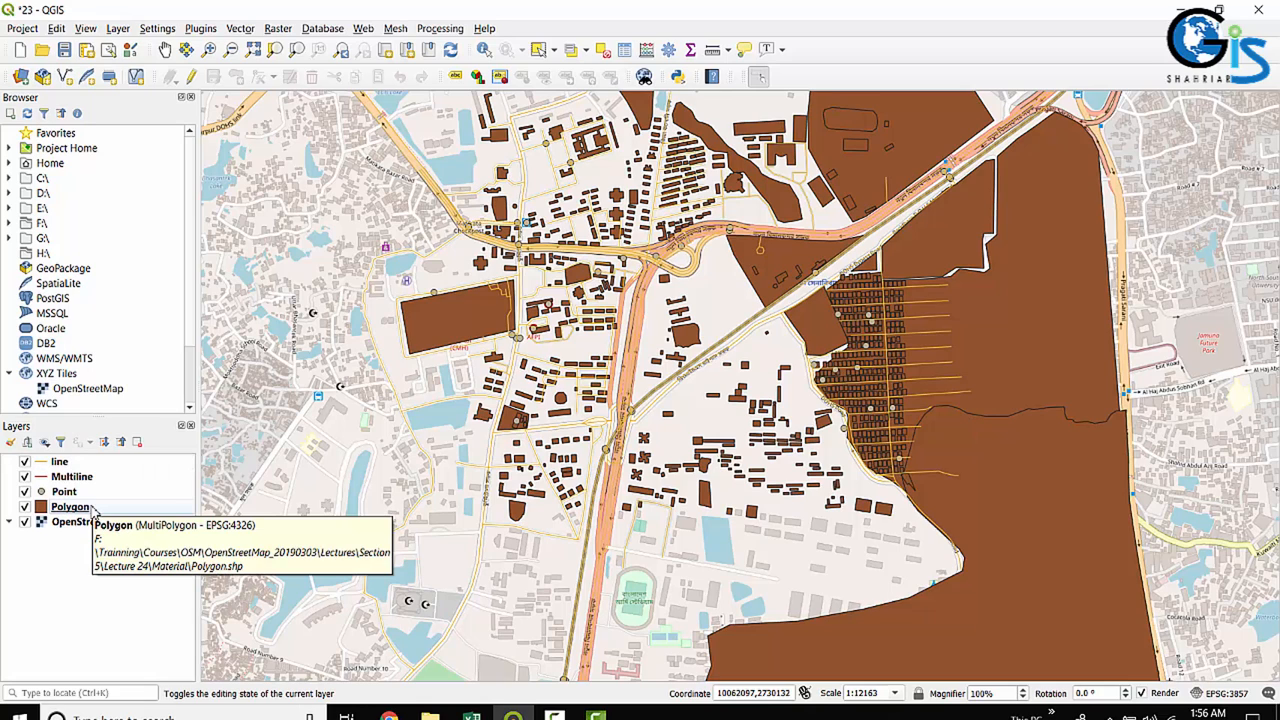
right_click(70, 506)
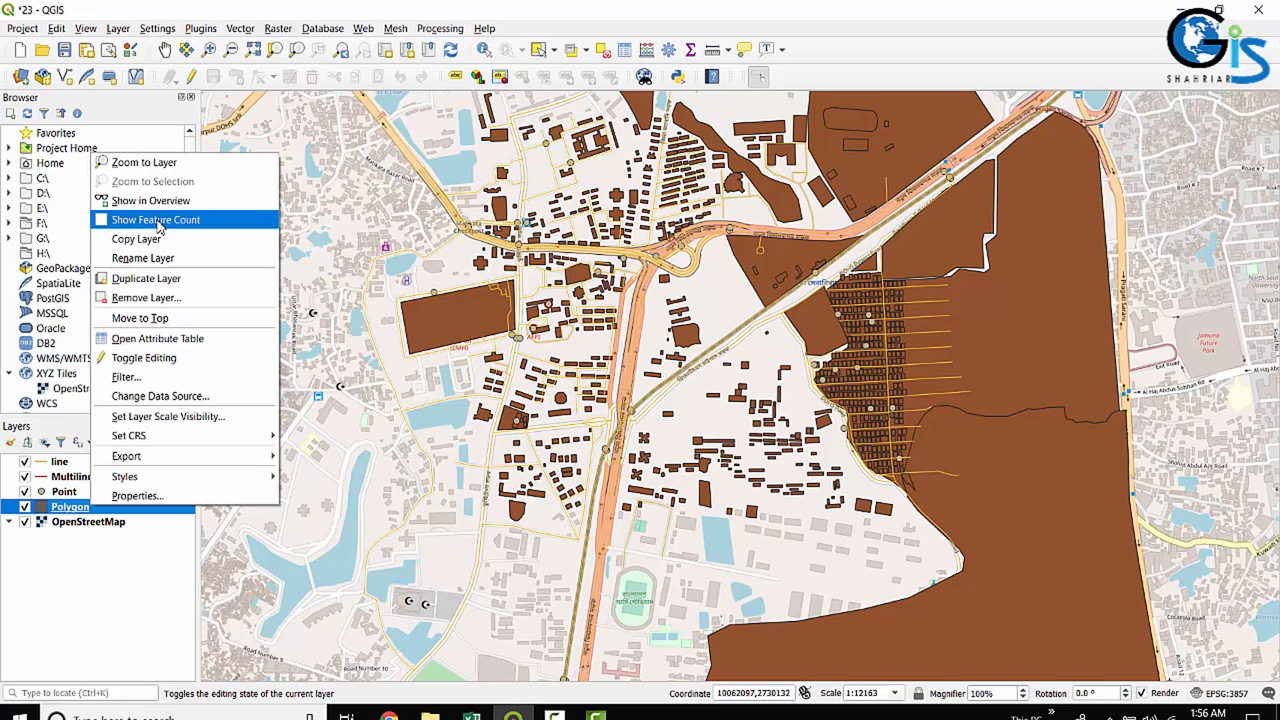
left_click(156, 338)
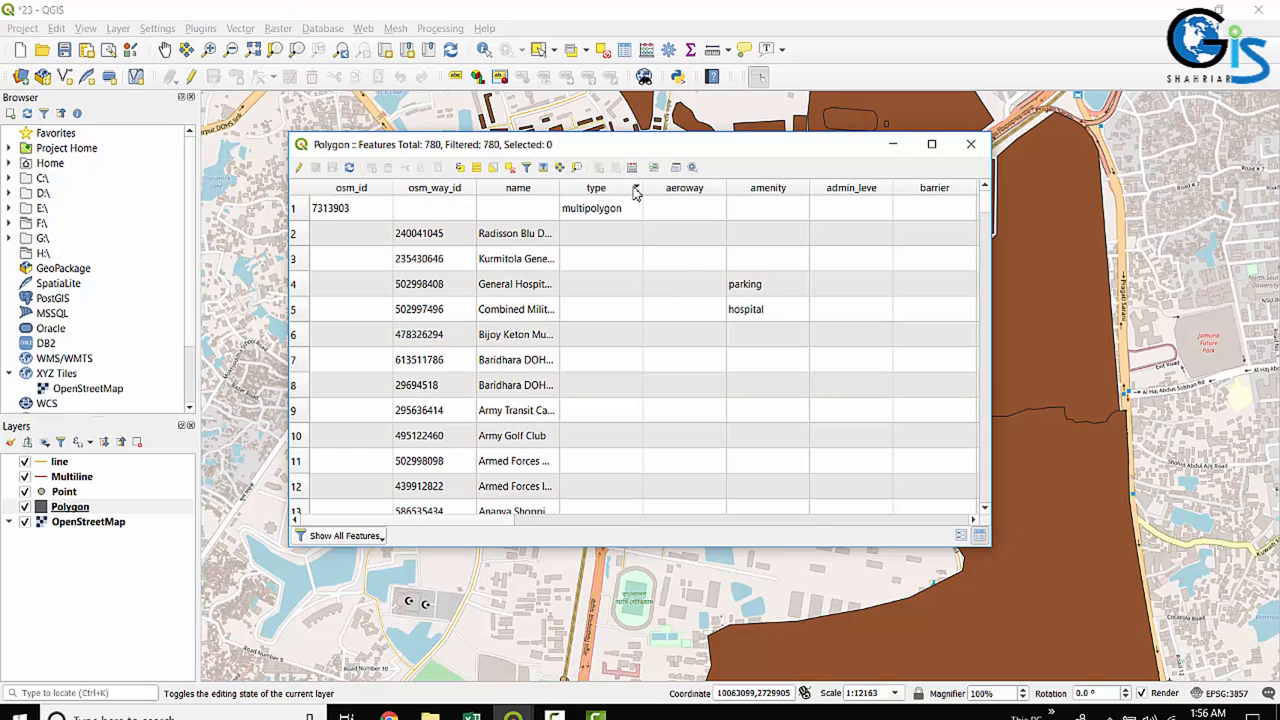
left_click(516, 188)
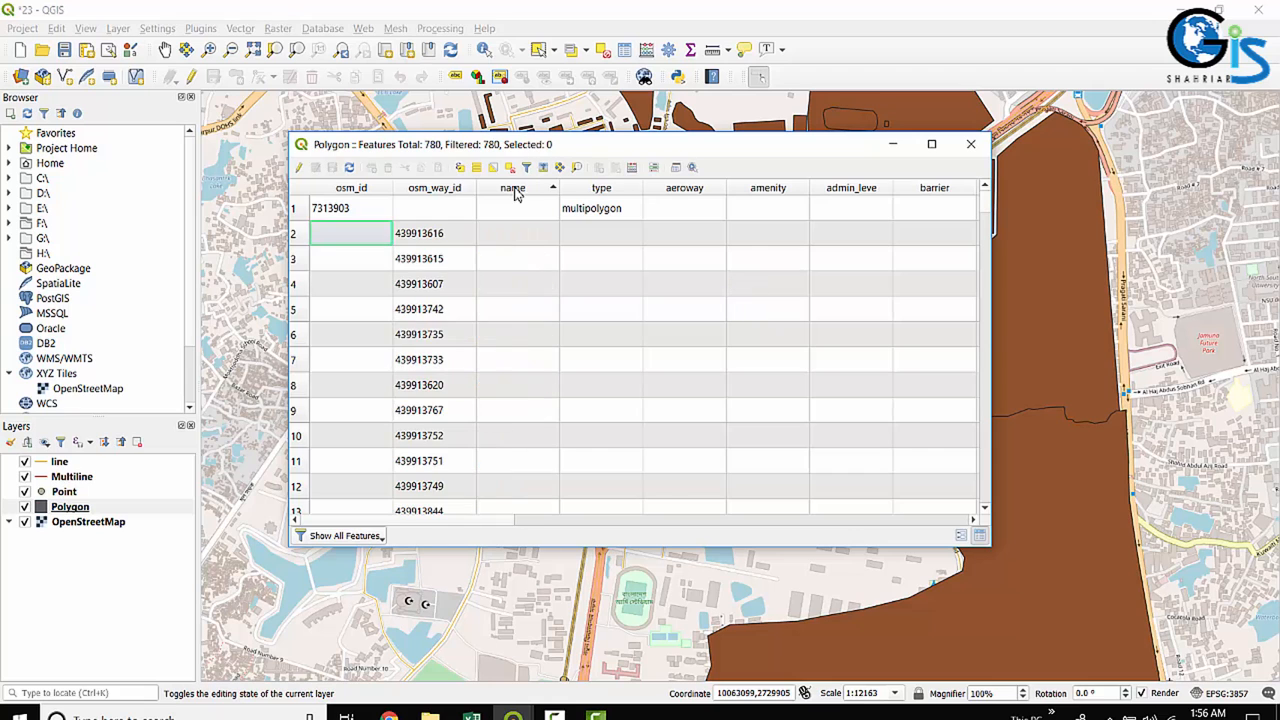
left_click(512, 188)
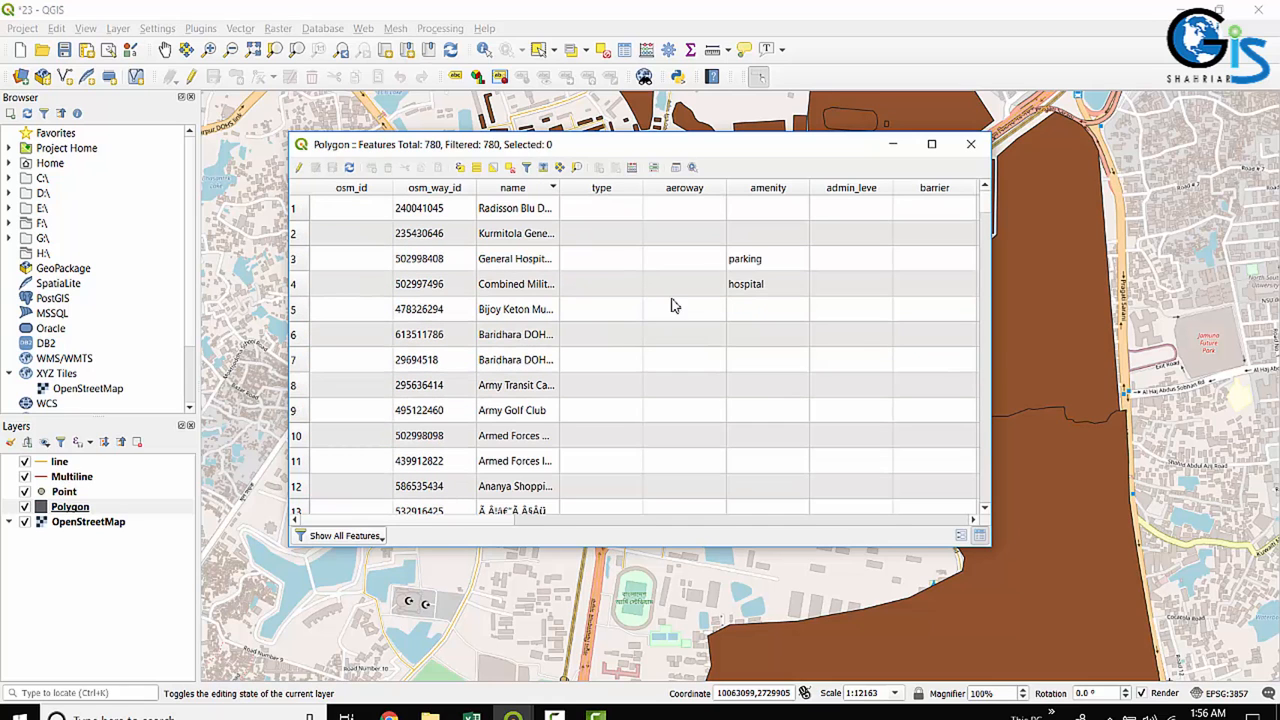
left_click(968, 144)
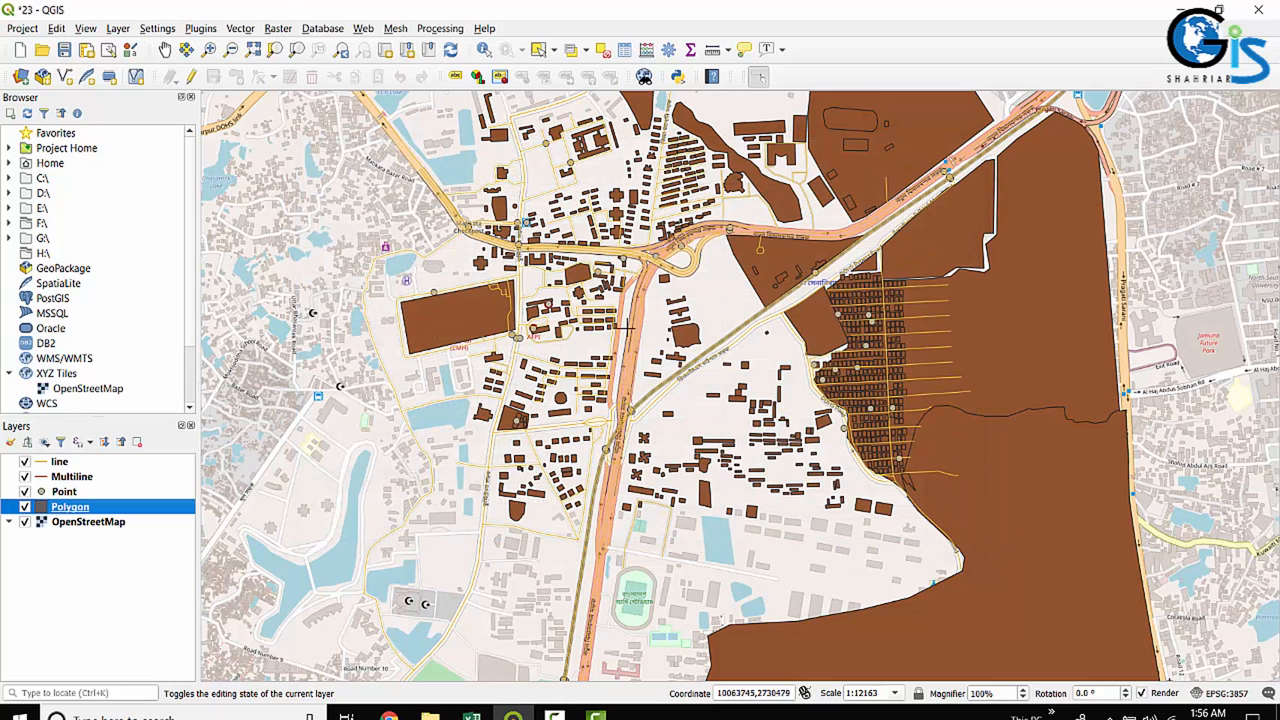